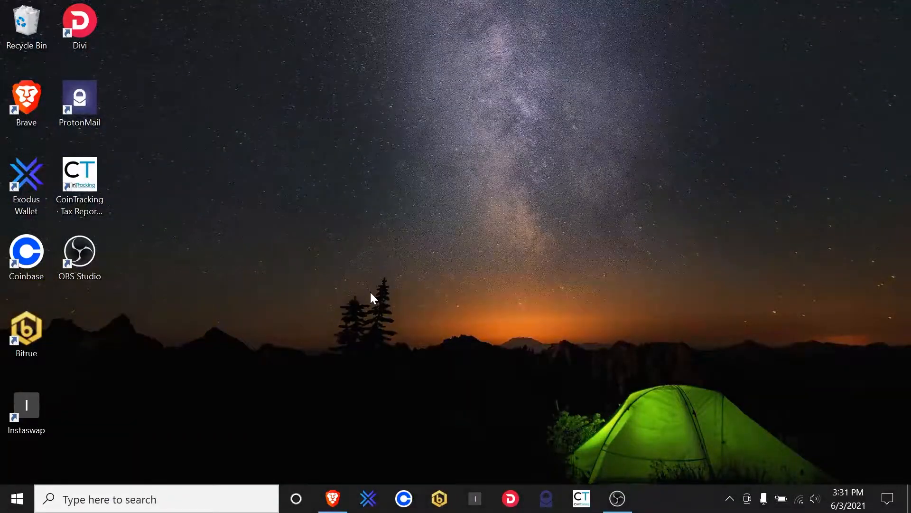
pyautogui.moveTo(370, 295)
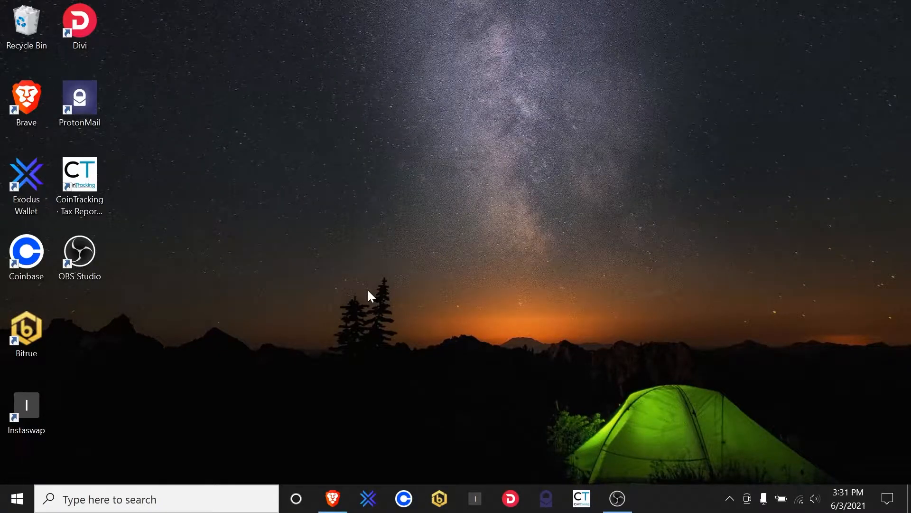
pyautogui.moveTo(131, 211)
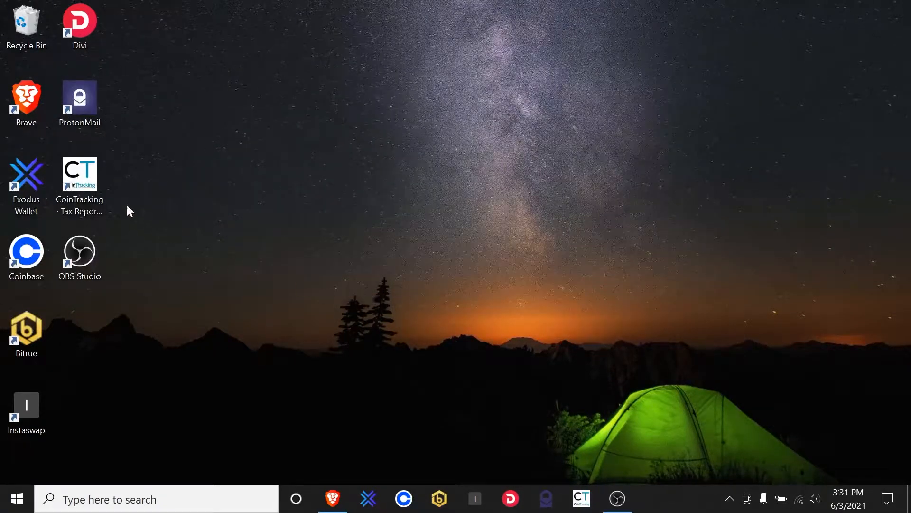
# Launch ProtonMail from its desktop shortcut and choose the free plan on the sign-up page.
pyautogui.click(80, 97)
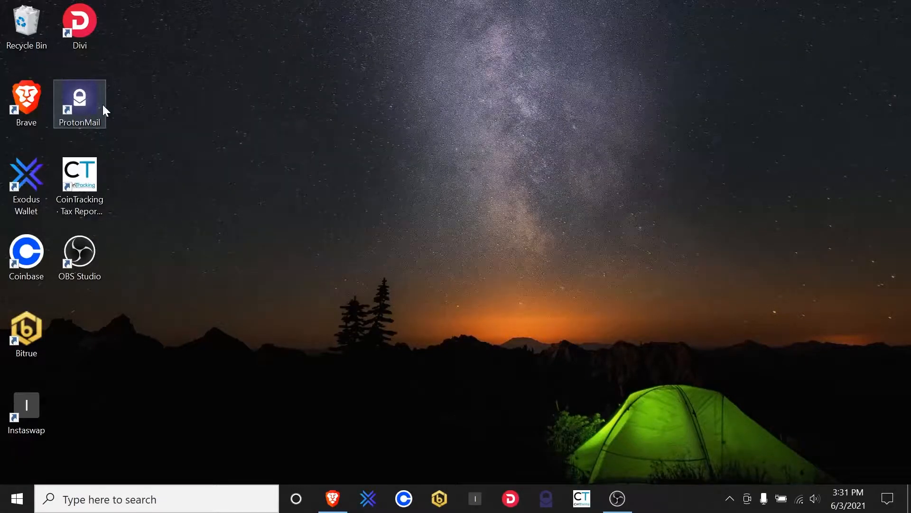
pyautogui.doubleClick(79, 97)
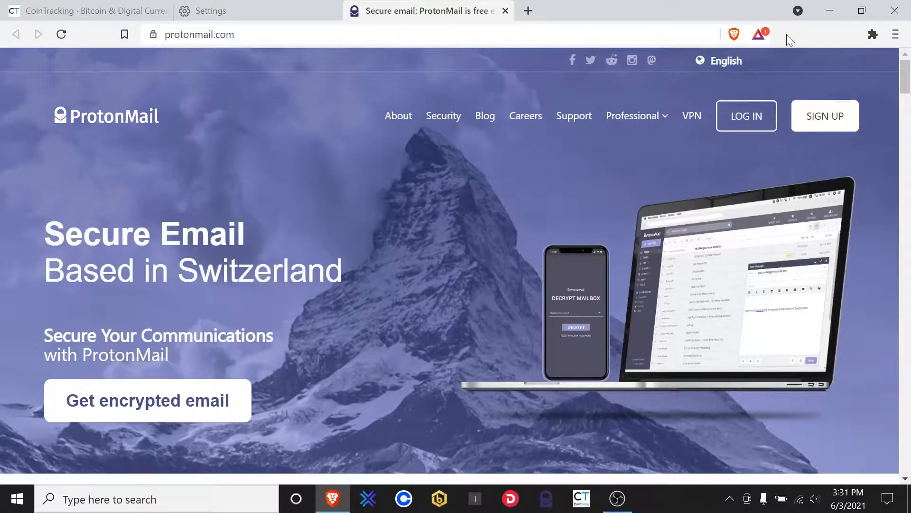
pyautogui.moveTo(199, 160)
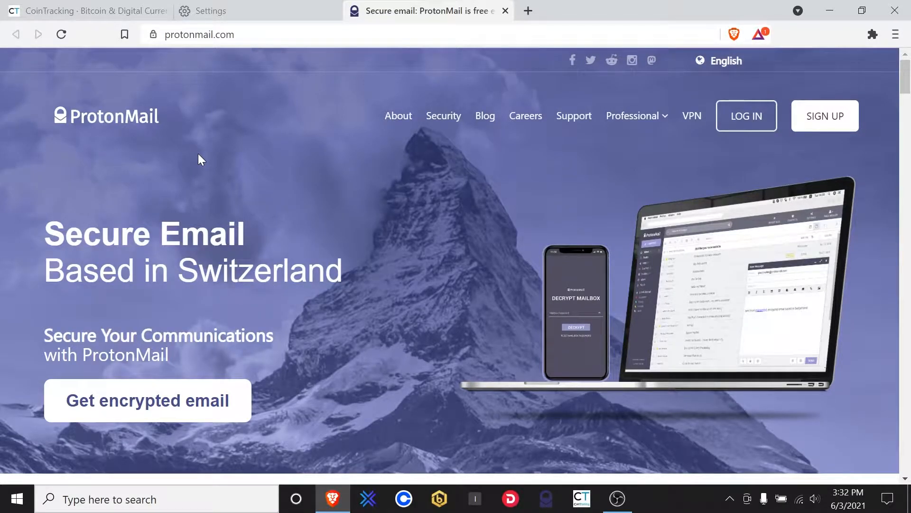
pyautogui.moveTo(826, 122)
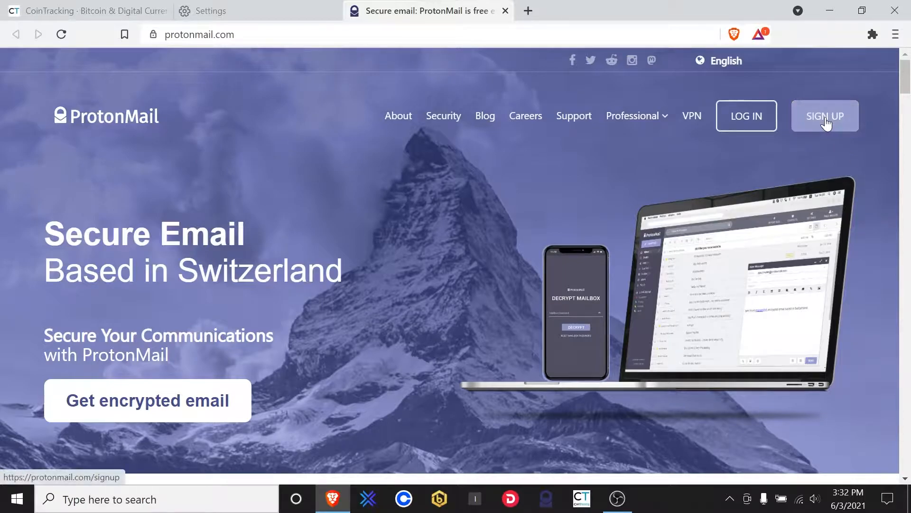
pyautogui.click(825, 116)
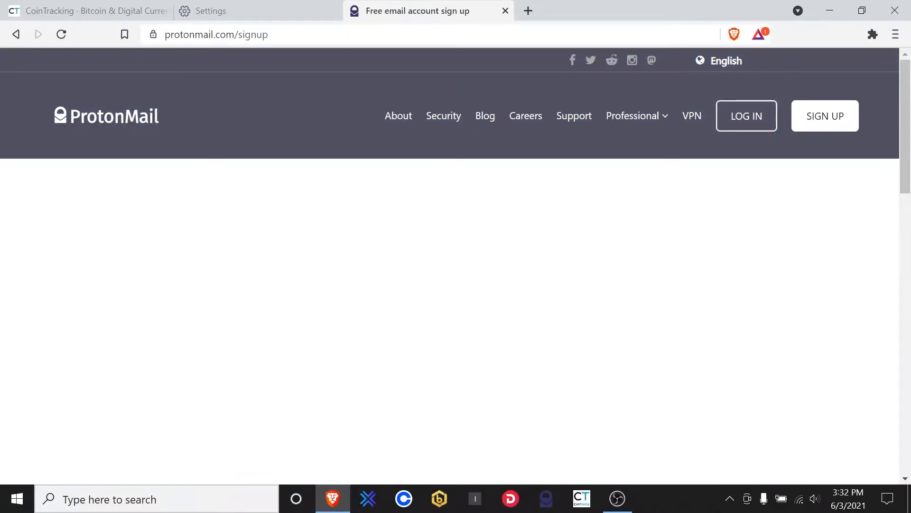
pyautogui.scroll(-3)
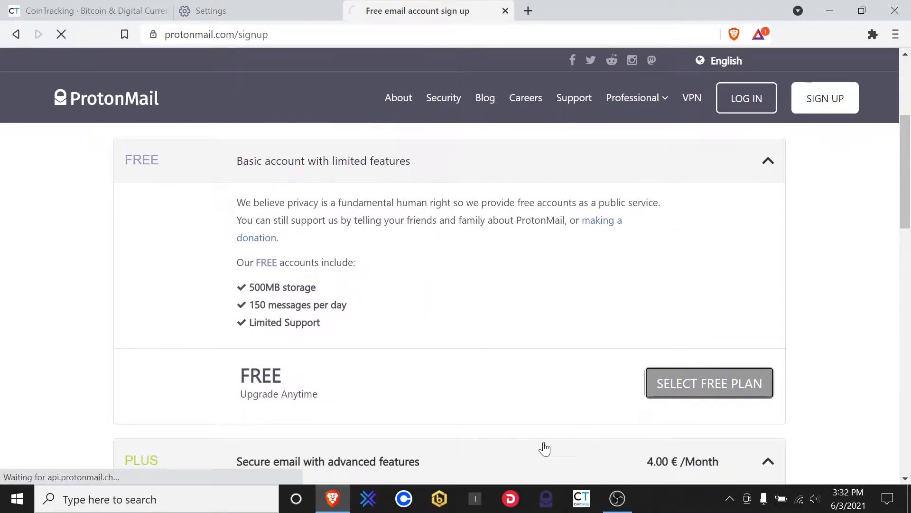
pyautogui.click(710, 383)
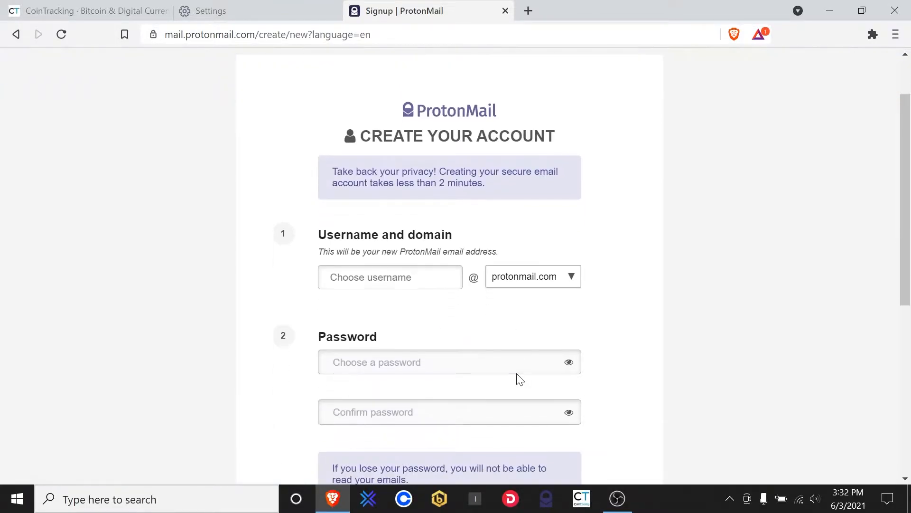
# Enter a username and matching password, then move to the optional recovery email field.
pyautogui.click(390, 278)
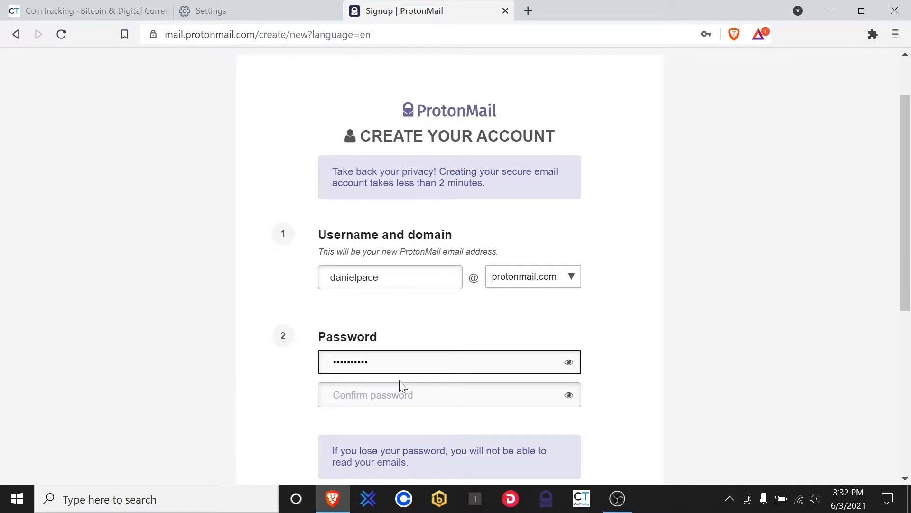
pyautogui.write('••')
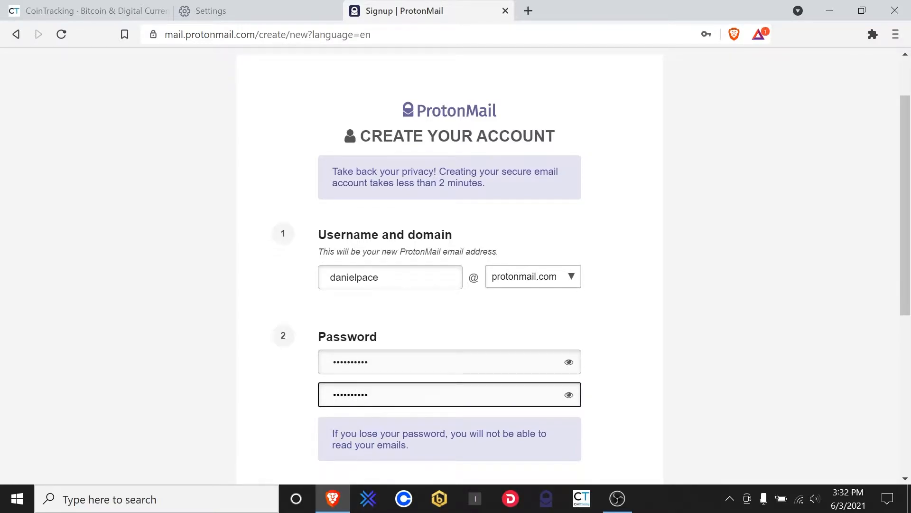
pyautogui.scroll(-3)
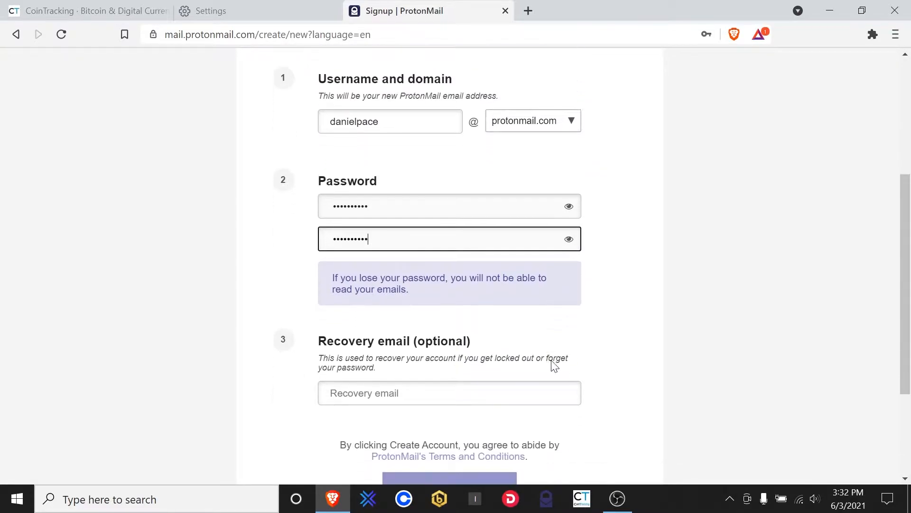
pyautogui.scroll(-3)
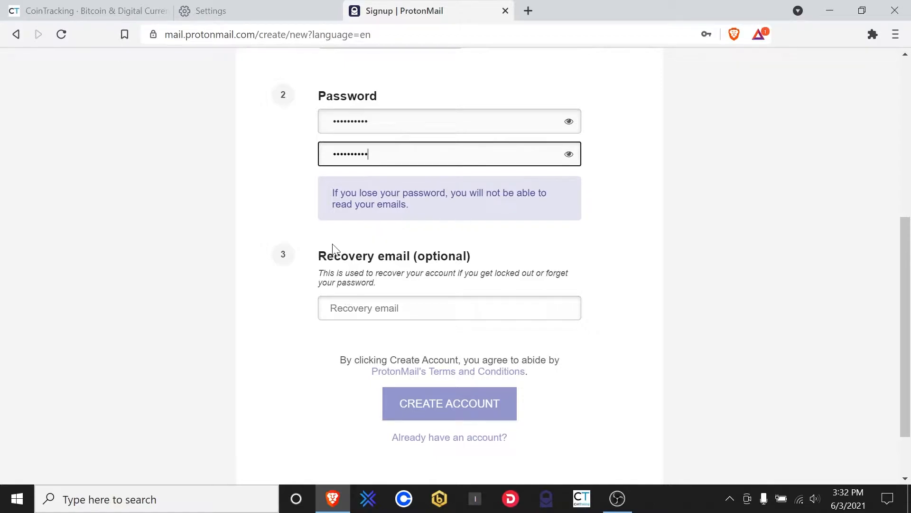
pyautogui.moveTo(326, 293)
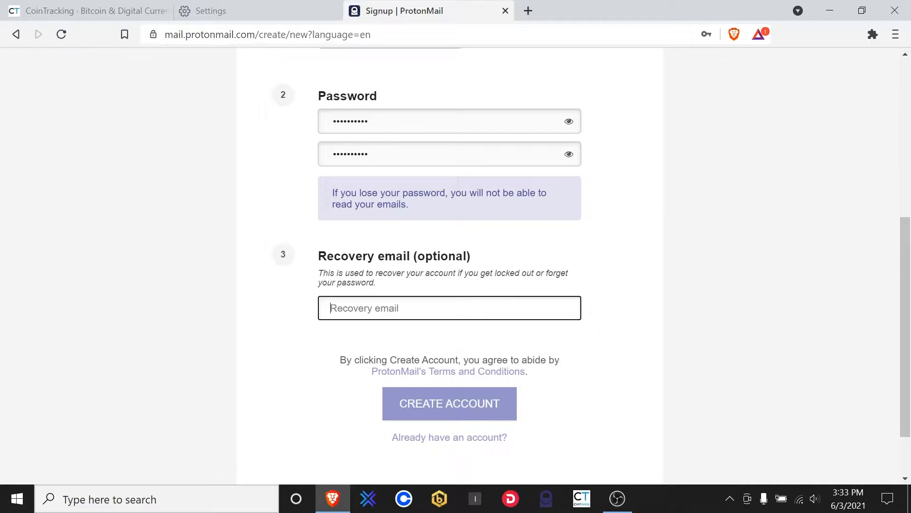
pyautogui.click(449, 404)
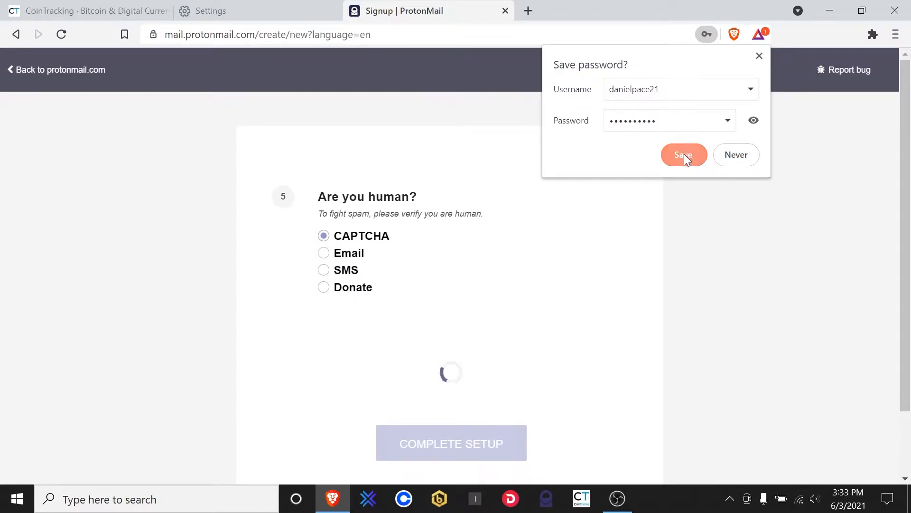
# Save the login in Brave, tick the reCAPTCHA checkbox, and complete account setup.
pyautogui.click(684, 154)
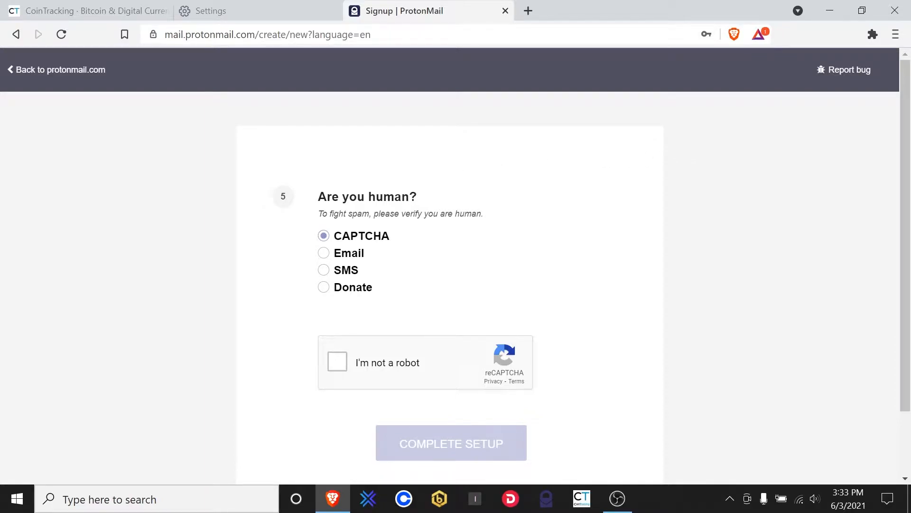
pyautogui.scroll(-3)
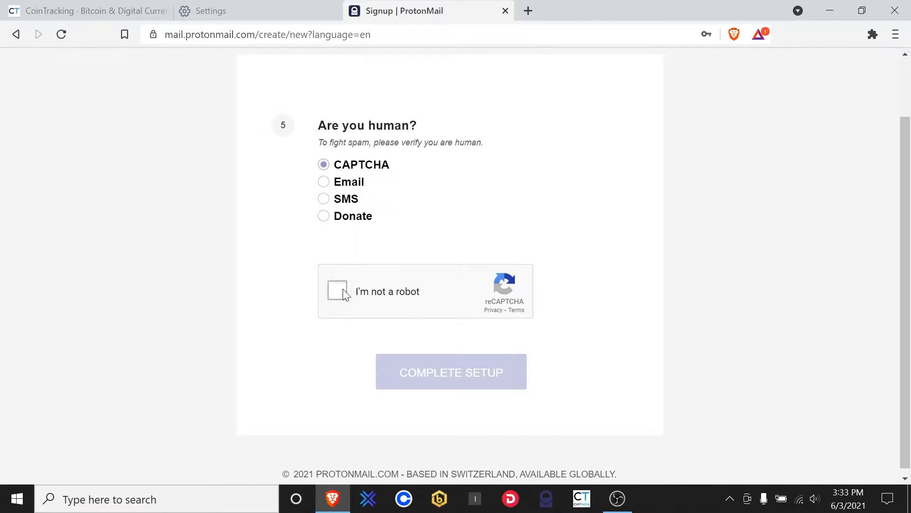
pyautogui.moveTo(323, 197)
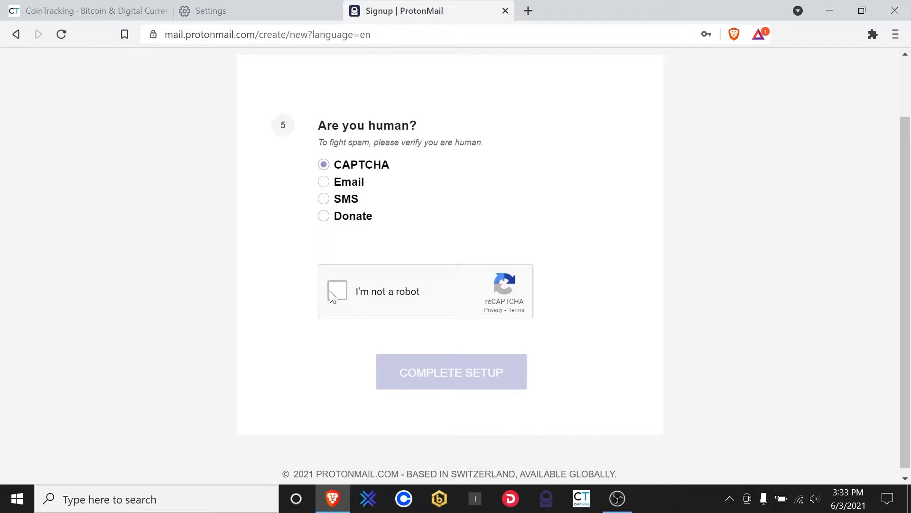
pyautogui.click(337, 291)
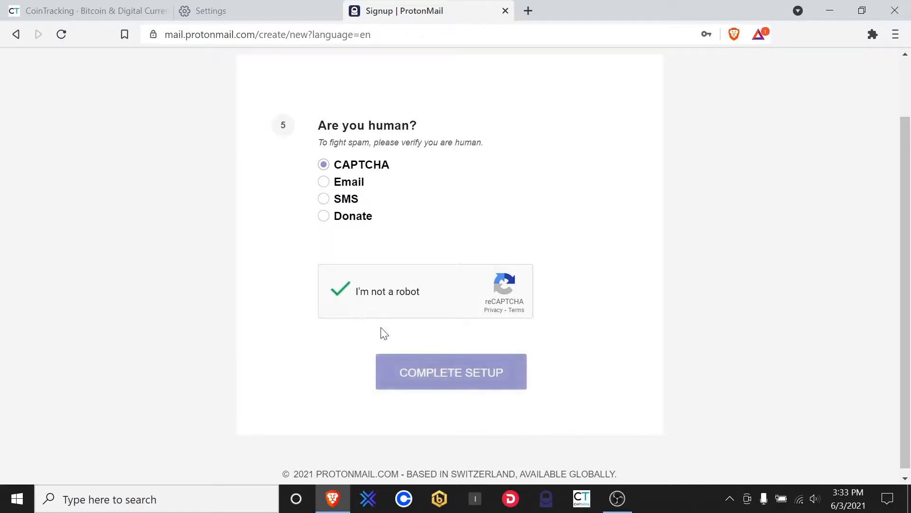
pyautogui.click(451, 372)
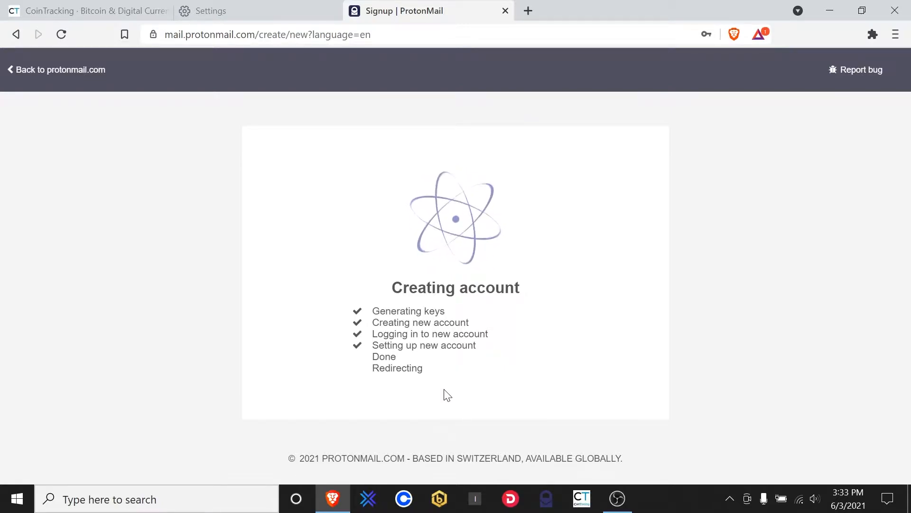
pyautogui.moveTo(449, 379)
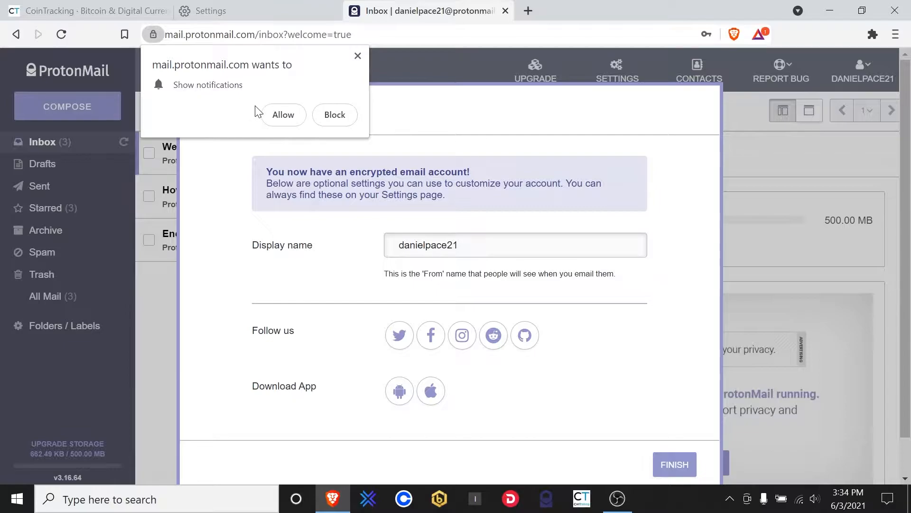
pyautogui.moveTo(172, 88)
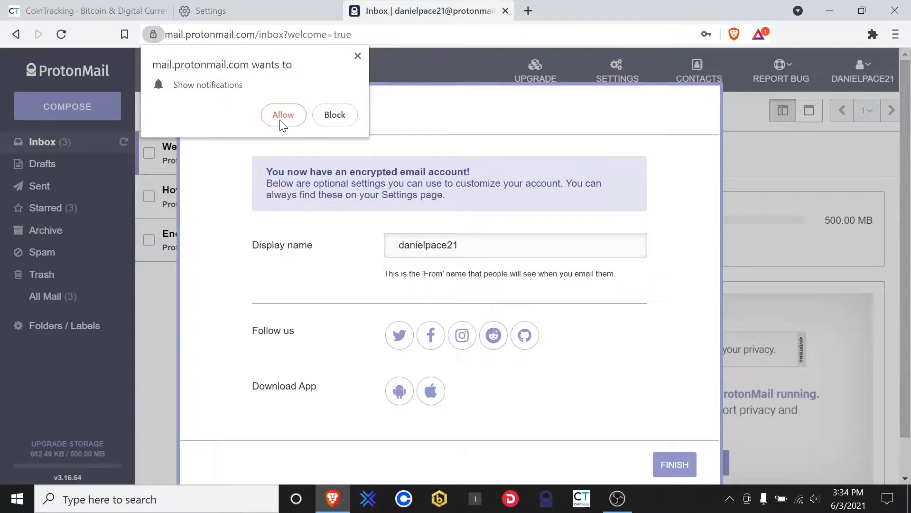
# Allow ProtonMail notifications, set the display name to CryptoJohnDoe, and finish the welcome dialog.
pyautogui.click(335, 115)
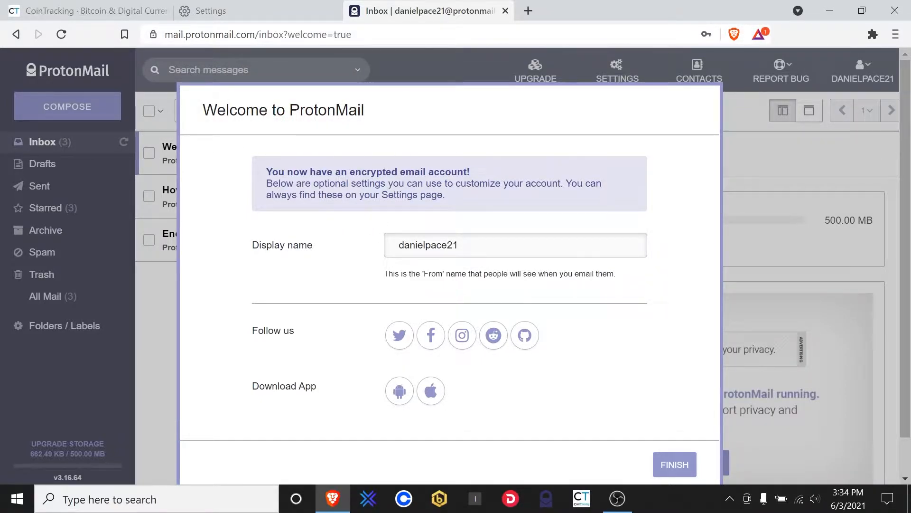
pyautogui.moveTo(313, 157)
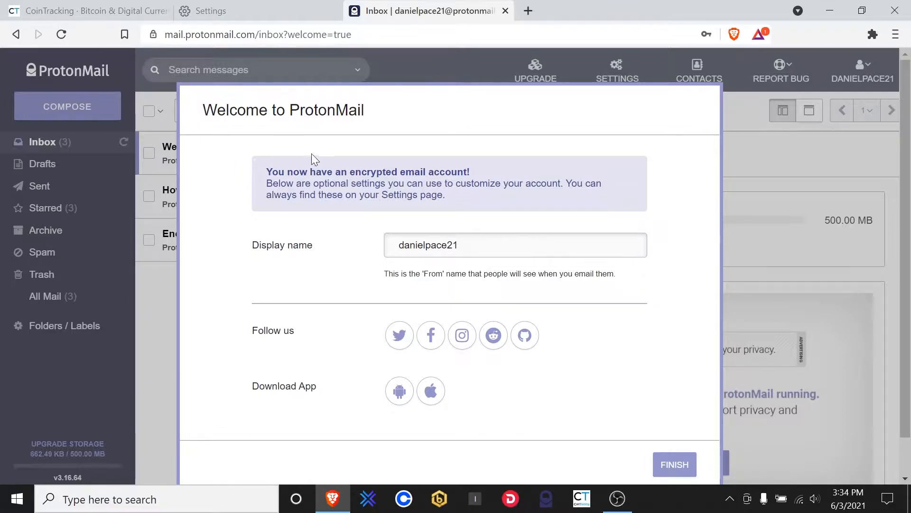
pyautogui.moveTo(287, 158)
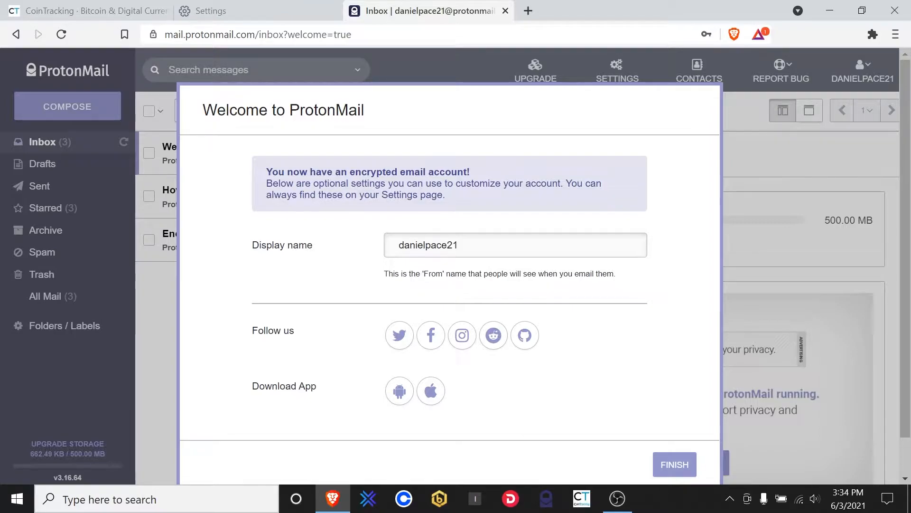
pyautogui.moveTo(331, 239)
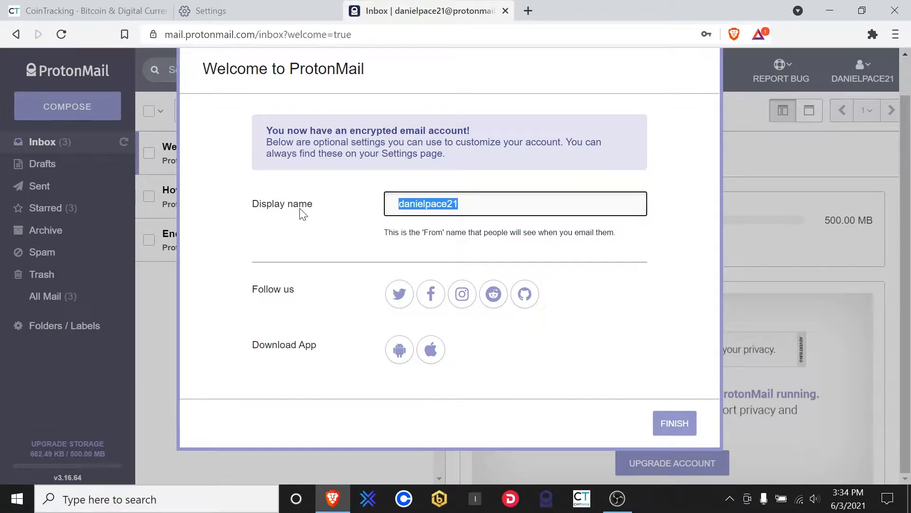
pyautogui.write('Crypto')
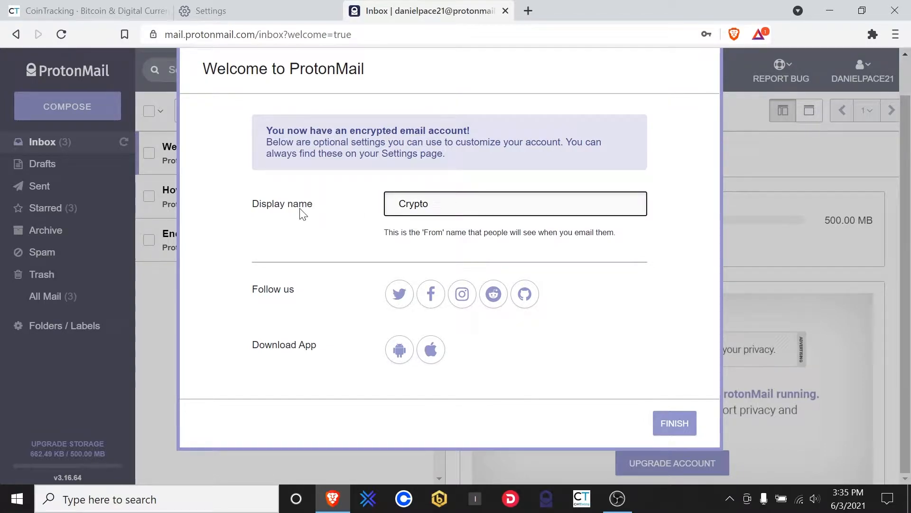
pyautogui.write('Joe')
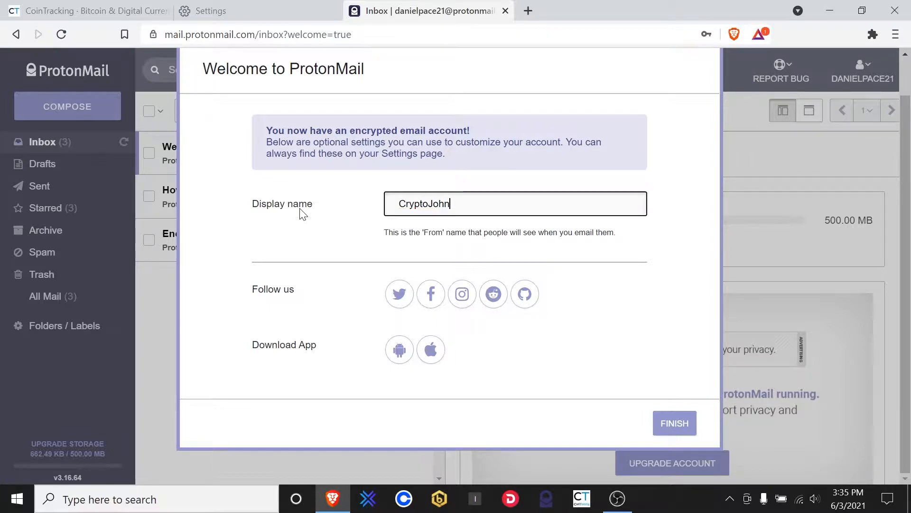
pyautogui.write('Doe')
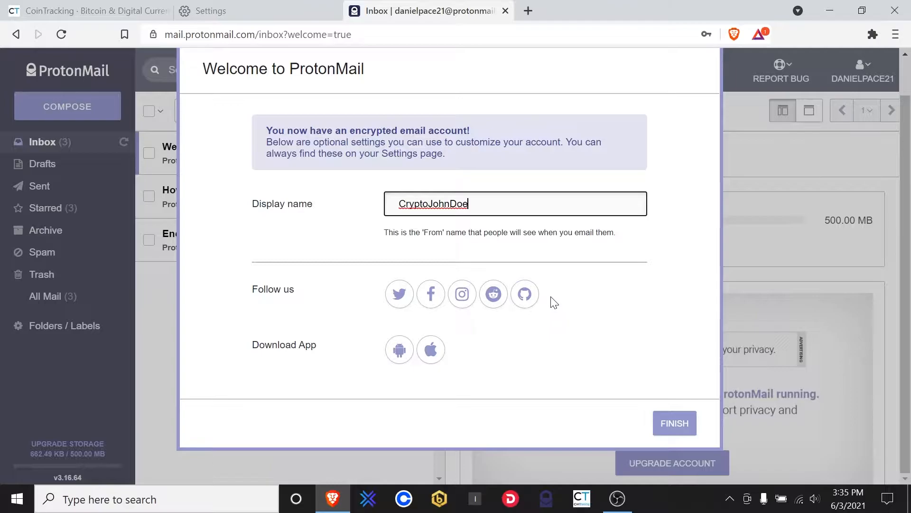
pyautogui.click(675, 423)
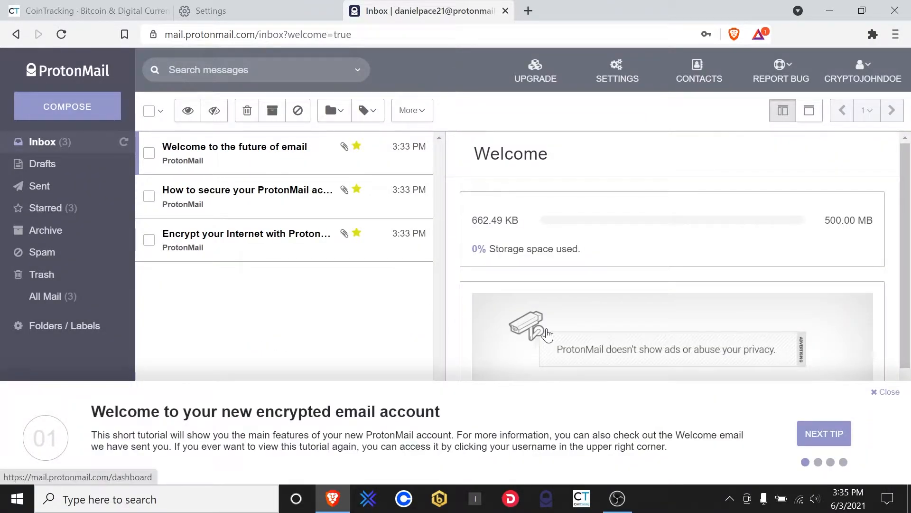
pyautogui.moveTo(471, 339)
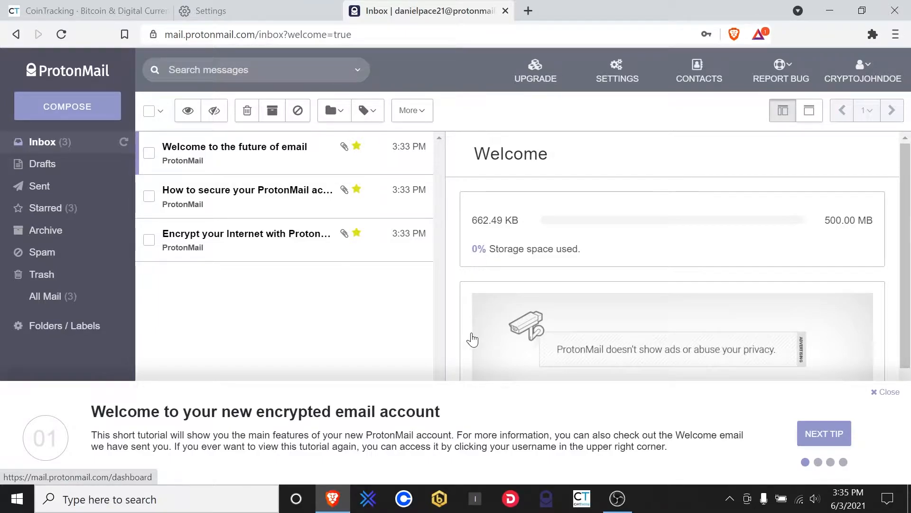
pyautogui.moveTo(489, 343)
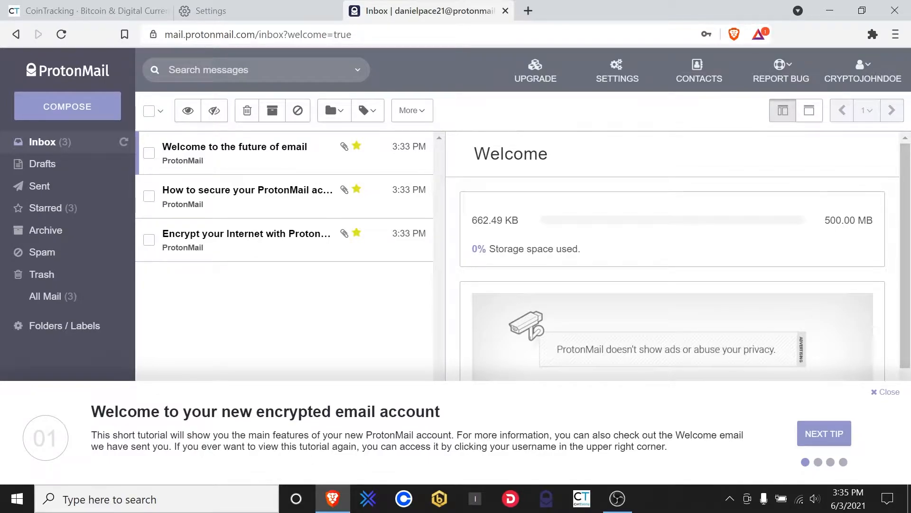
pyautogui.moveTo(564, 478)
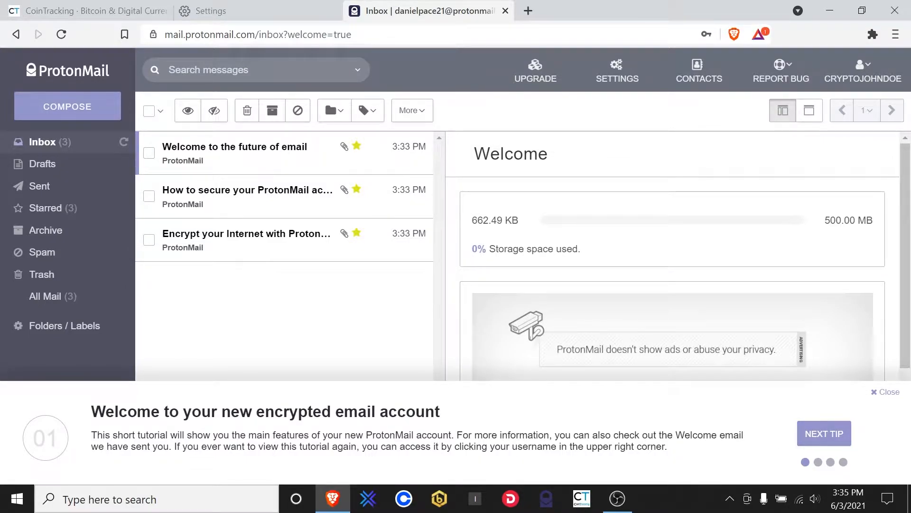
pyautogui.moveTo(165, 421)
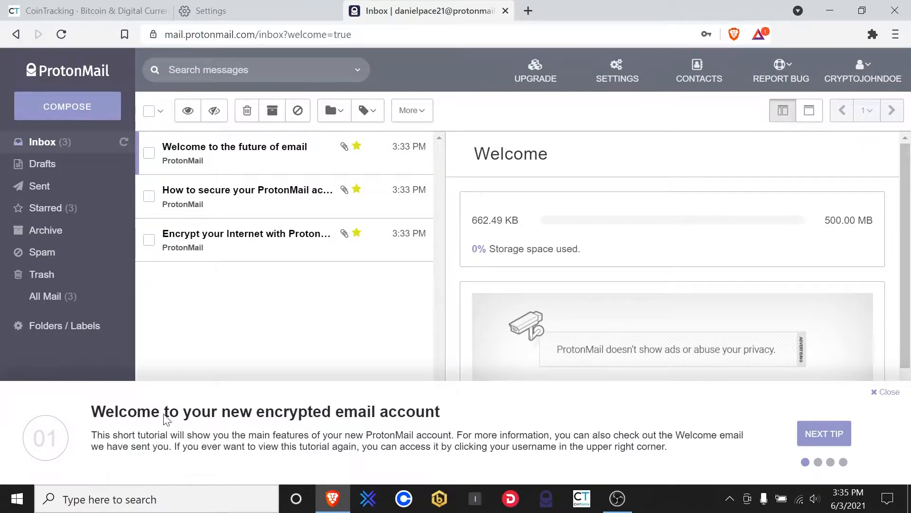
pyautogui.moveTo(383, 460)
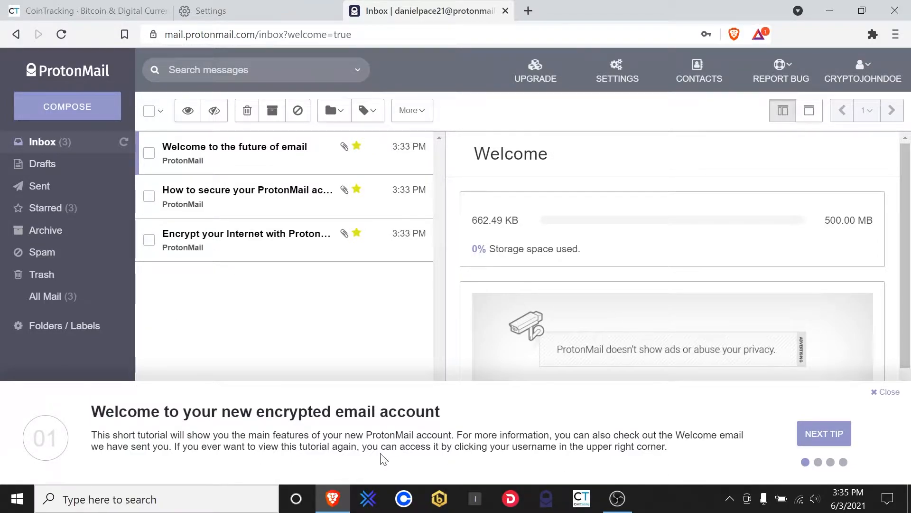
pyautogui.moveTo(581, 460)
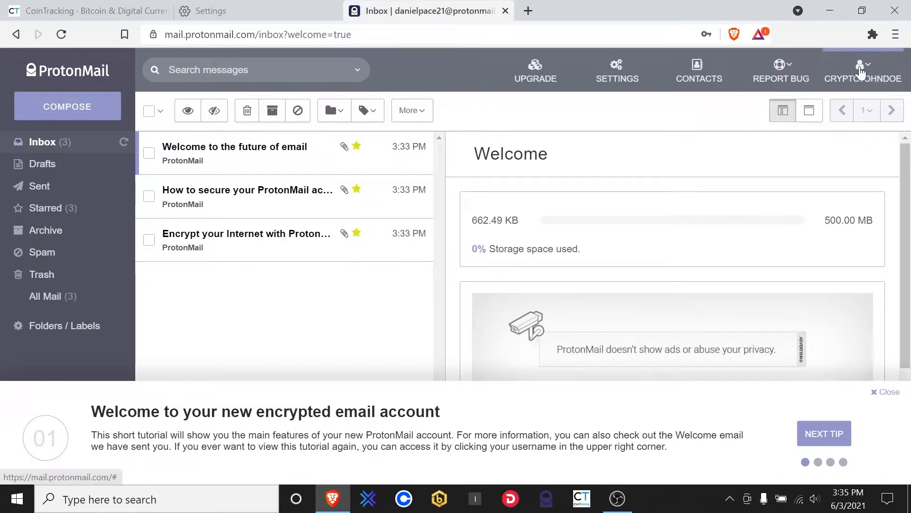
# Advance to the layout tip and try the full-width and split inbox layouts.
pyautogui.click(824, 433)
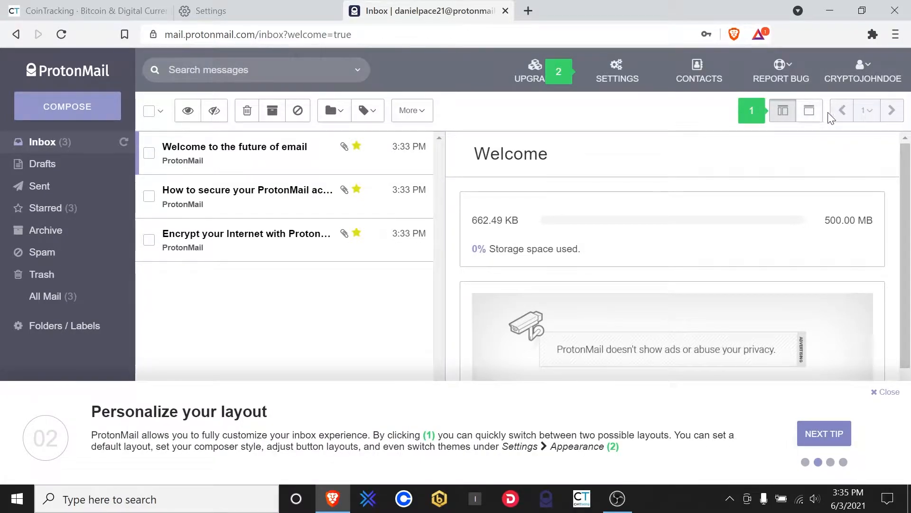
pyautogui.moveTo(808, 113)
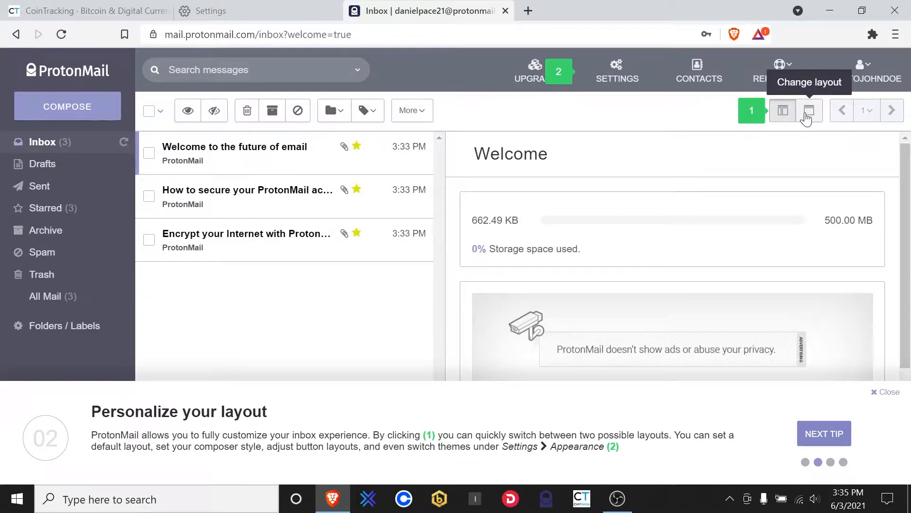
pyautogui.click(809, 110)
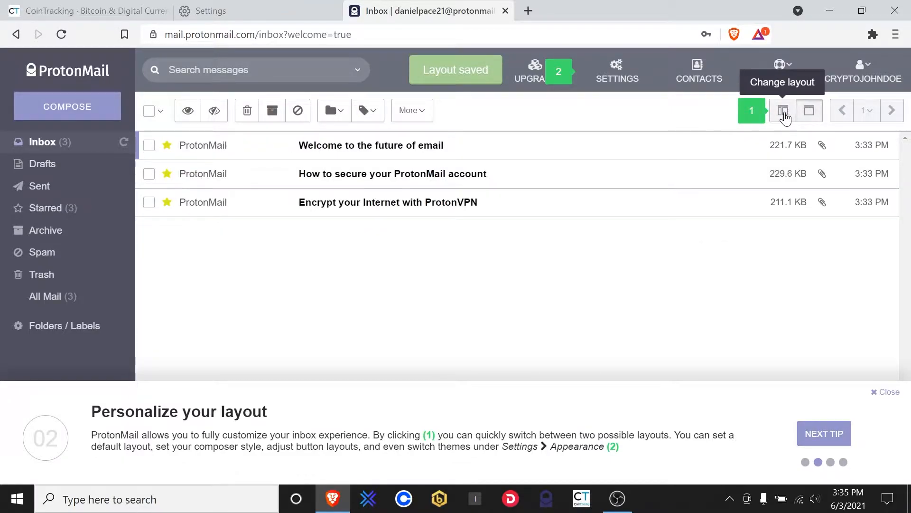
pyautogui.click(782, 110)
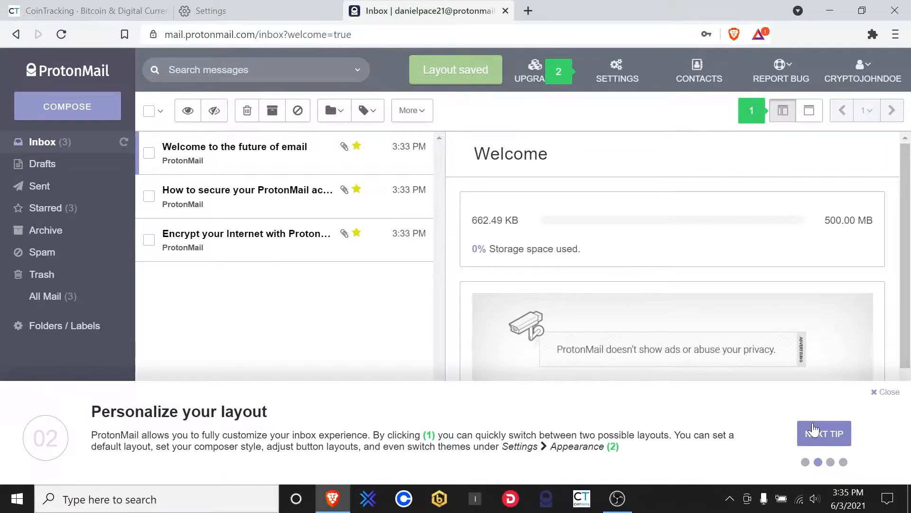
# View the folders-and-labels tip, preview the Labels and Move-to menus, and reach the help tip.
pyautogui.click(824, 433)
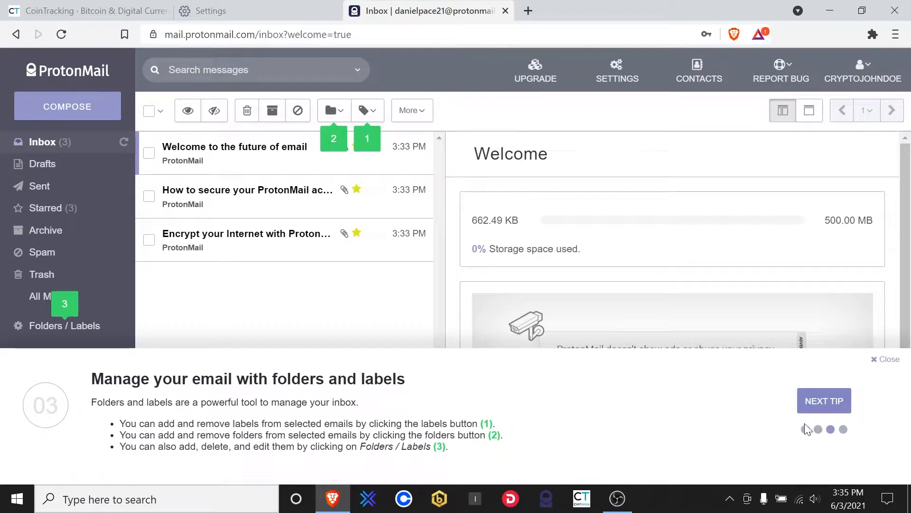
pyautogui.moveTo(333, 110)
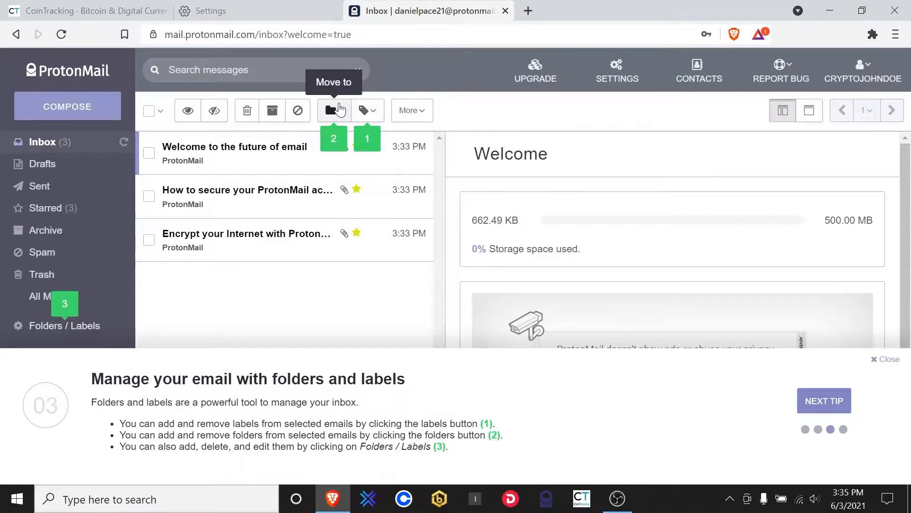
pyautogui.click(365, 110)
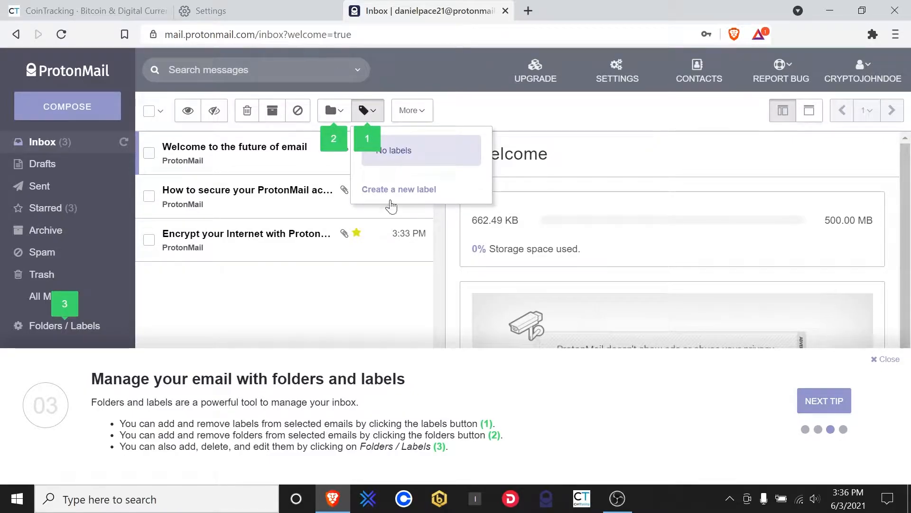
pyautogui.click(334, 110)
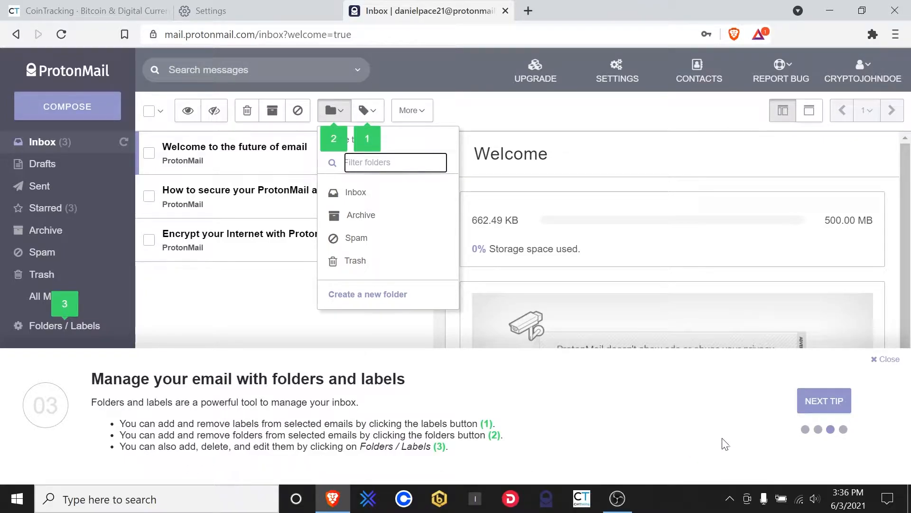
pyautogui.click(824, 400)
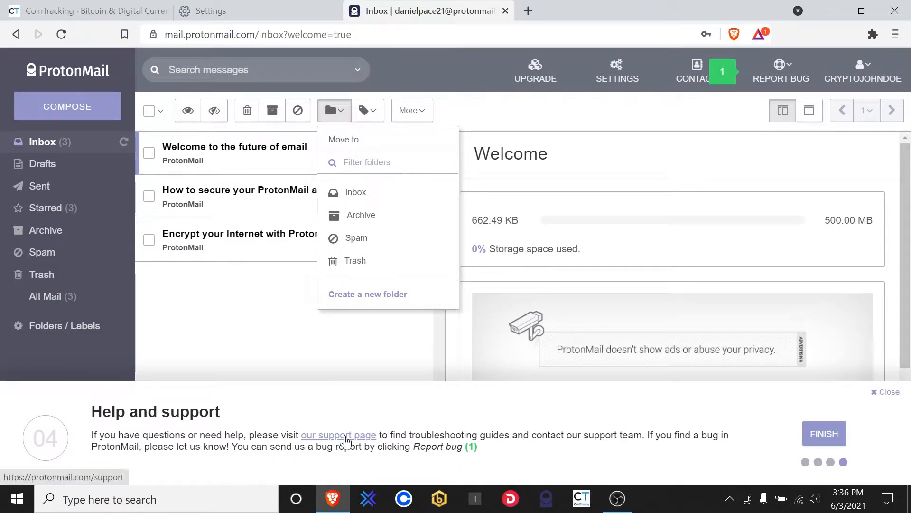
pyautogui.moveTo(783, 64)
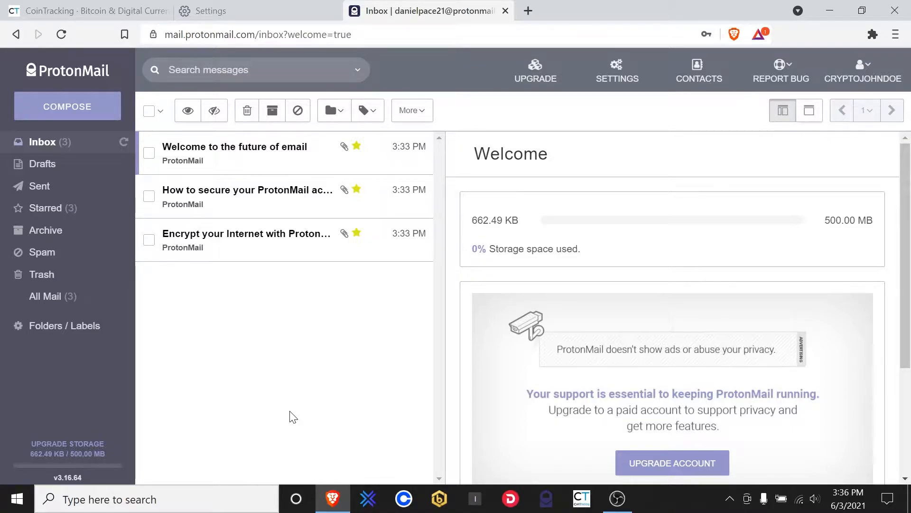
pyautogui.moveTo(58, 115)
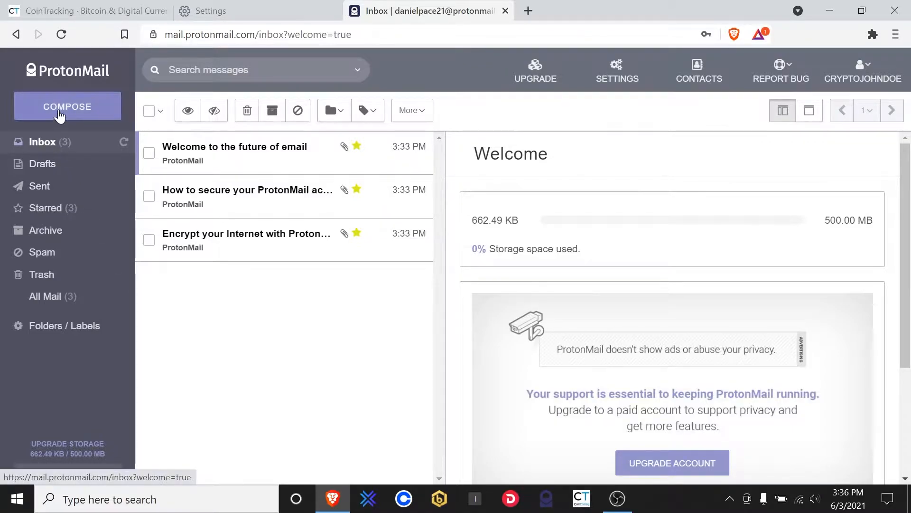
# Open and close a blank new message twice, leaving it saved as a draft.
pyautogui.click(67, 106)
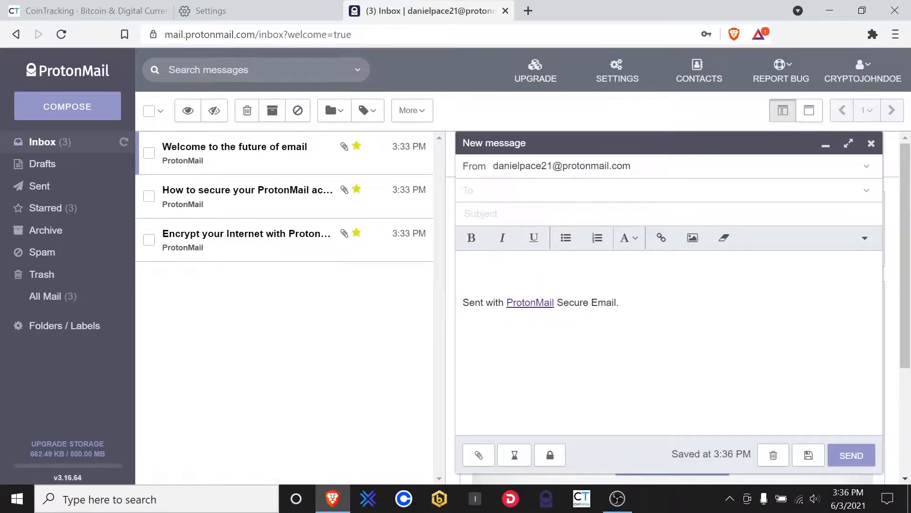
pyautogui.click(871, 143)
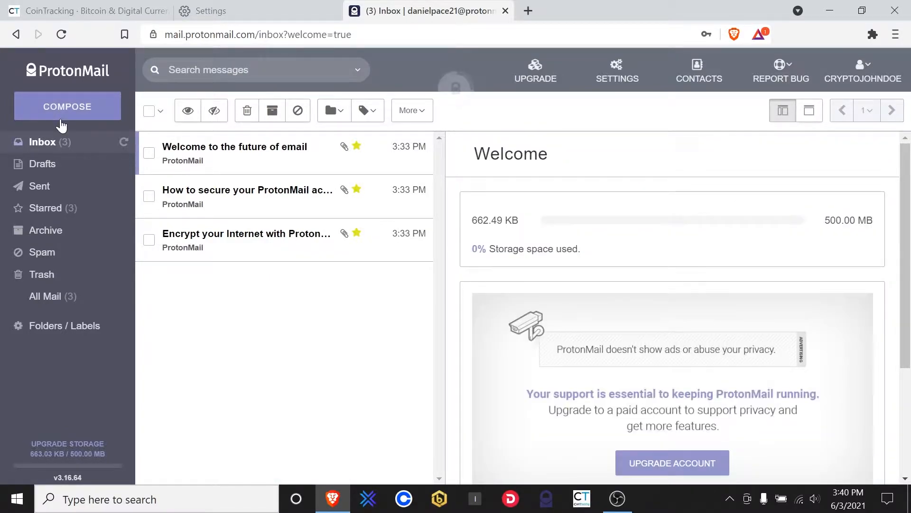
pyautogui.click(67, 106)
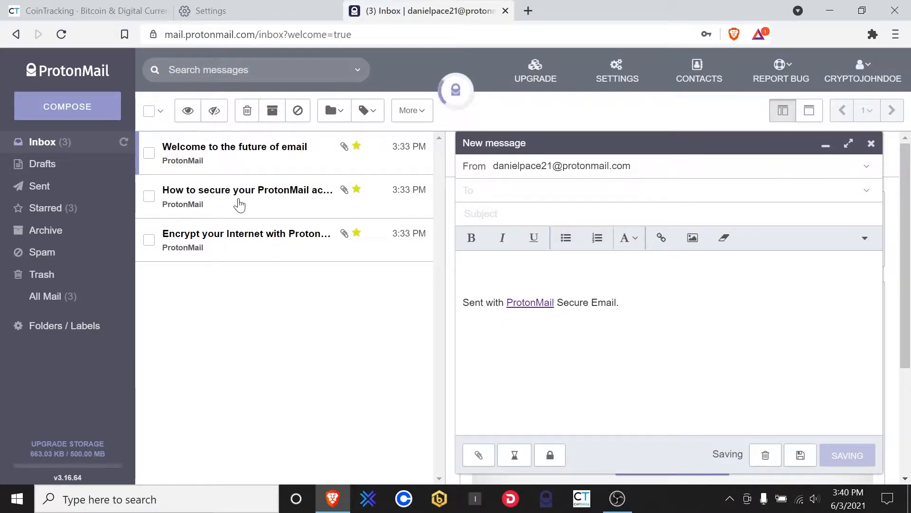
pyautogui.click(871, 143)
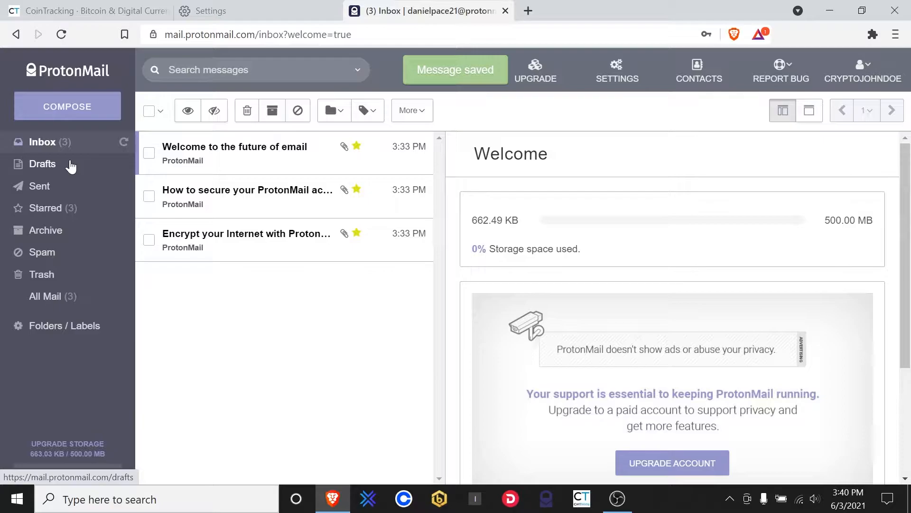
pyautogui.moveTo(75, 257)
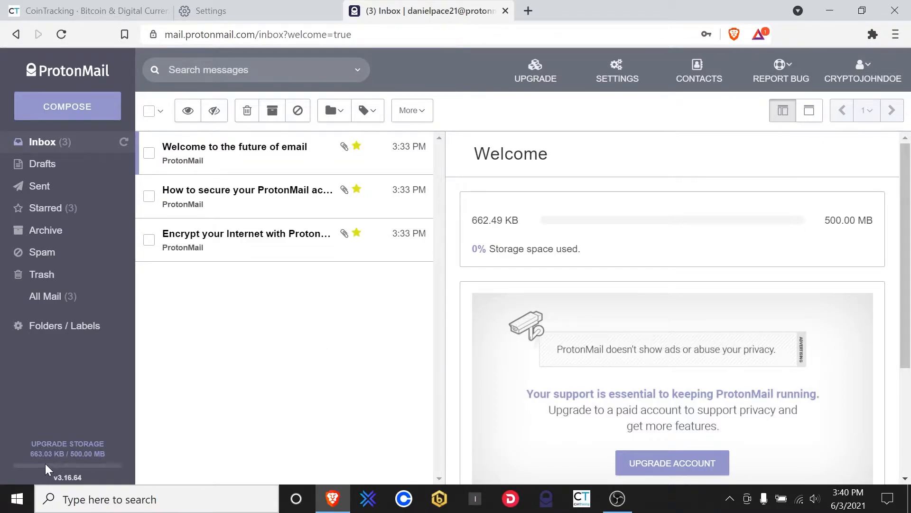
pyautogui.moveTo(246, 255)
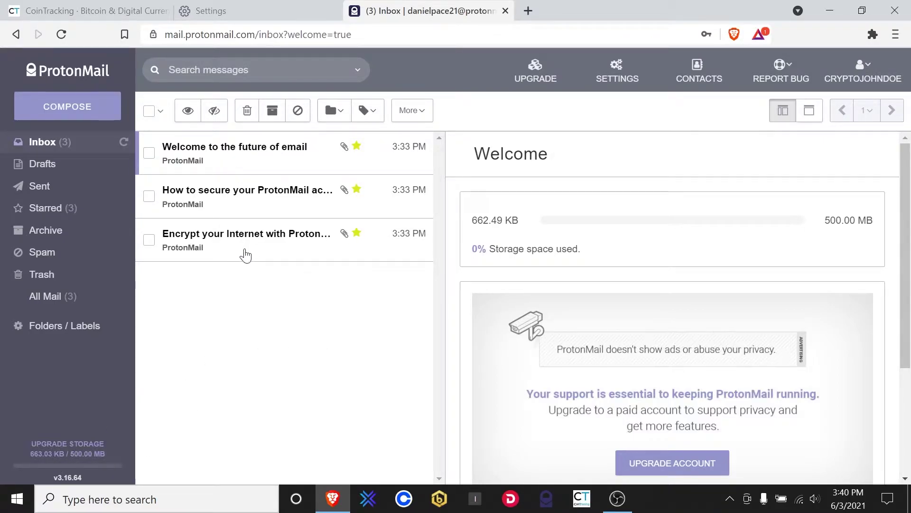
# Read through the 'Encrypt your Internet with ProtonVPN' email.
pyautogui.click(246, 239)
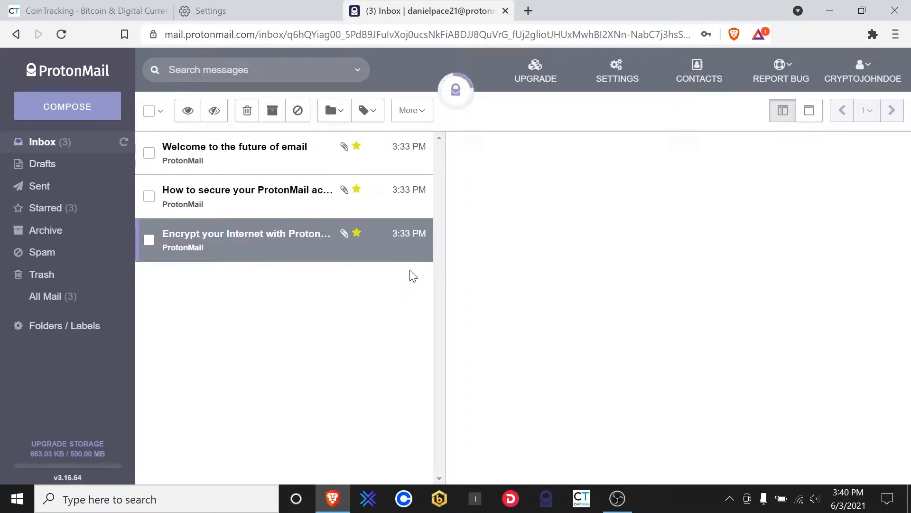
pyautogui.click(247, 240)
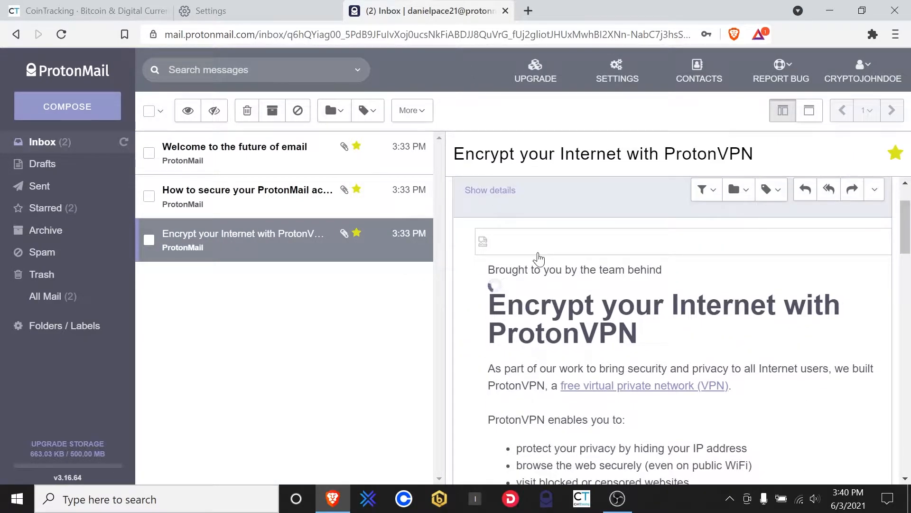
pyautogui.scroll(-3)
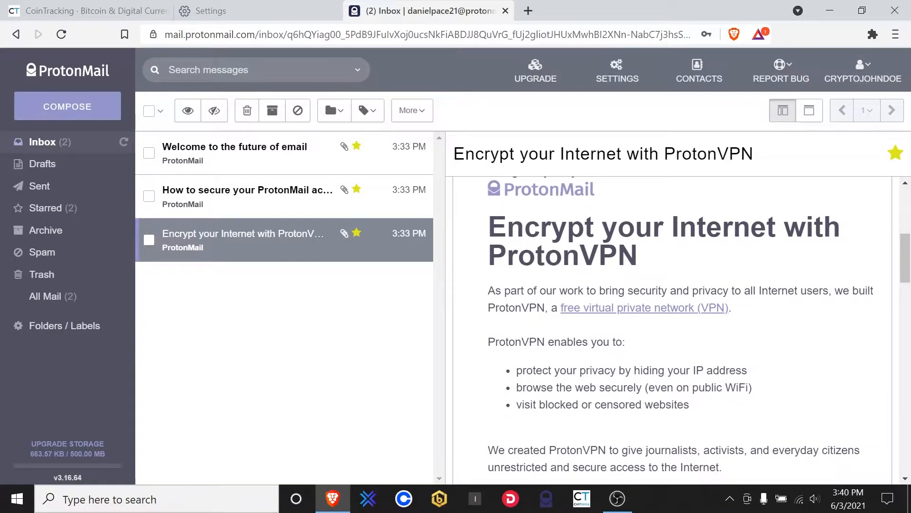
pyautogui.scroll(-3)
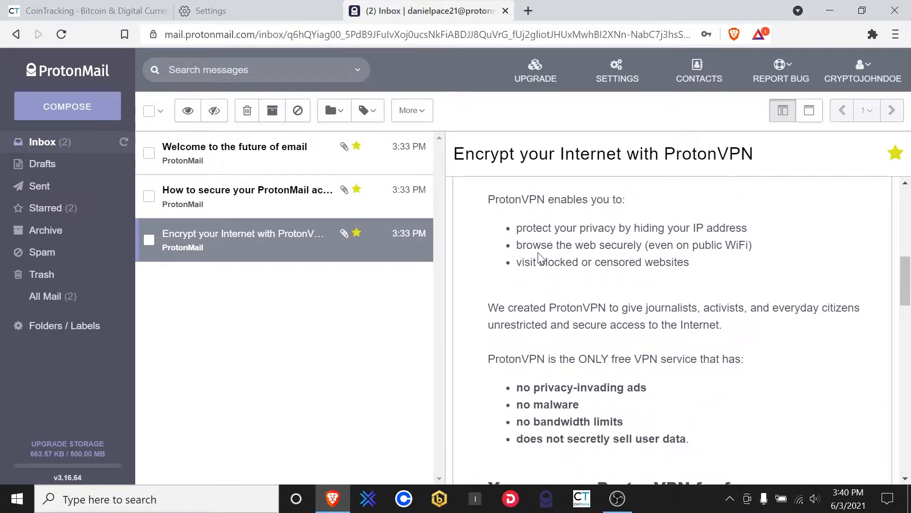
pyautogui.scroll(-3)
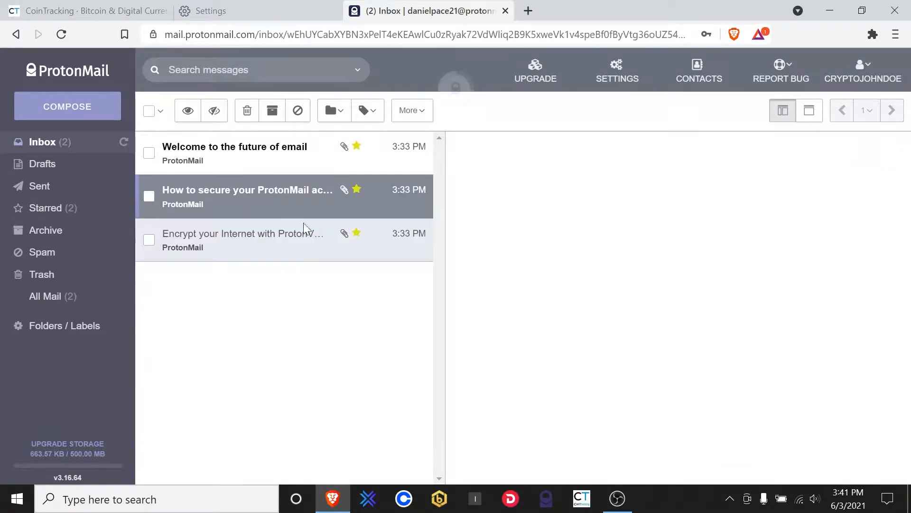
# Open and read the 'How to secure your ProtonMail account' email.
pyautogui.click(246, 196)
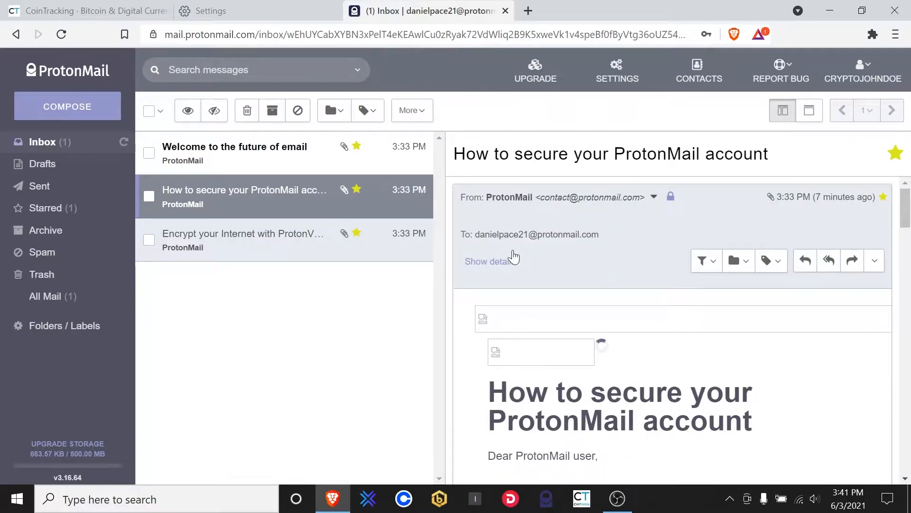
pyautogui.scroll(-3)
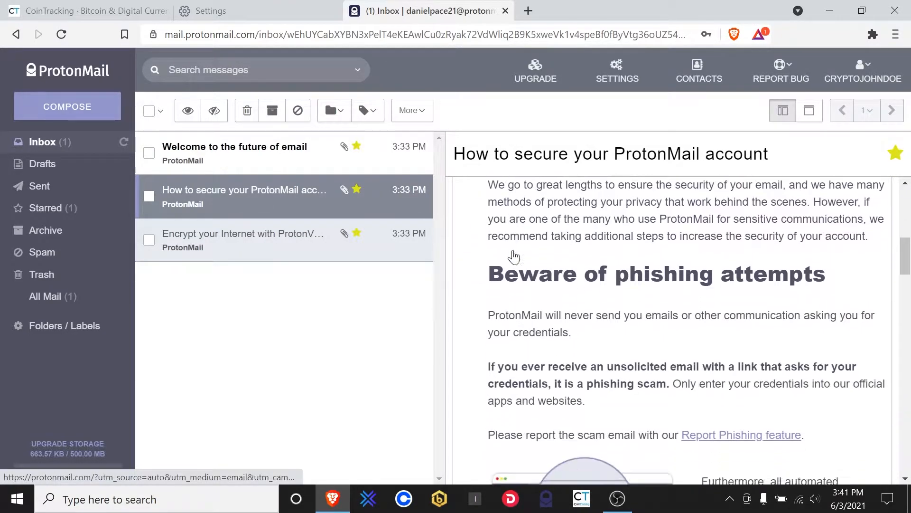
pyautogui.scroll(-3)
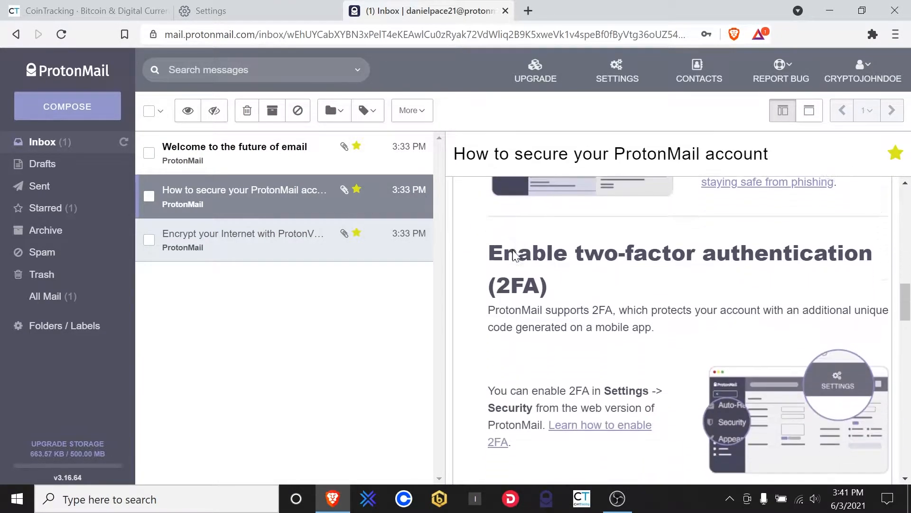
pyautogui.scroll(-3)
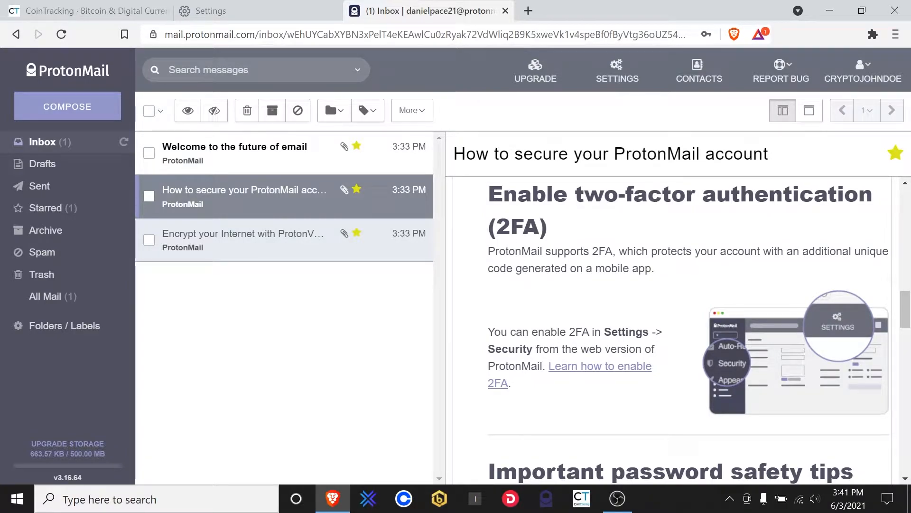
pyautogui.scroll(-3)
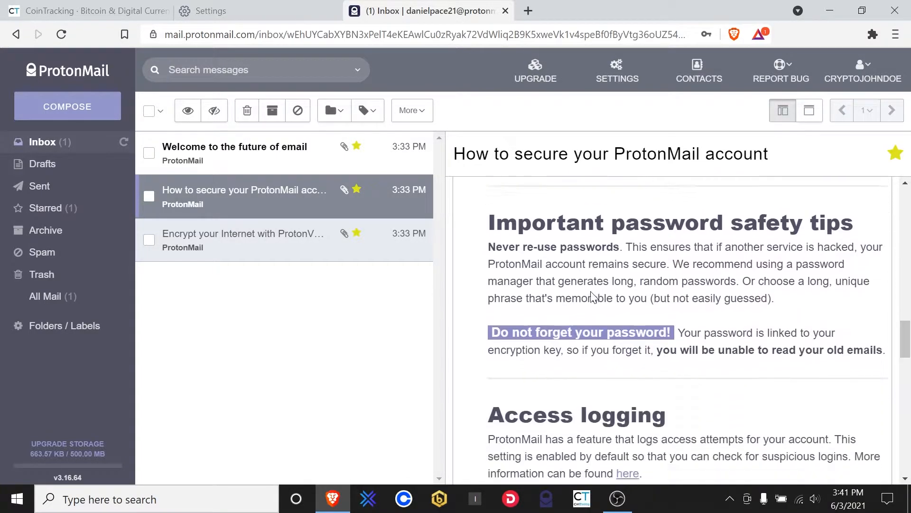
pyautogui.scroll(-3)
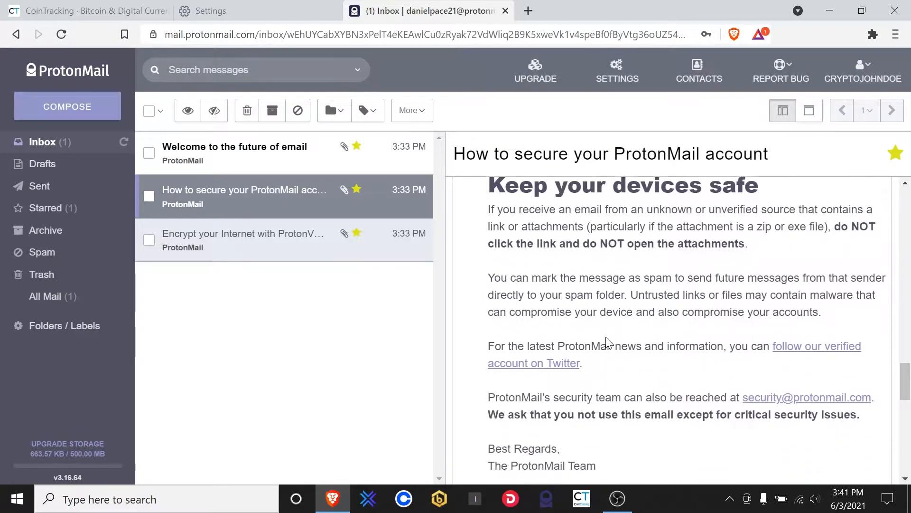
pyautogui.scroll(-3)
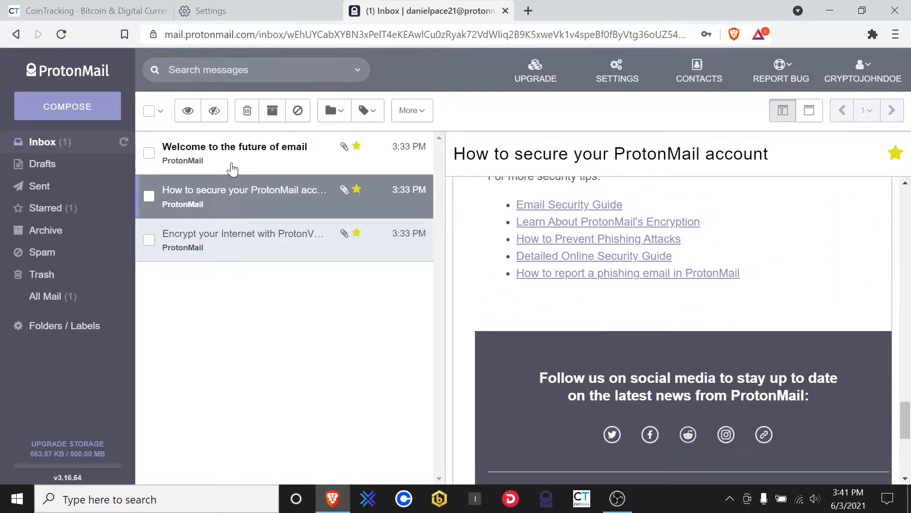
# Open and scroll through the 'Welcome to the future of email' message.
pyautogui.click(235, 152)
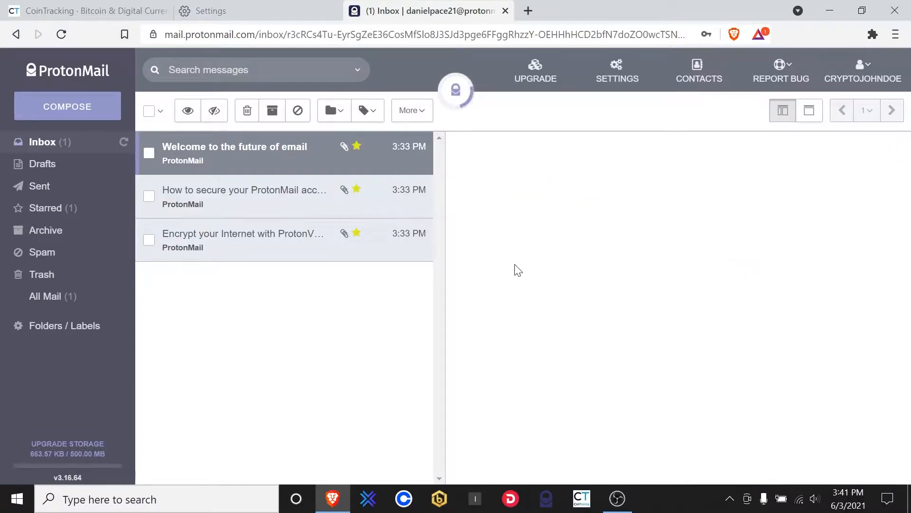
pyautogui.click(234, 154)
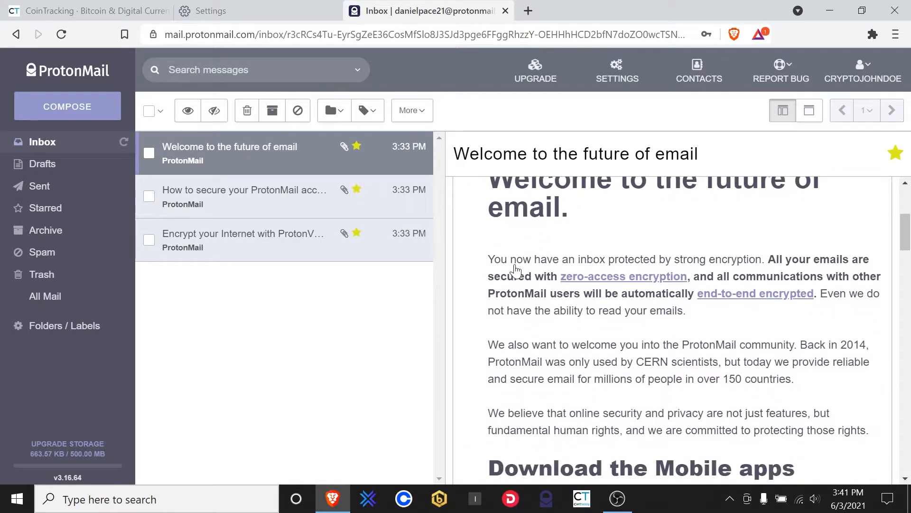
pyautogui.scroll(-3)
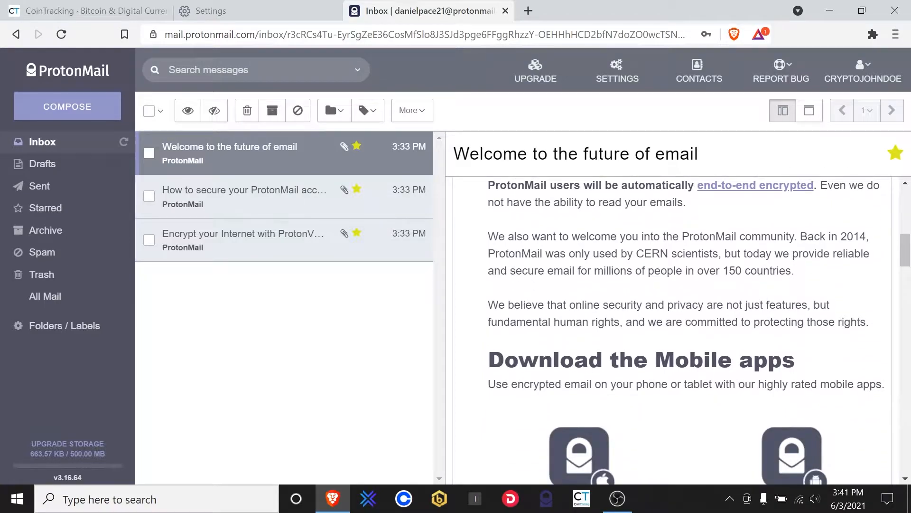
pyautogui.scroll(-3)
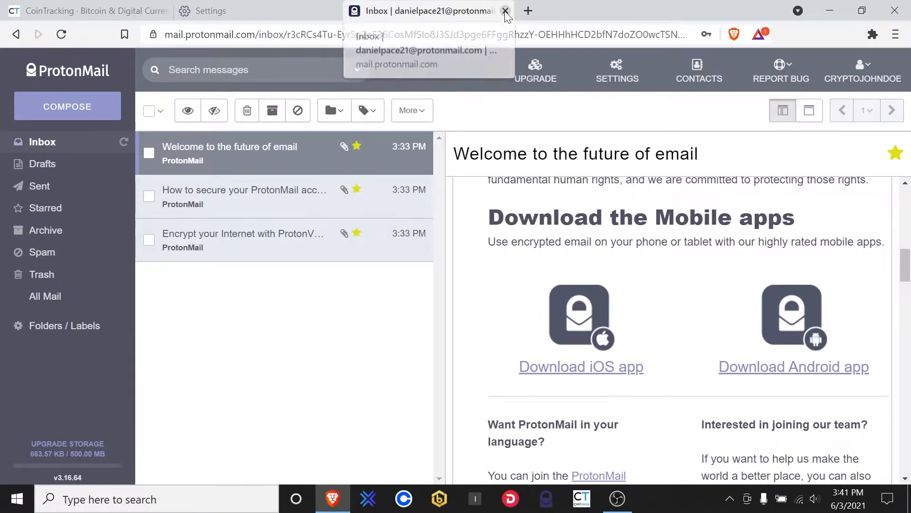
# Close the ProtonMail tab and open exodus.com from the Exodus Wallet desktop shortcut.
pyautogui.click(505, 10)
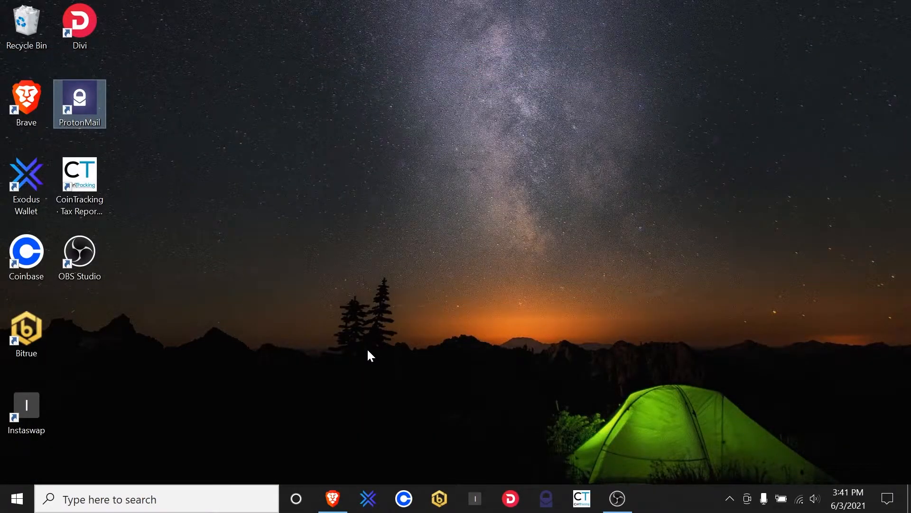
pyautogui.click(26, 185)
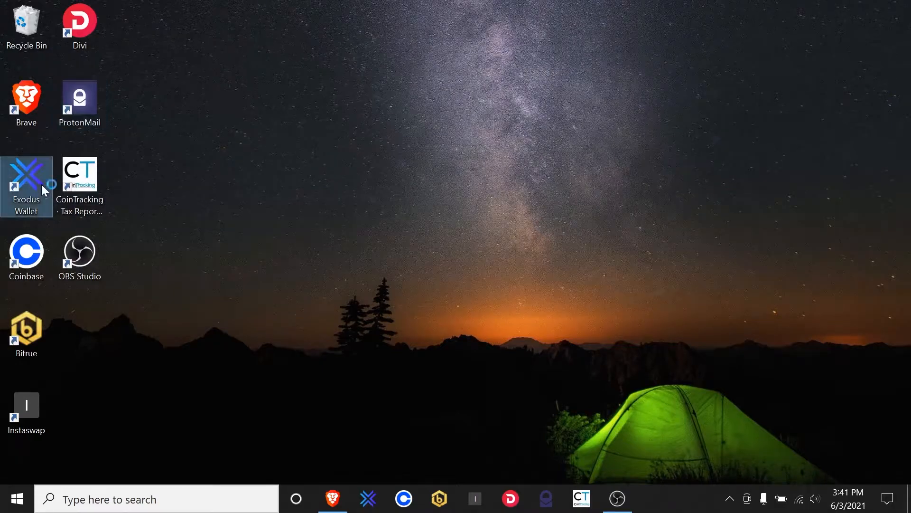
pyautogui.doubleClick(27, 173)
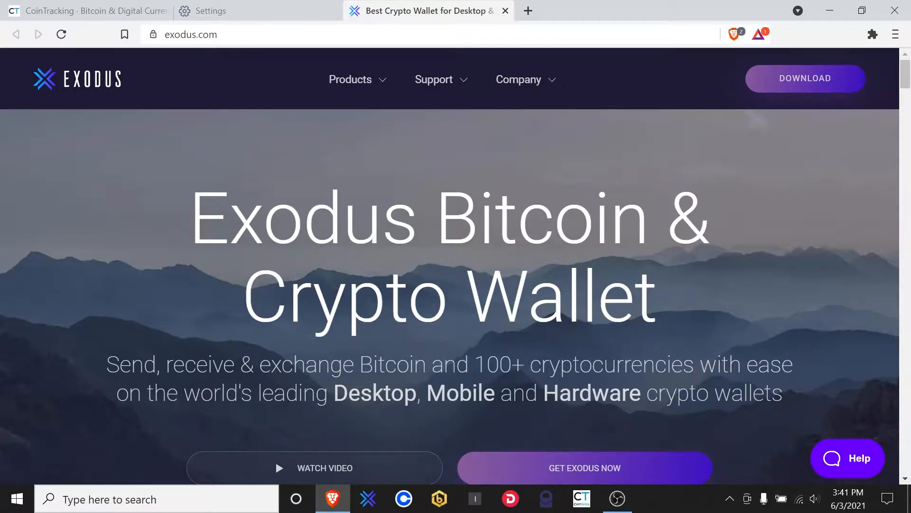
pyautogui.moveTo(571, 133)
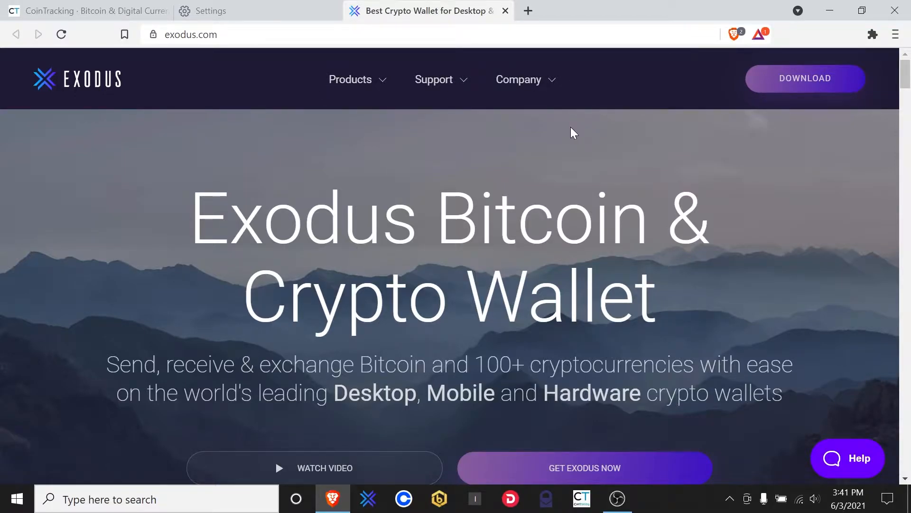
pyautogui.moveTo(393, 353)
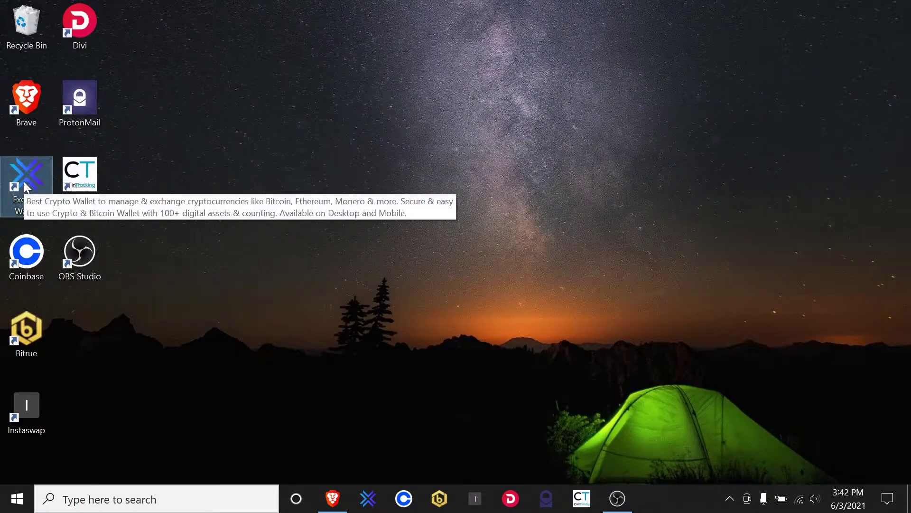
pyautogui.doubleClick(27, 181)
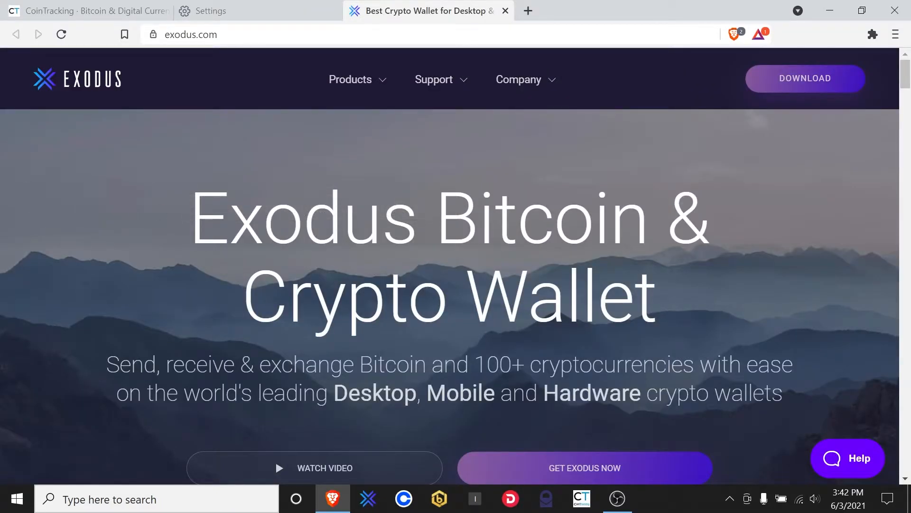
pyautogui.moveTo(734, 161)
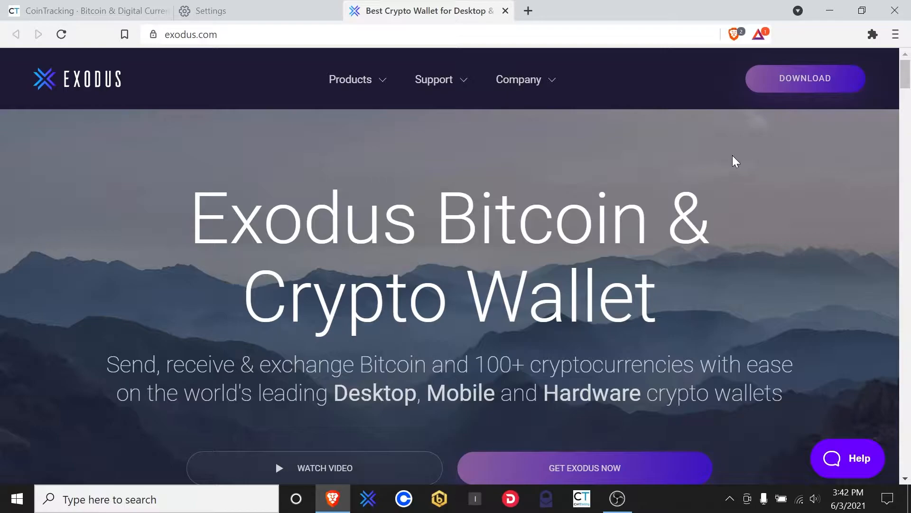
# Download the Exodus Windows 64-bit app from exodus.com and run its installer.
pyautogui.click(805, 78)
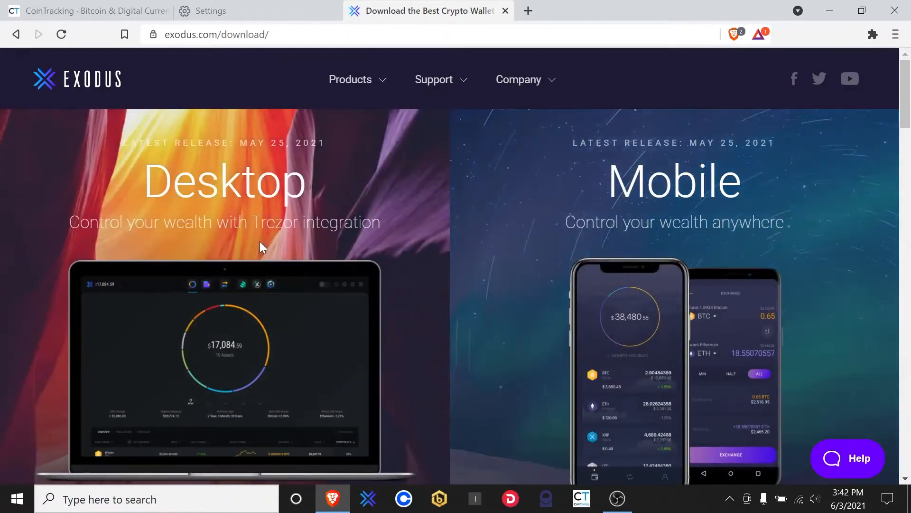
pyautogui.scroll(-3)
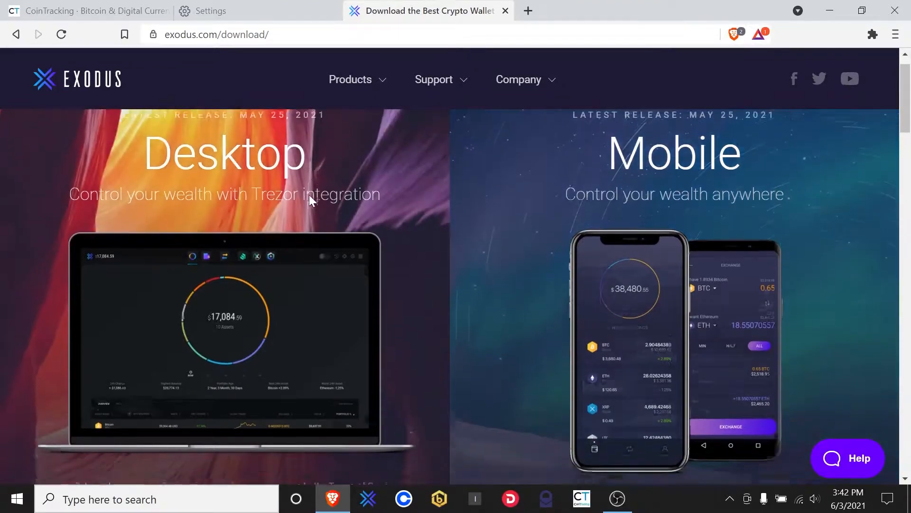
pyautogui.scroll(-3)
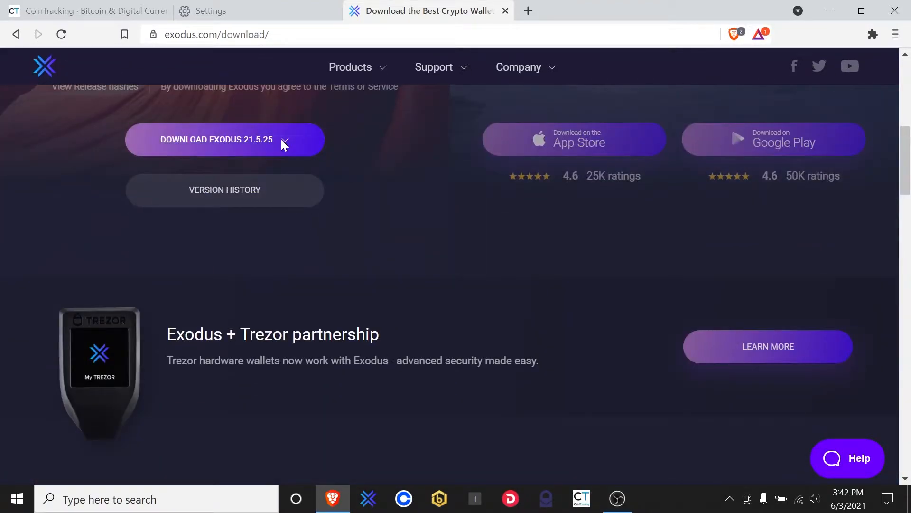
pyautogui.click(224, 139)
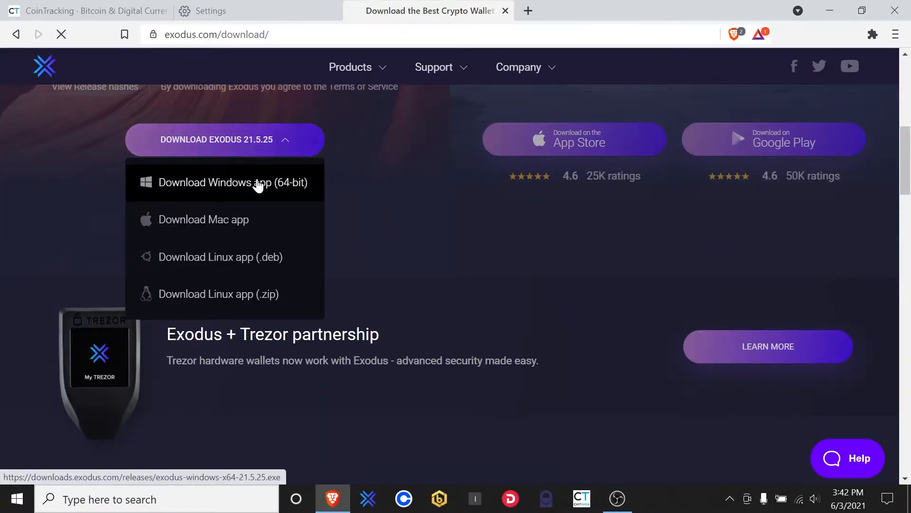
pyautogui.click(233, 182)
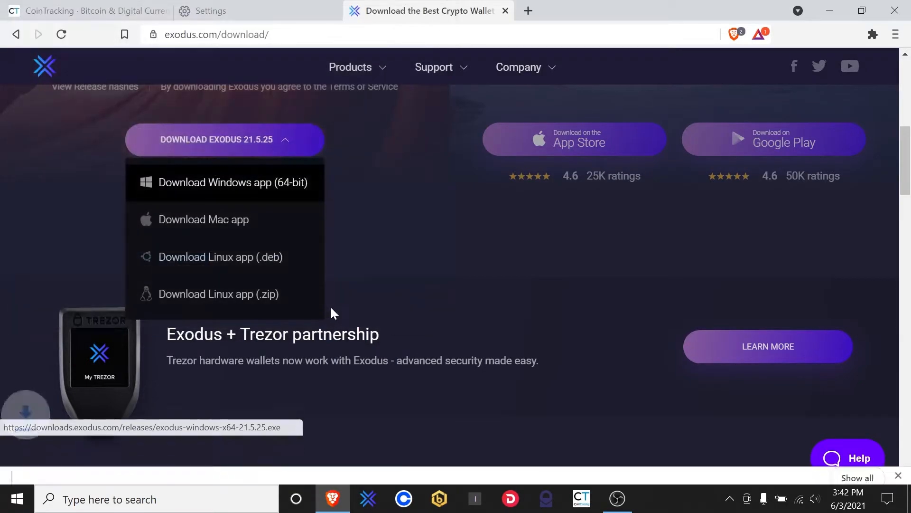
pyautogui.click(232, 183)
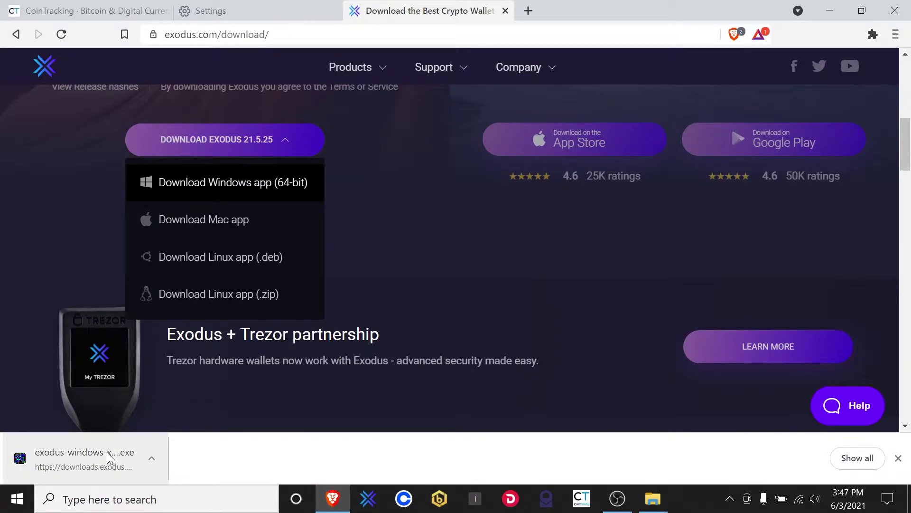
pyautogui.moveTo(110, 459)
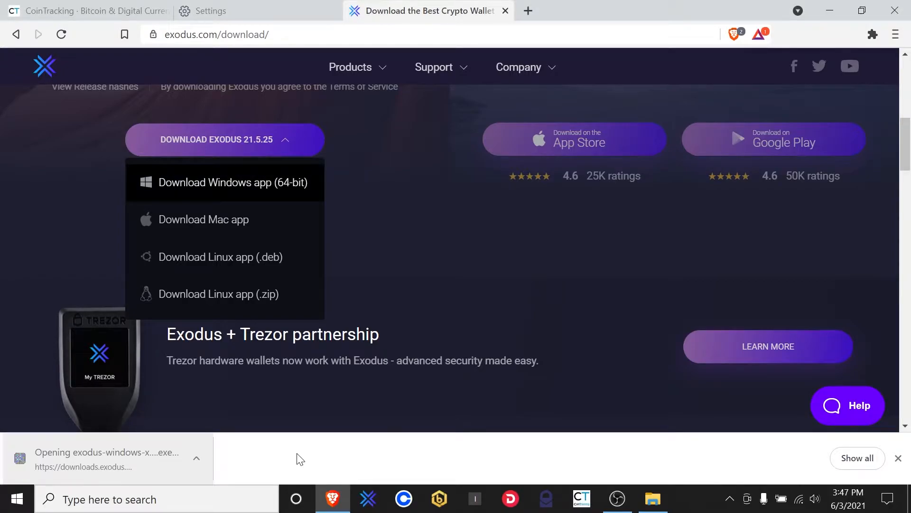
pyautogui.click(84, 458)
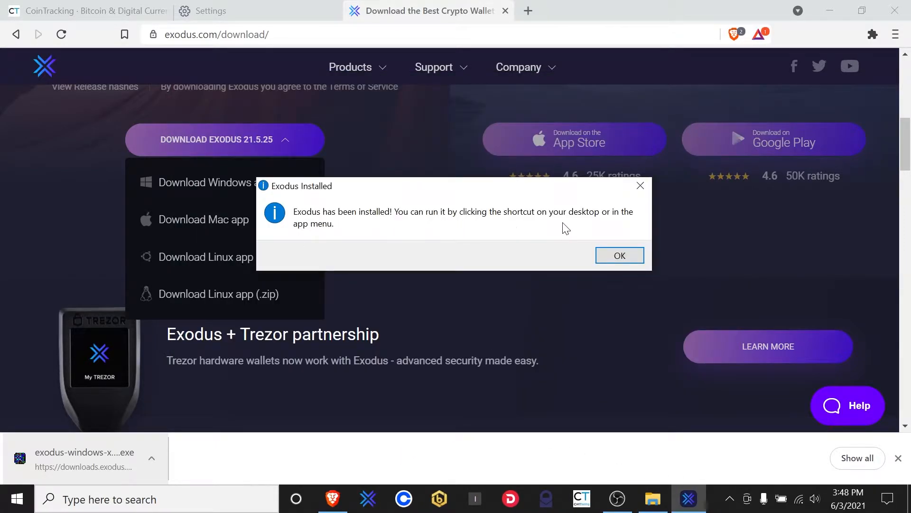
# Dismiss the Exodus Installed dialog and download bar, then show the desktop with the Exodus shortcut.
pyautogui.click(620, 255)
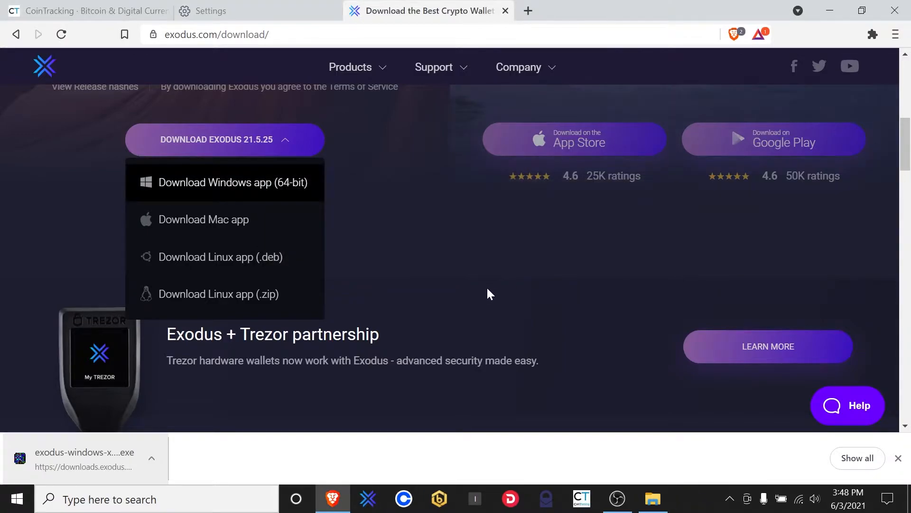
pyautogui.click(897, 458)
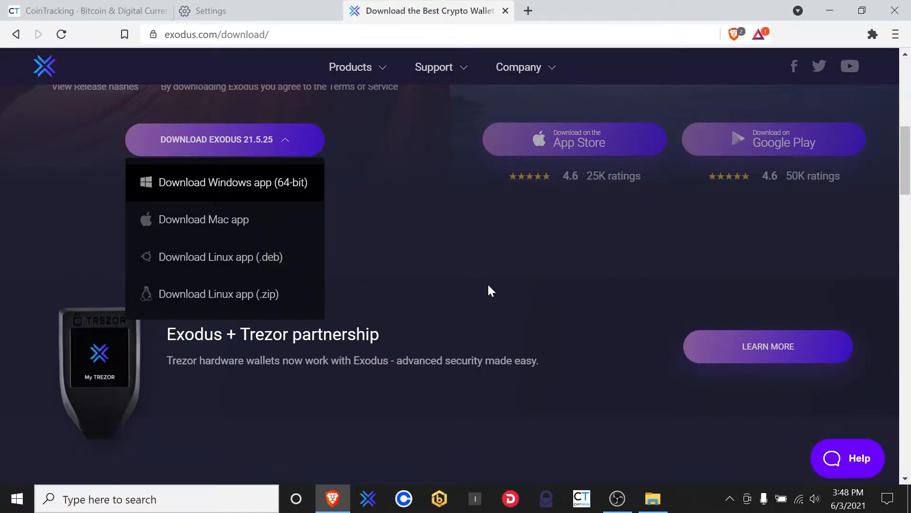
pyautogui.moveTo(757, 403)
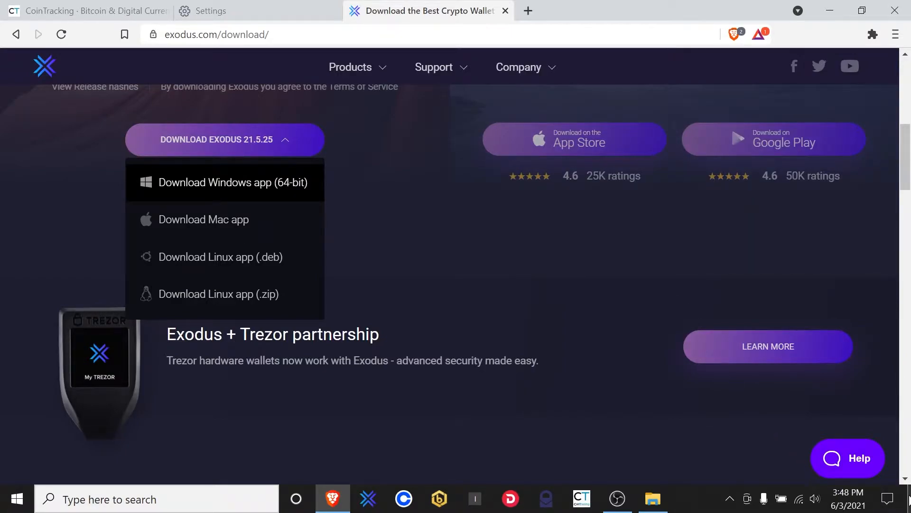
pyautogui.click(889, 497)
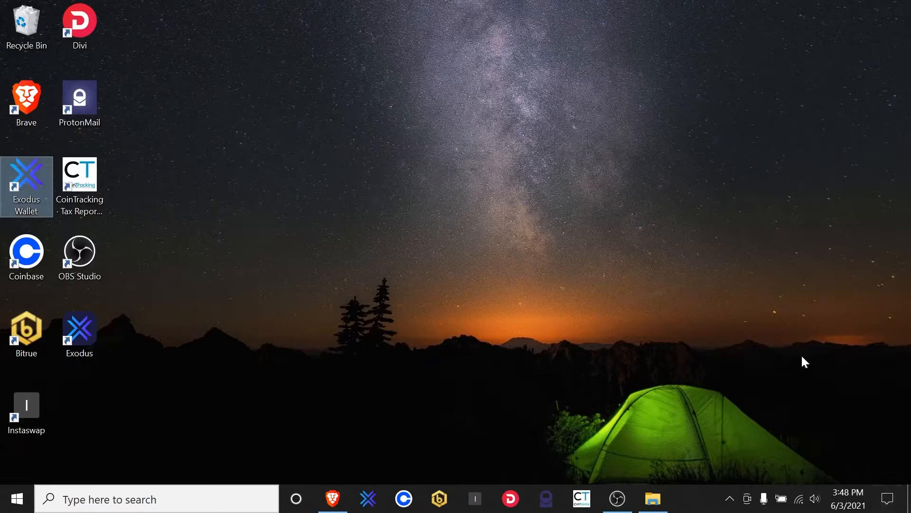
pyautogui.moveTo(243, 404)
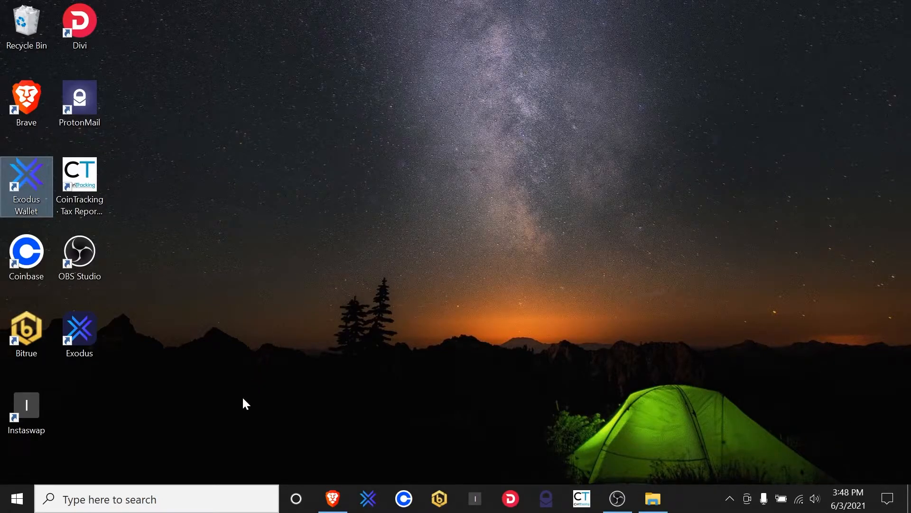
pyautogui.moveTo(103, 342)
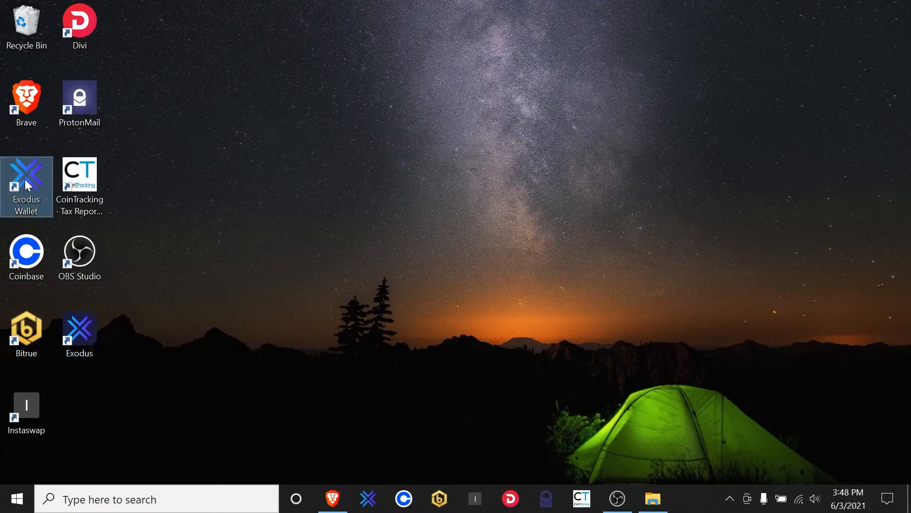
pyautogui.moveTo(26, 185)
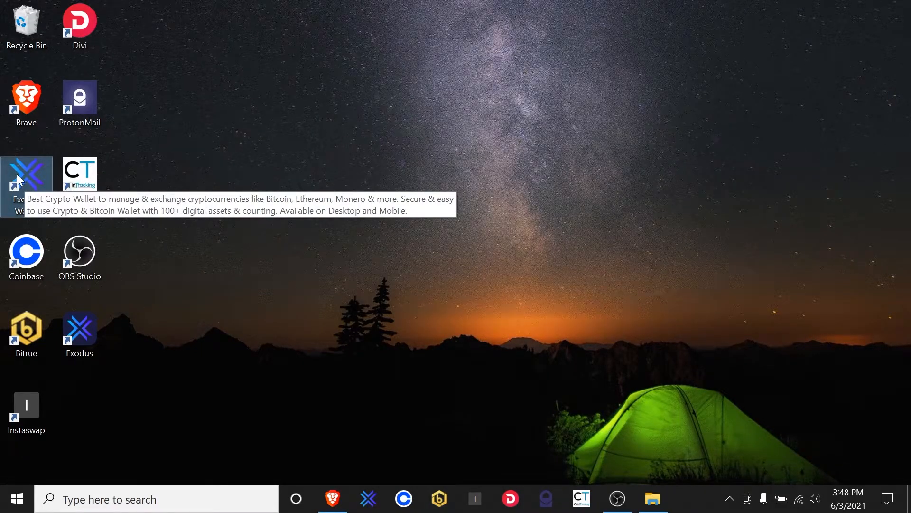
pyautogui.moveTo(80, 333)
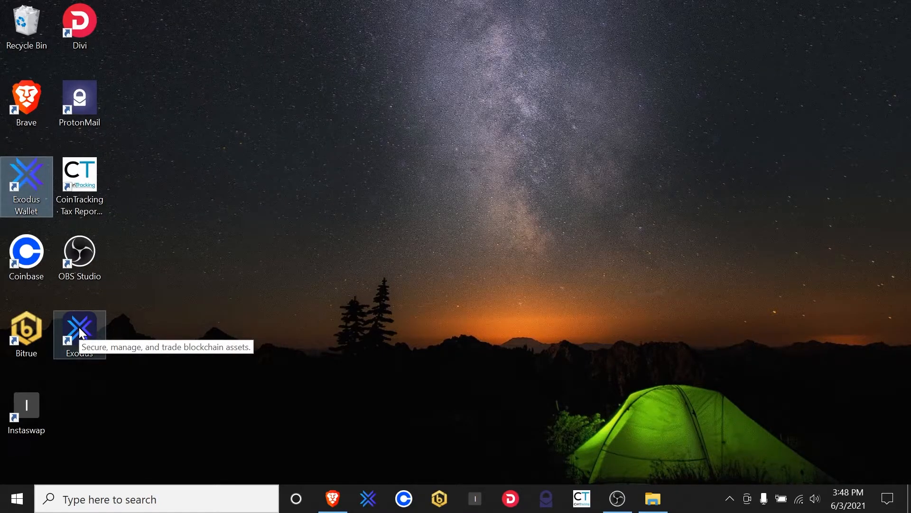
pyautogui.moveTo(219, 364)
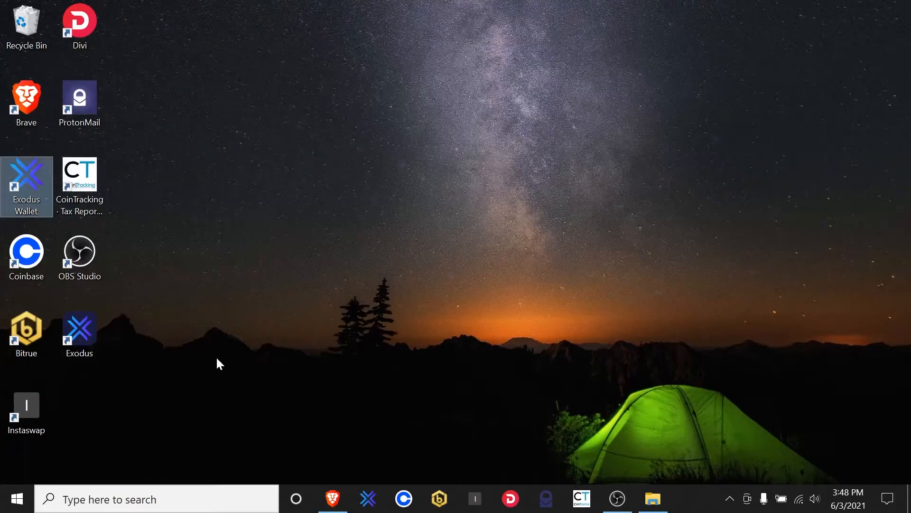
pyautogui.moveTo(33, 196)
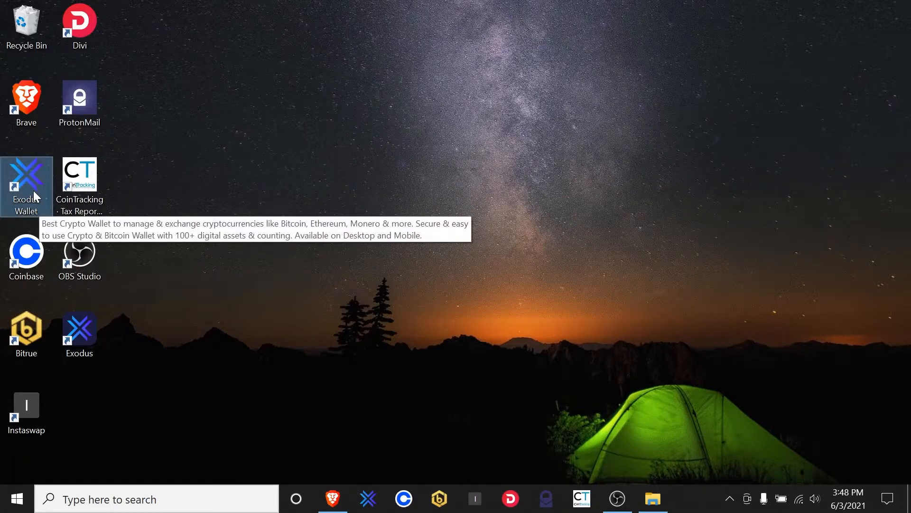
pyautogui.moveTo(153, 344)
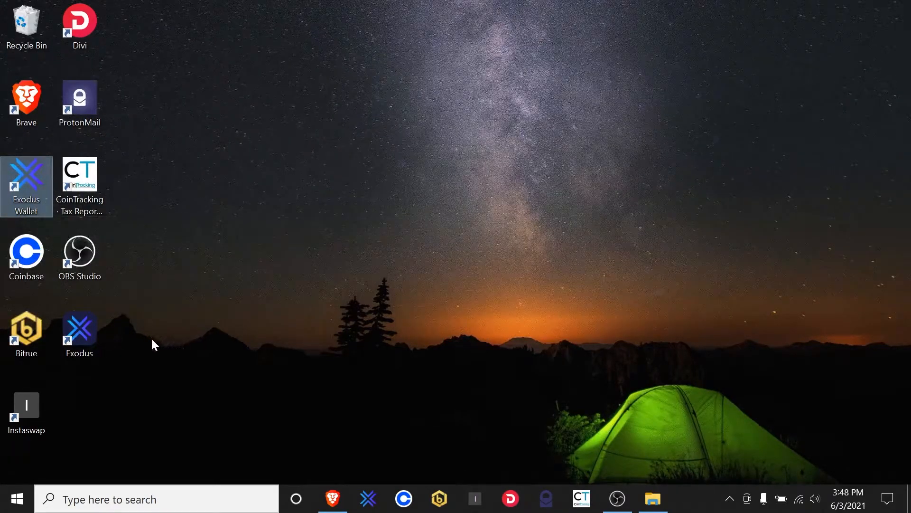
# Start the Exodus wallet from its desktop shortcut to reach the Welcome to Exodus screen.
pyautogui.click(79, 329)
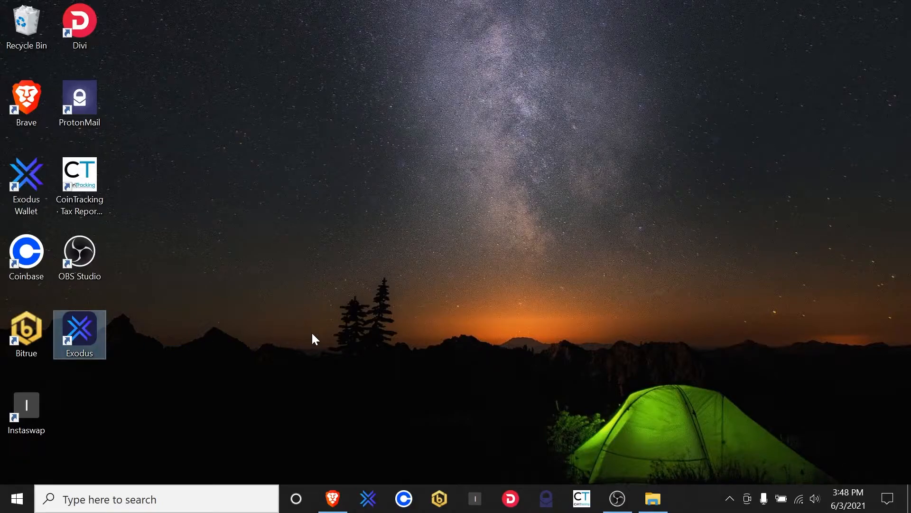
pyautogui.moveTo(305, 339)
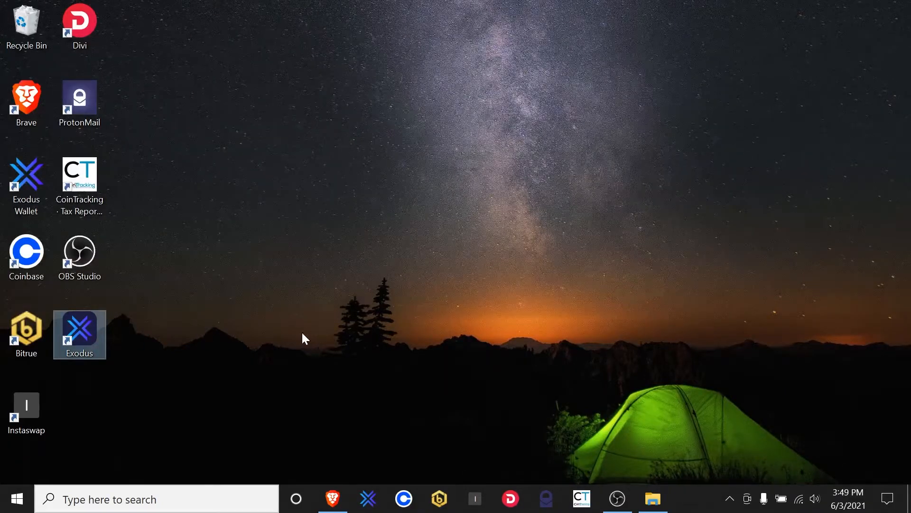
pyautogui.doubleClick(79, 335)
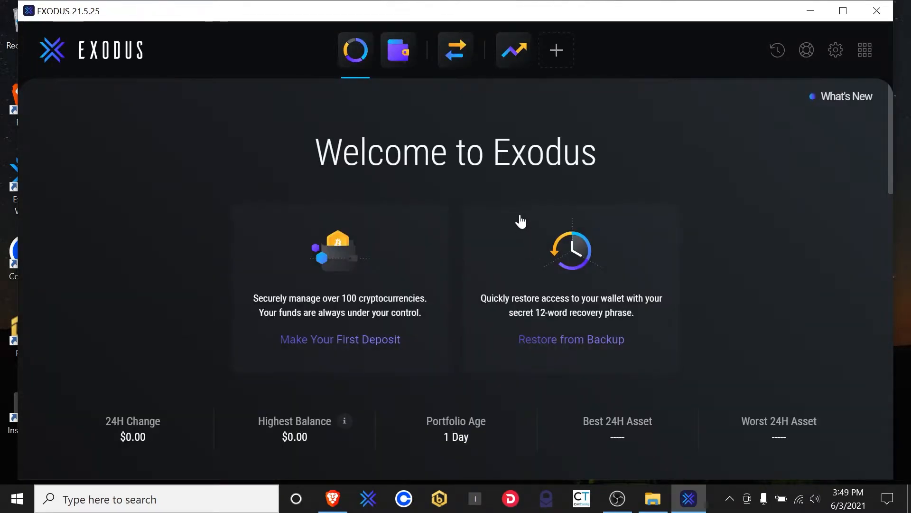
# View the empty 0.00 BTC Bitcoin wallet in Exodus, then close the app.
pyautogui.click(809, 10)
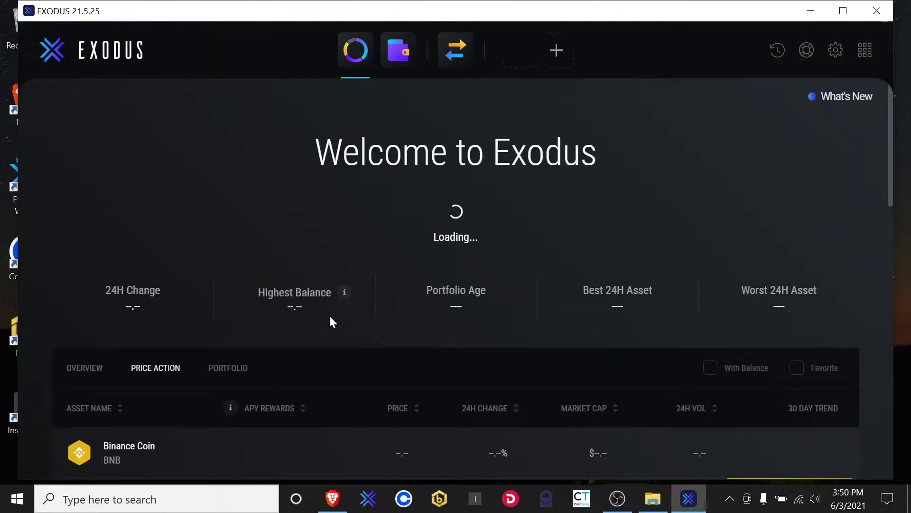
pyautogui.click(398, 50)
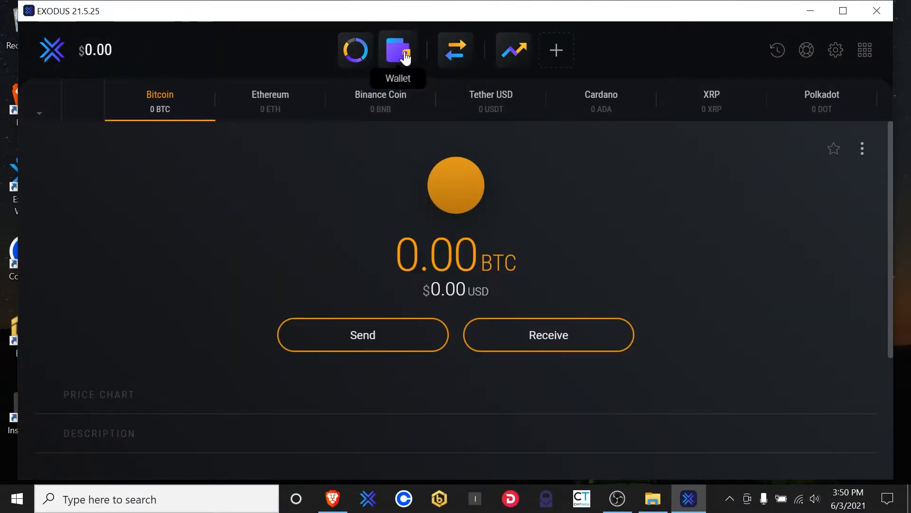
pyautogui.click(355, 50)
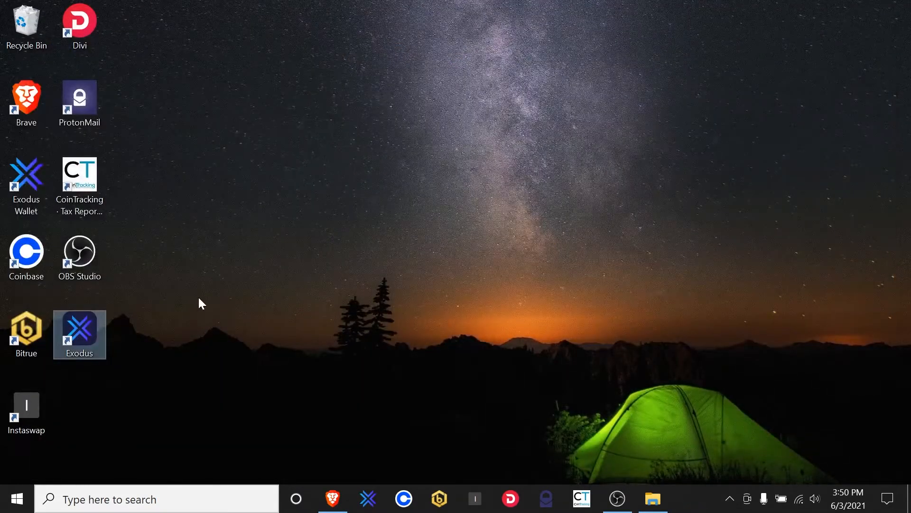
pyautogui.moveTo(30, 181)
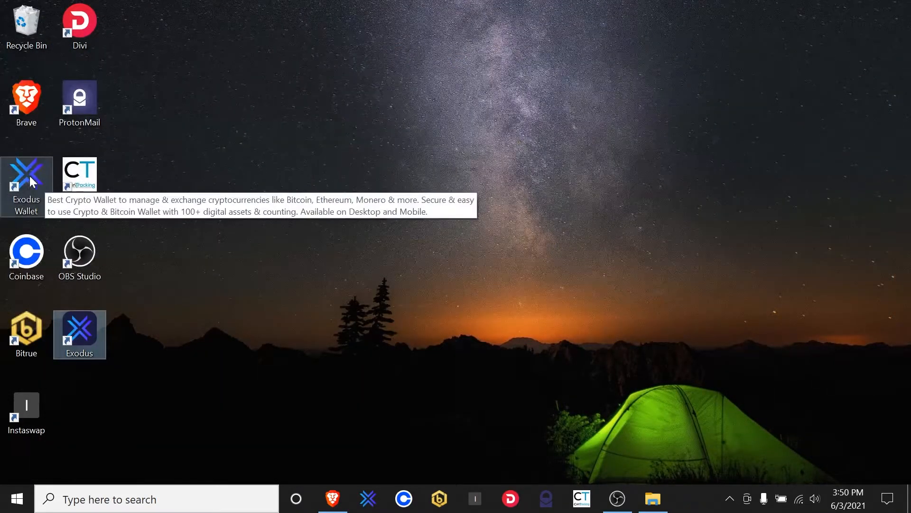
# Delete the Exodus Wallet desktop shortcut and unpin Exodus from the taskbar.
pyautogui.rightClick(29, 180)
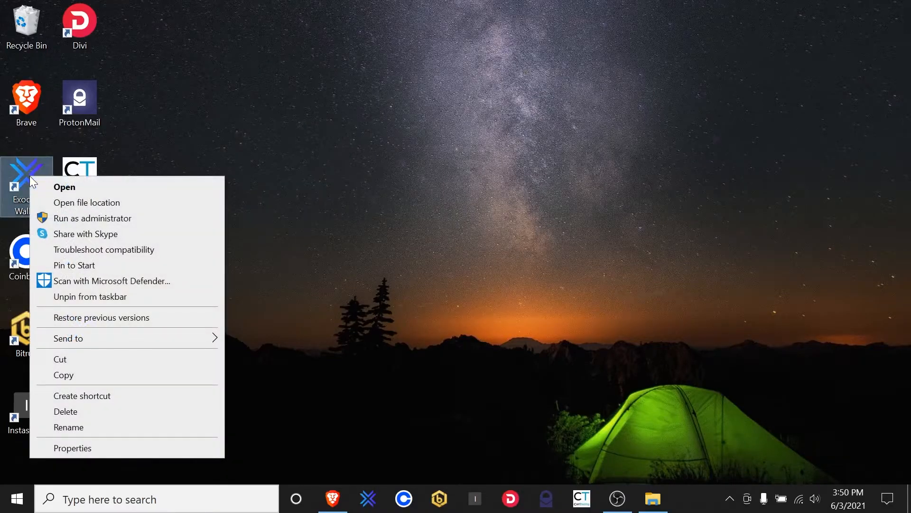
pyautogui.moveTo(84, 421)
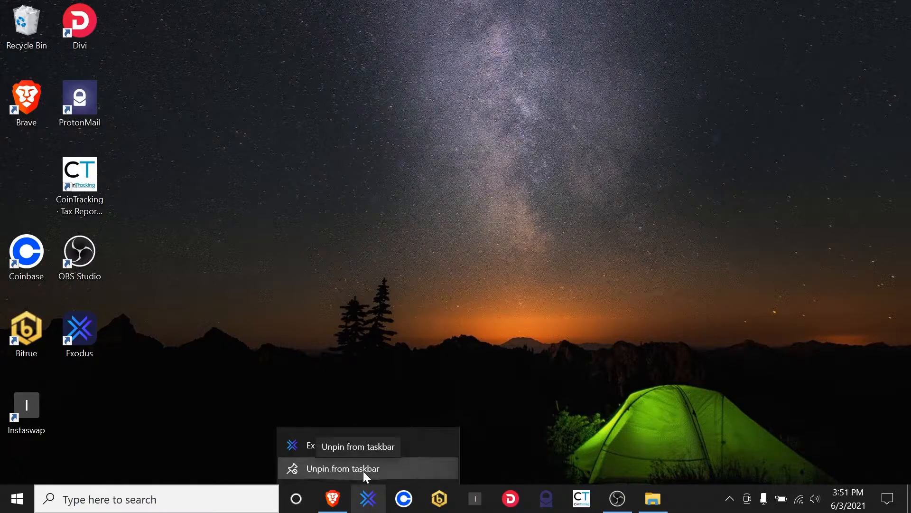
pyautogui.click(343, 468)
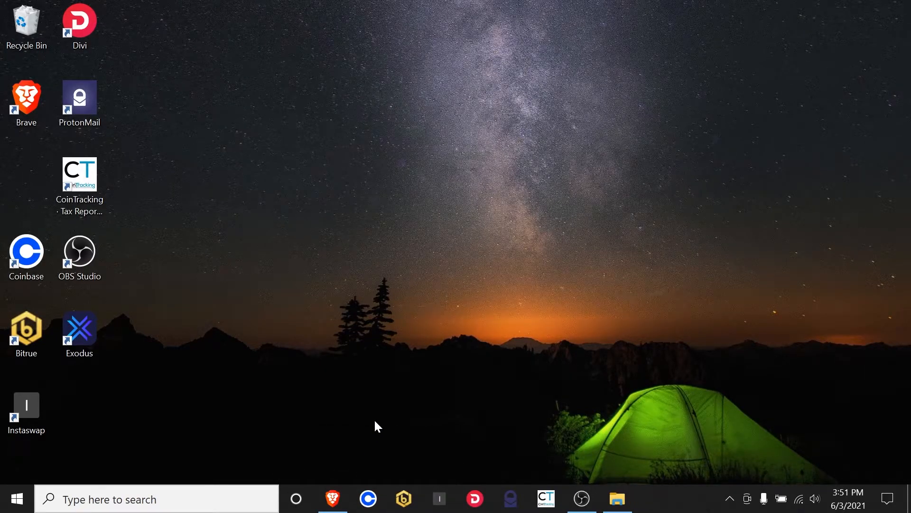
pyautogui.moveTo(388, 426)
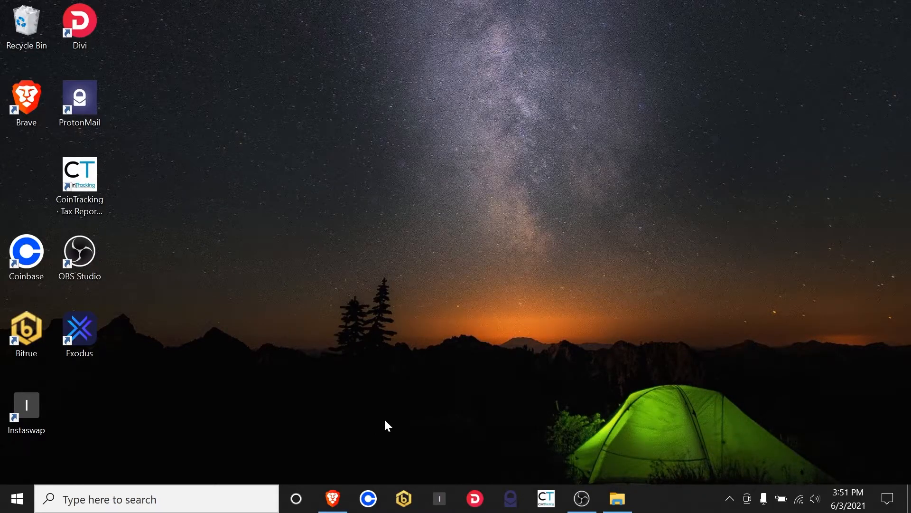
pyautogui.moveTo(375, 426)
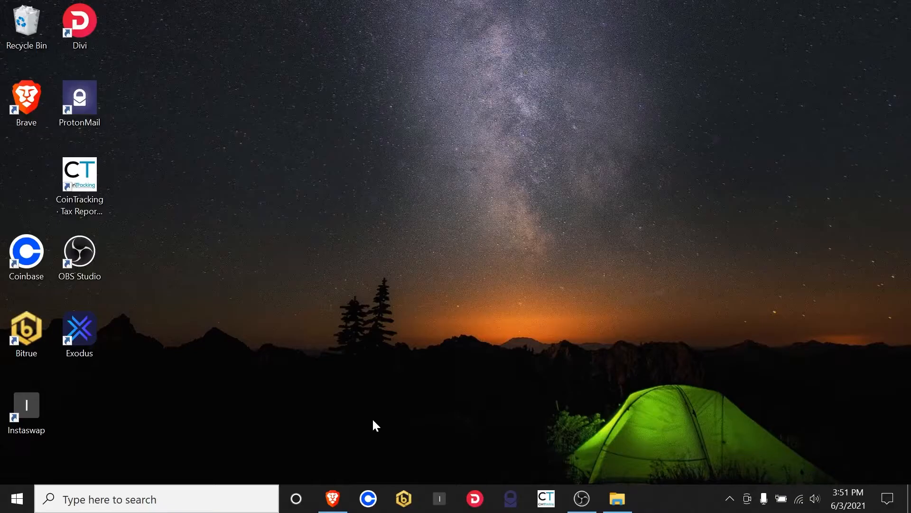
# Open coinbase.com in Brave from the Coinbase desktop shortcut.
pyautogui.click(26, 252)
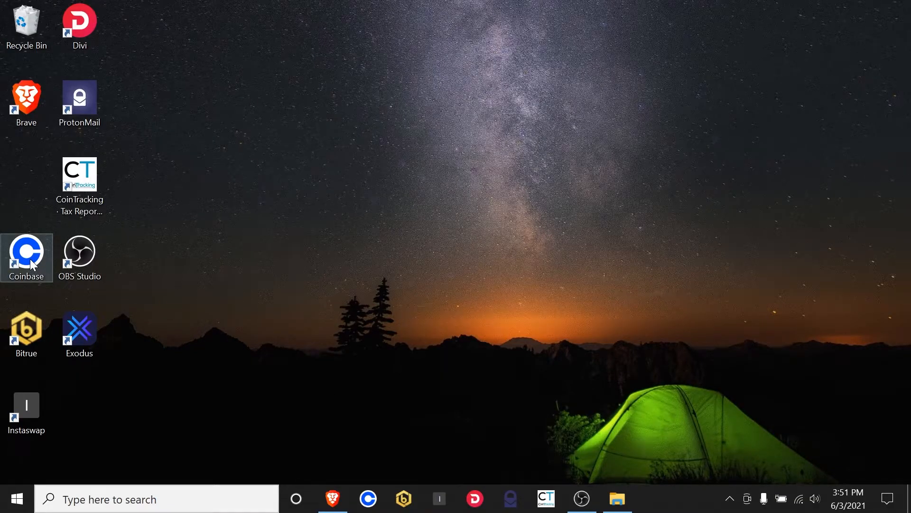
pyautogui.doubleClick(26, 251)
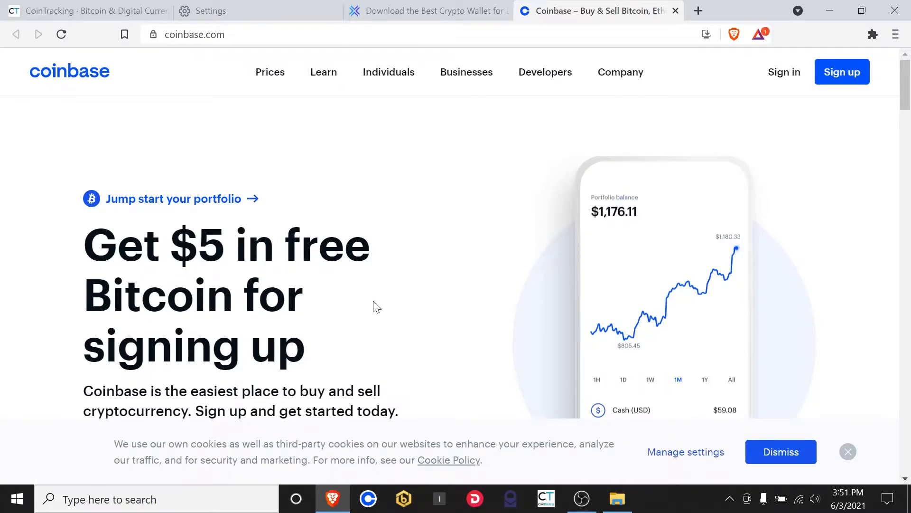
pyautogui.moveTo(363, 296)
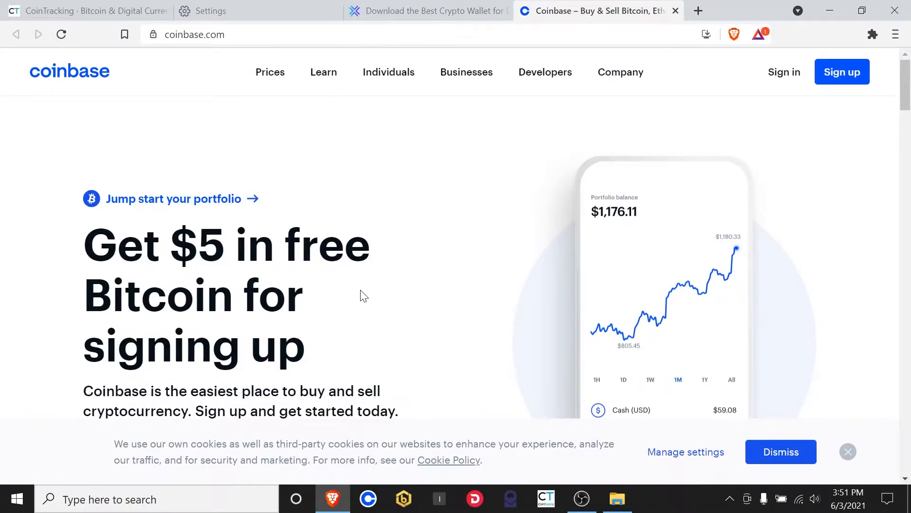
pyautogui.moveTo(637, 272)
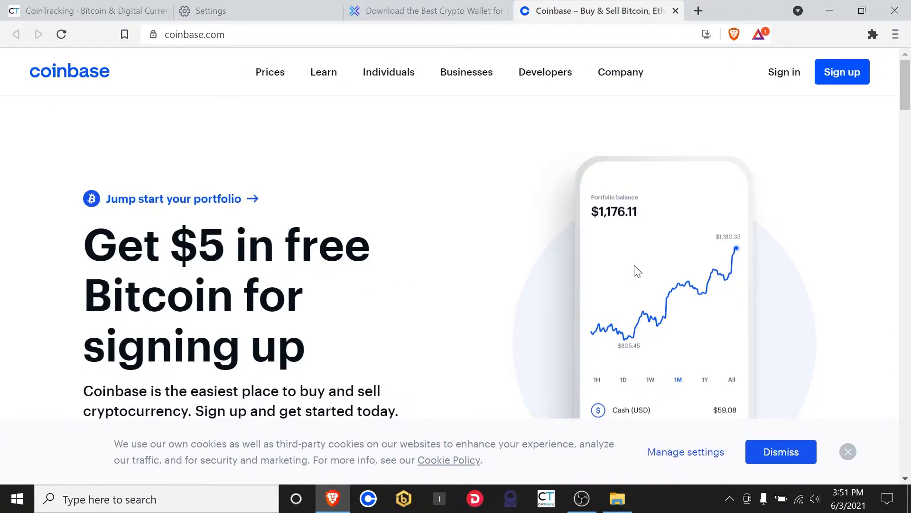
pyautogui.moveTo(902, 200)
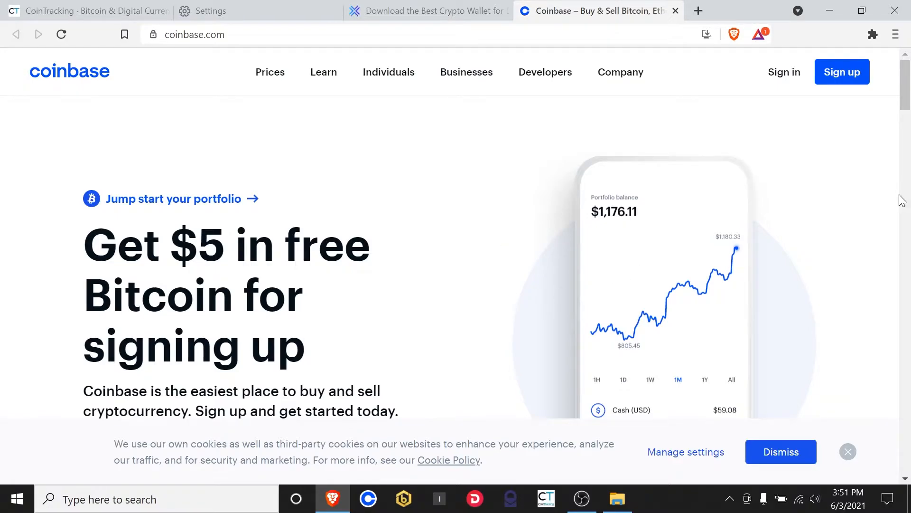
pyautogui.moveTo(851, 70)
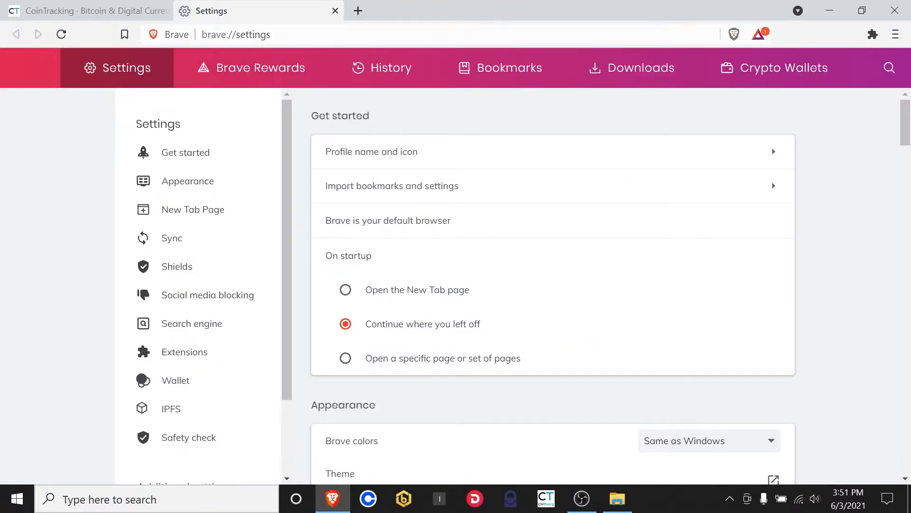
pyautogui.moveTo(457, 202)
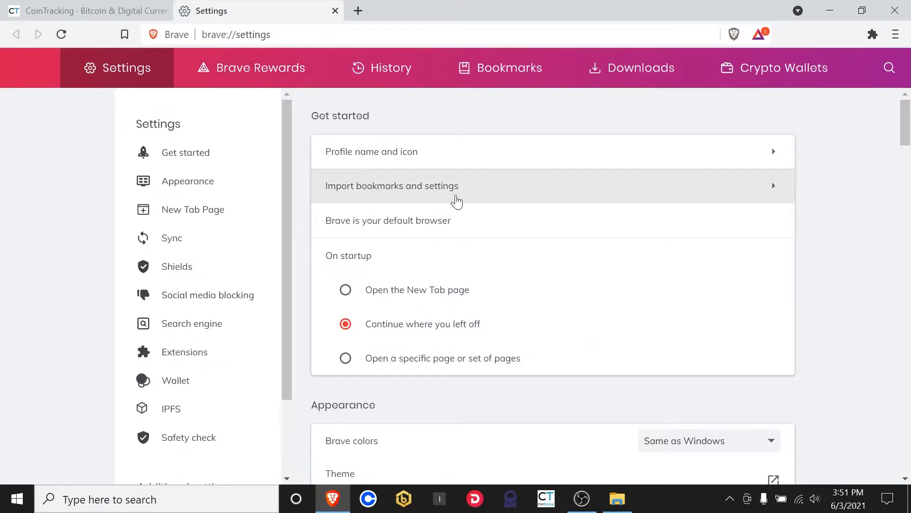
pyautogui.moveTo(752, 38)
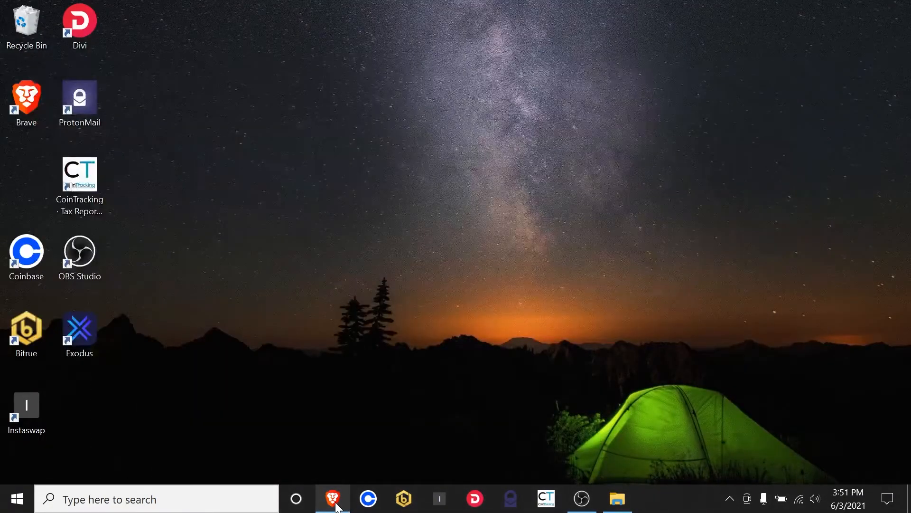
# Reopen Brave from the taskbar, maximize it, and bring up the bookmark import options.
pyautogui.click(332, 498)
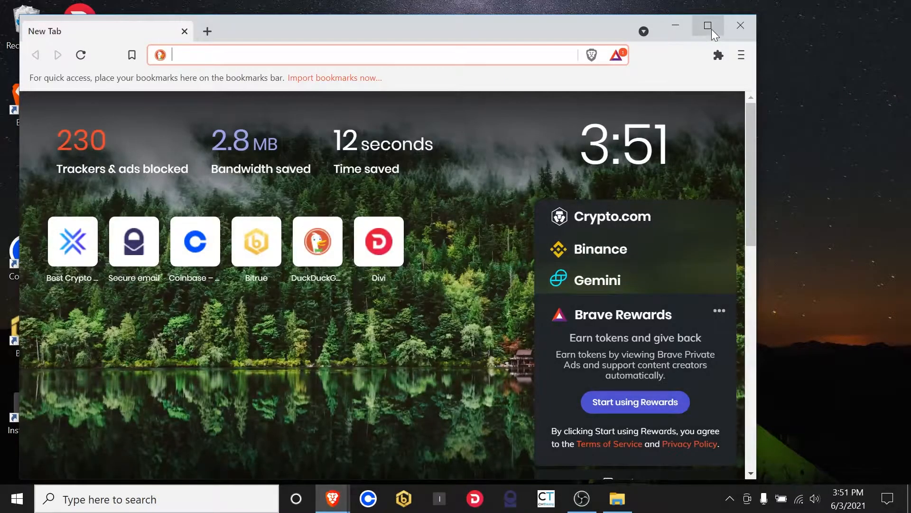
pyautogui.click(708, 25)
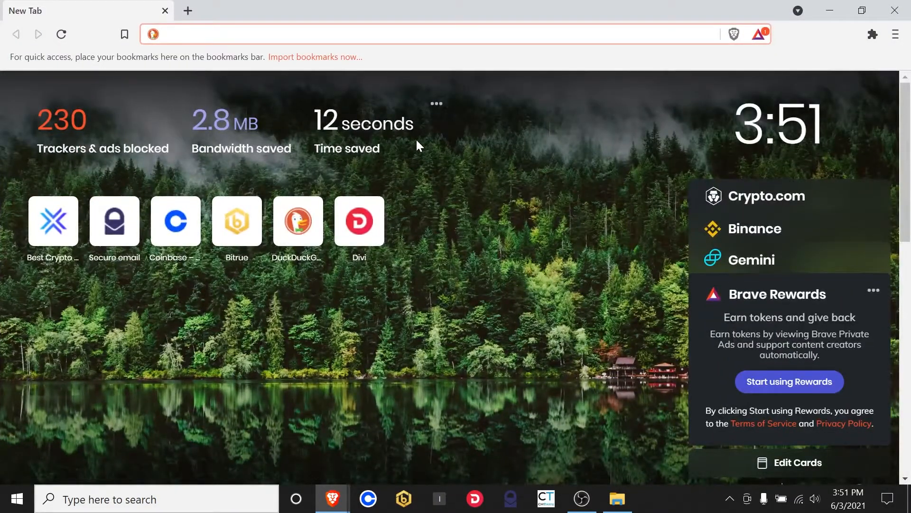
pyautogui.moveTo(302, 63)
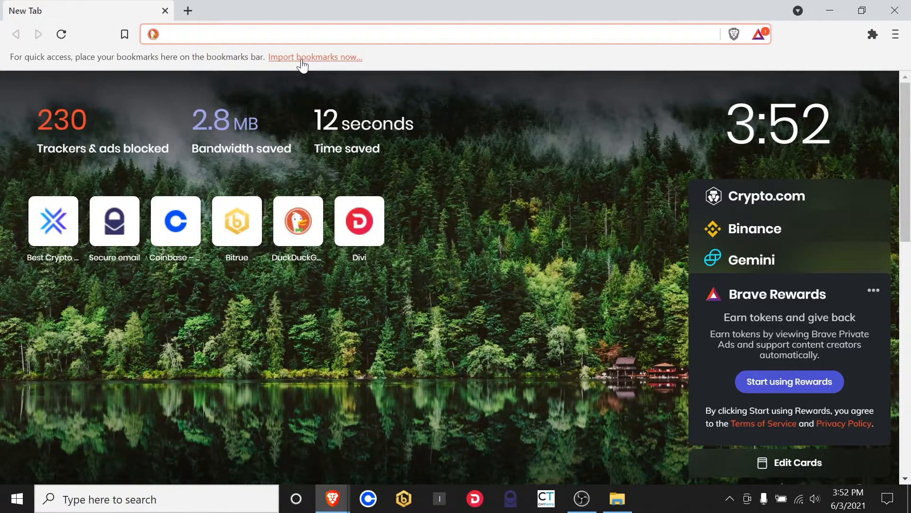
pyautogui.click(874, 290)
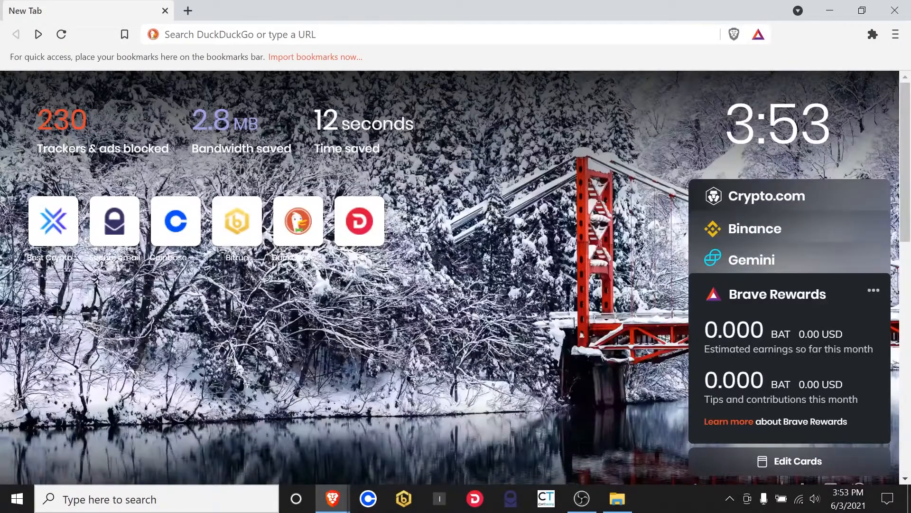
pyautogui.moveTo(394, 229)
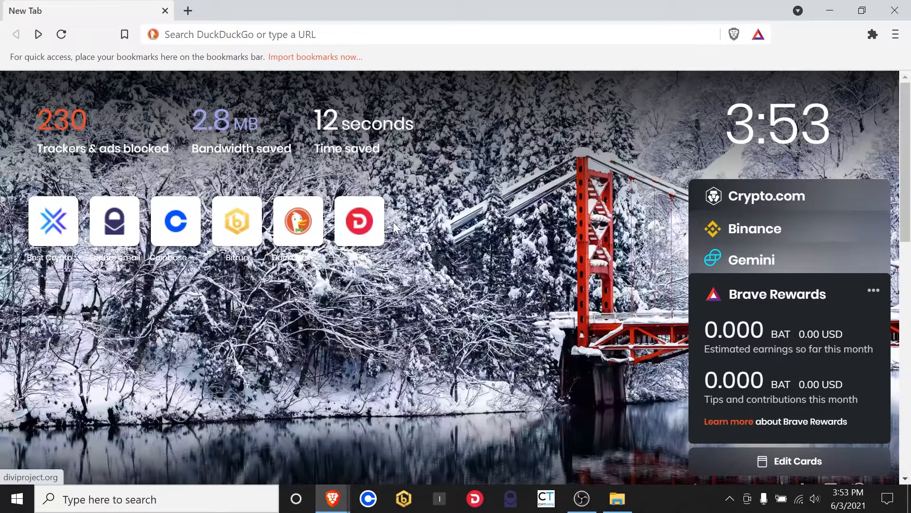
pyautogui.scroll(-3)
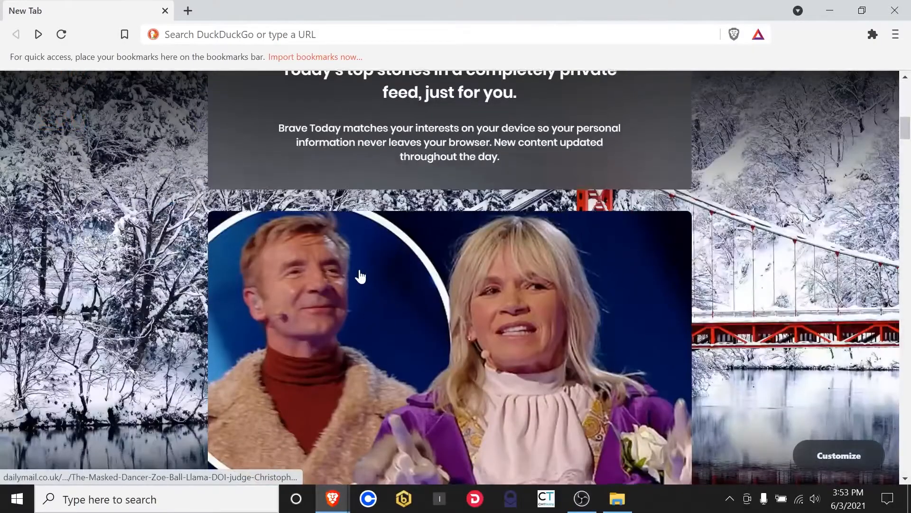
pyautogui.scroll(-3)
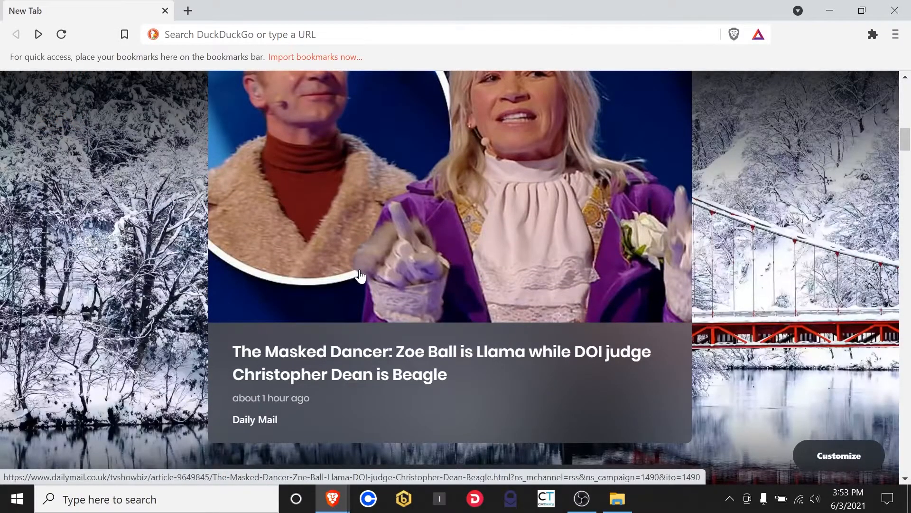
pyautogui.scroll(-3)
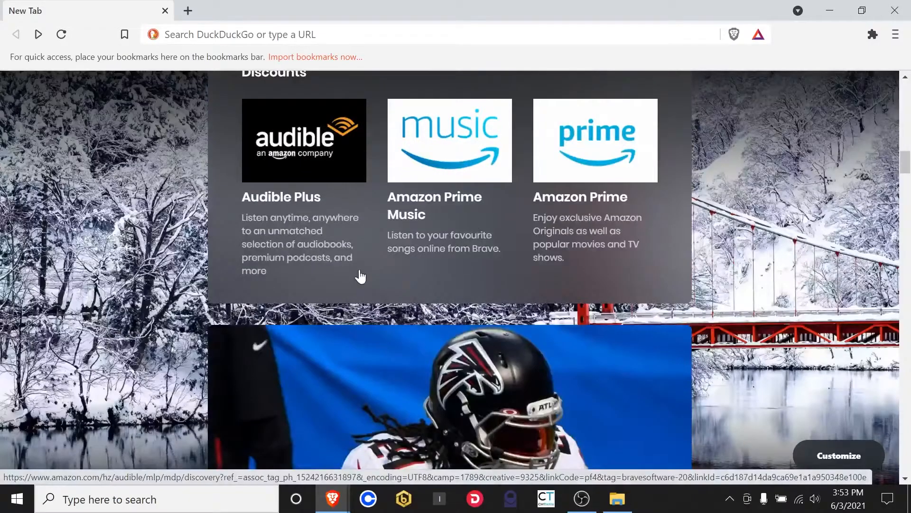
pyautogui.scroll(-3)
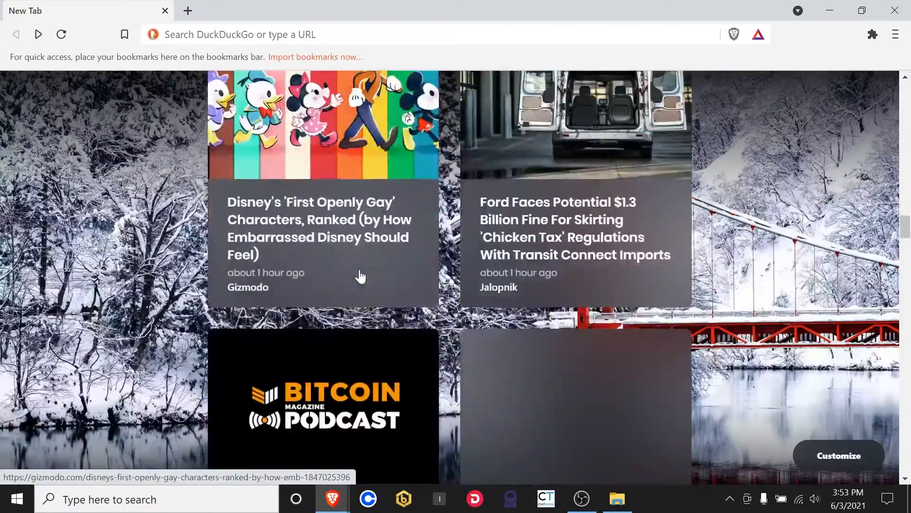
pyautogui.scroll(-3)
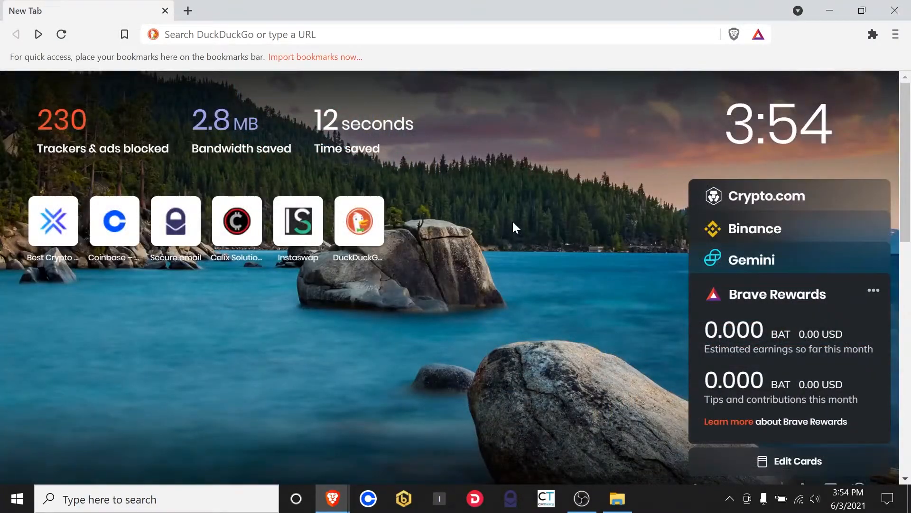
pyautogui.moveTo(504, 219)
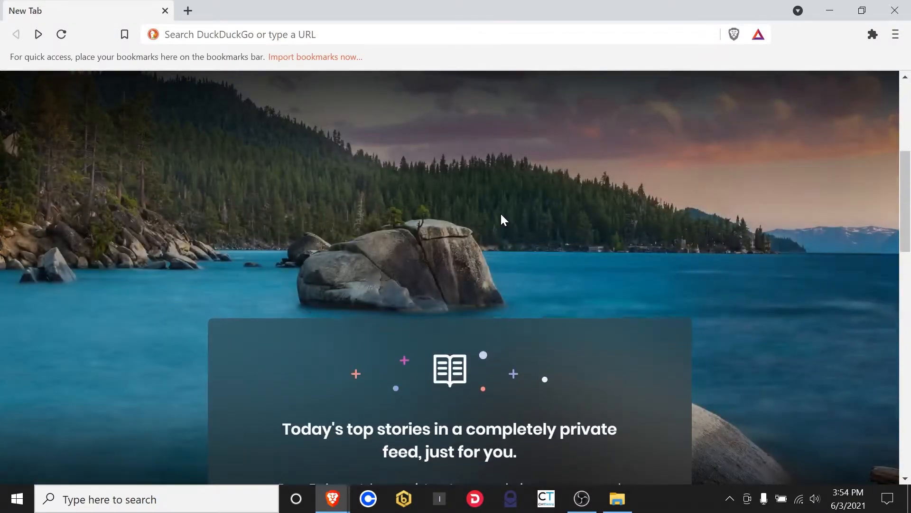
# Open Rewards Settings in its own tab from the Brave Rewards toolbar popup.
pyautogui.click(758, 34)
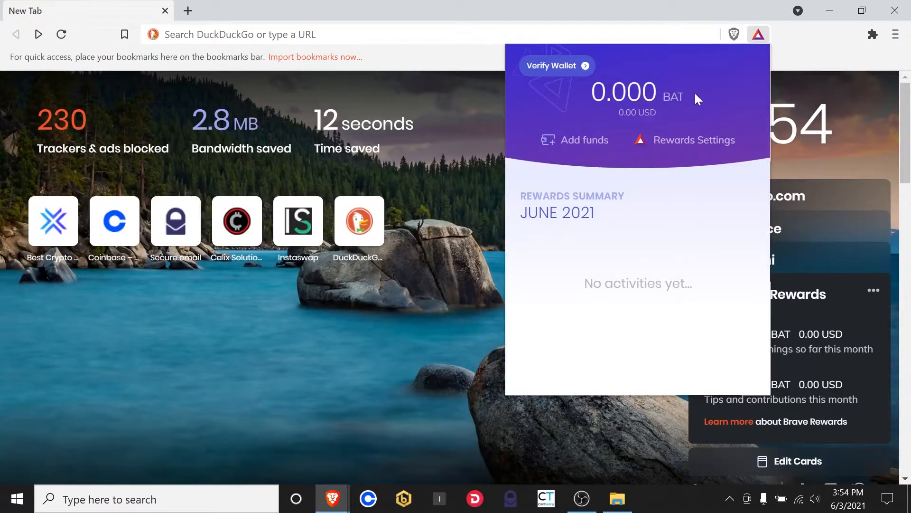
pyautogui.moveTo(574, 110)
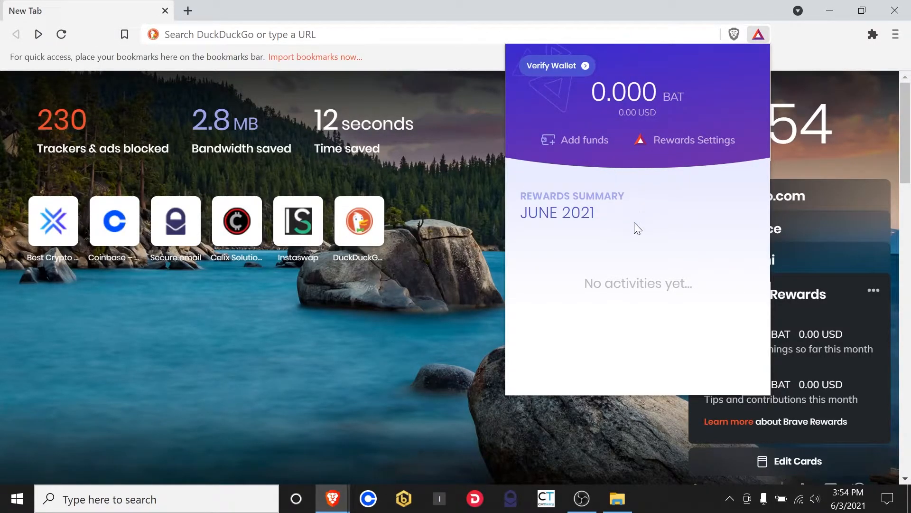
pyautogui.moveTo(672, 144)
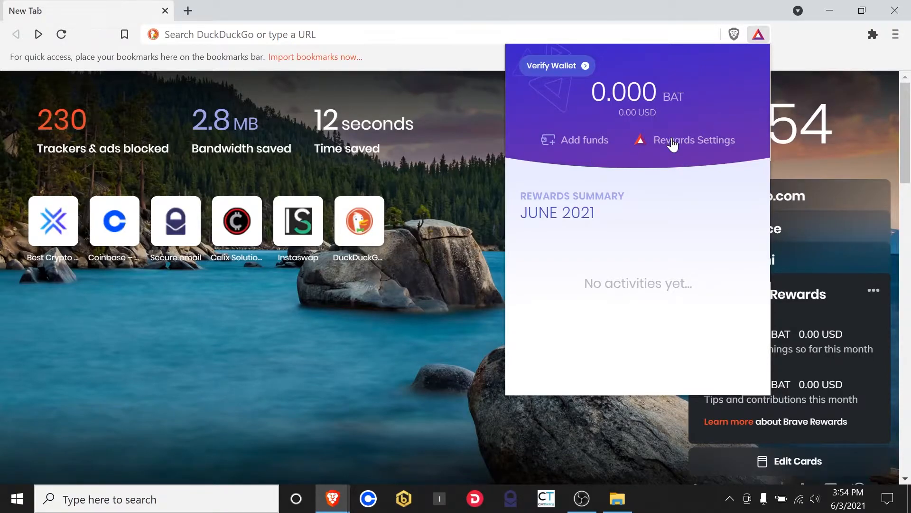
pyautogui.click(694, 140)
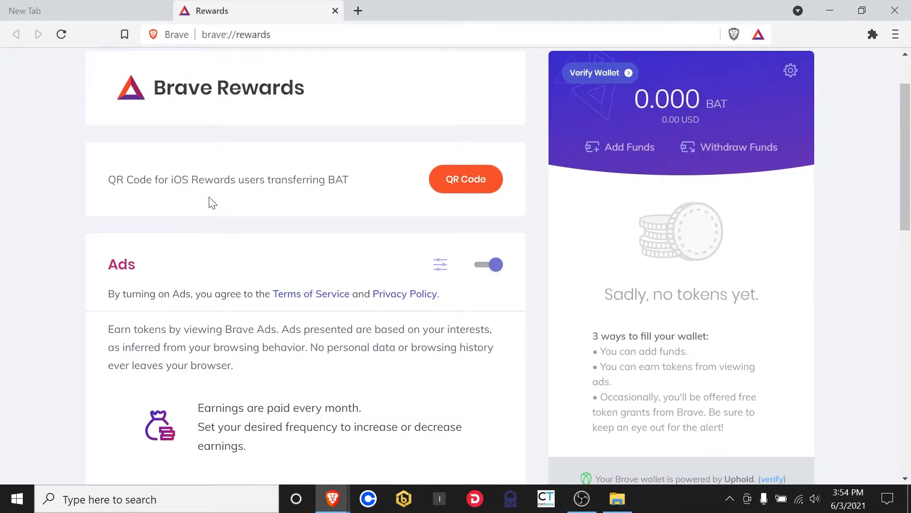
pyautogui.scroll(-3)
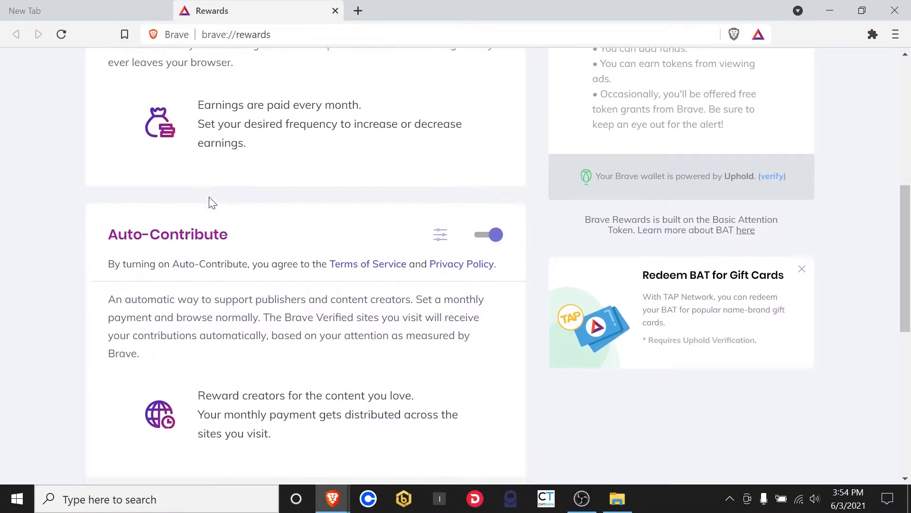
pyautogui.scroll(-3)
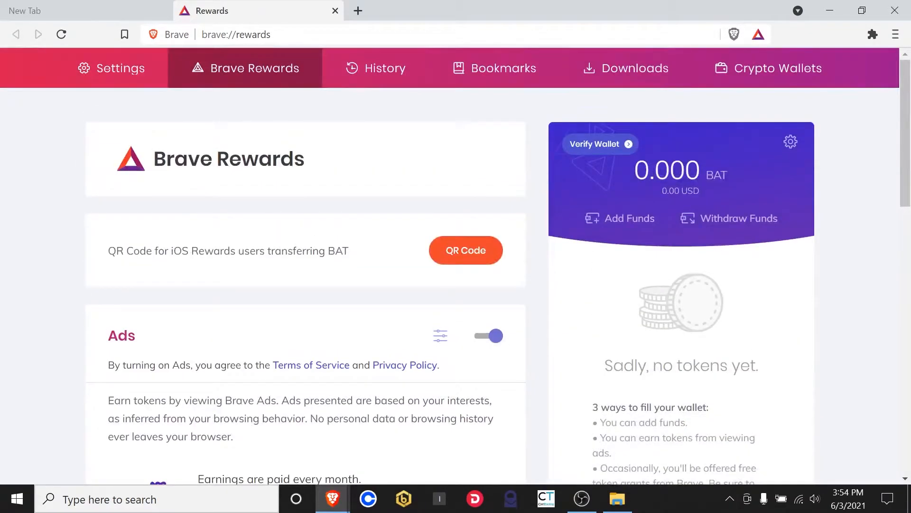
pyautogui.scroll(-3)
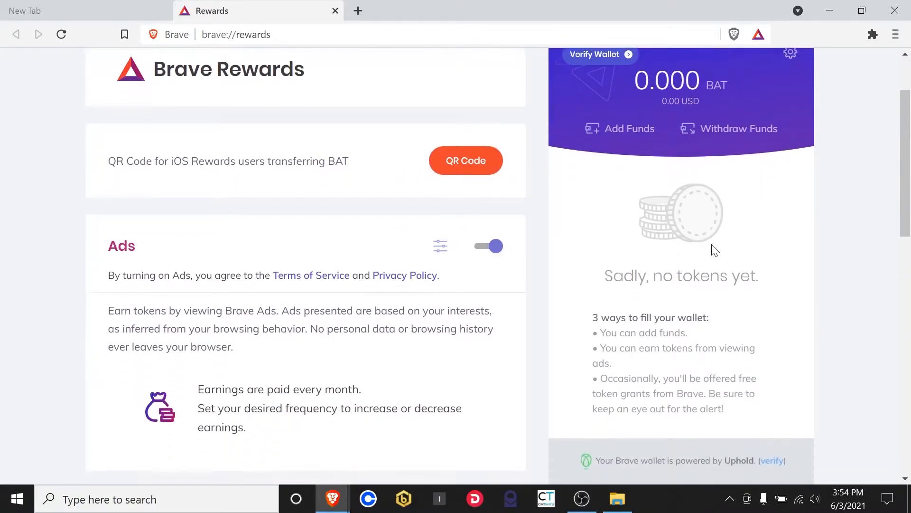
pyautogui.scroll(-3)
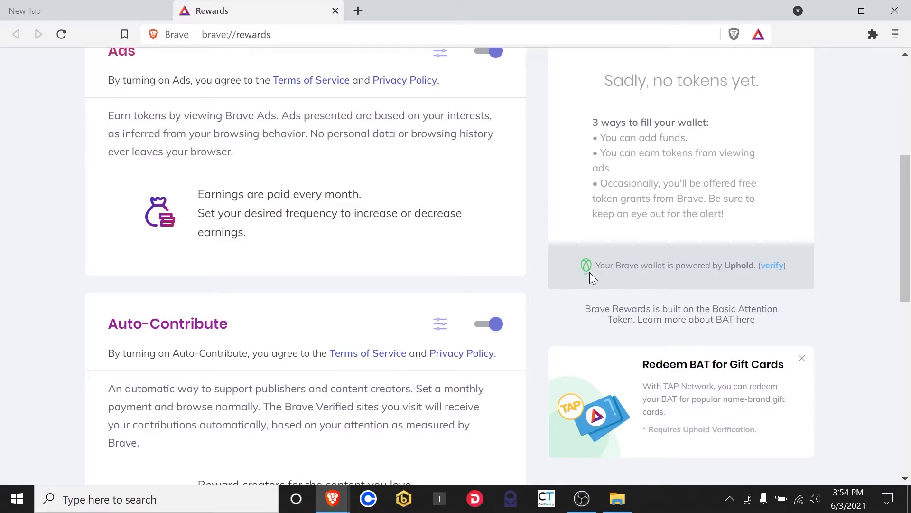
pyautogui.moveTo(738, 280)
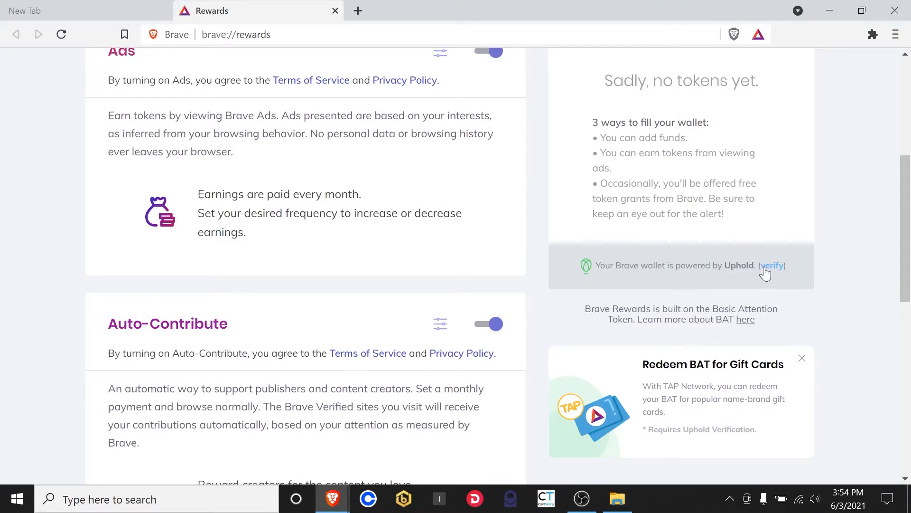
pyautogui.click(772, 265)
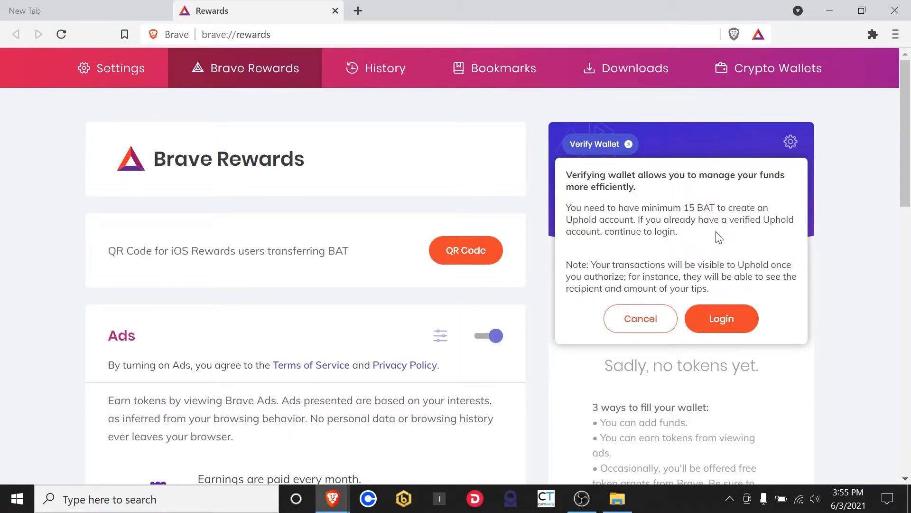
pyautogui.moveTo(636, 317)
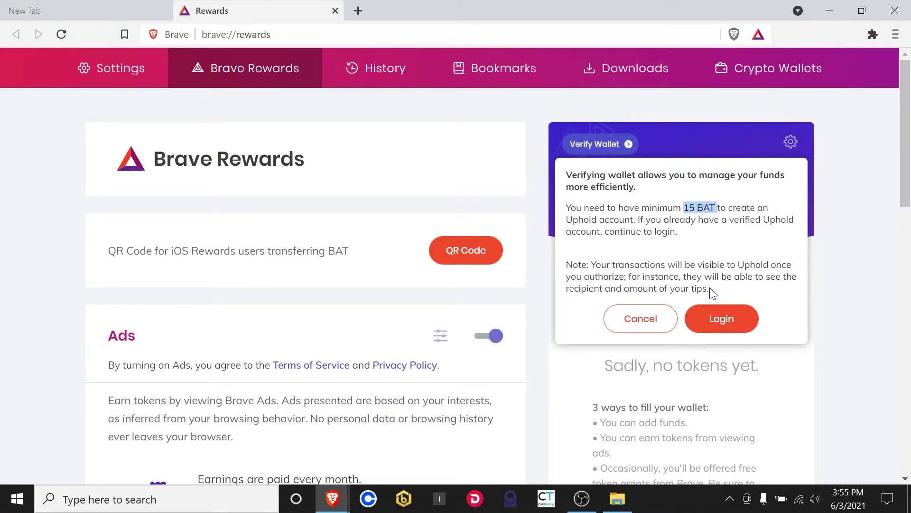
pyautogui.moveTo(672, 340)
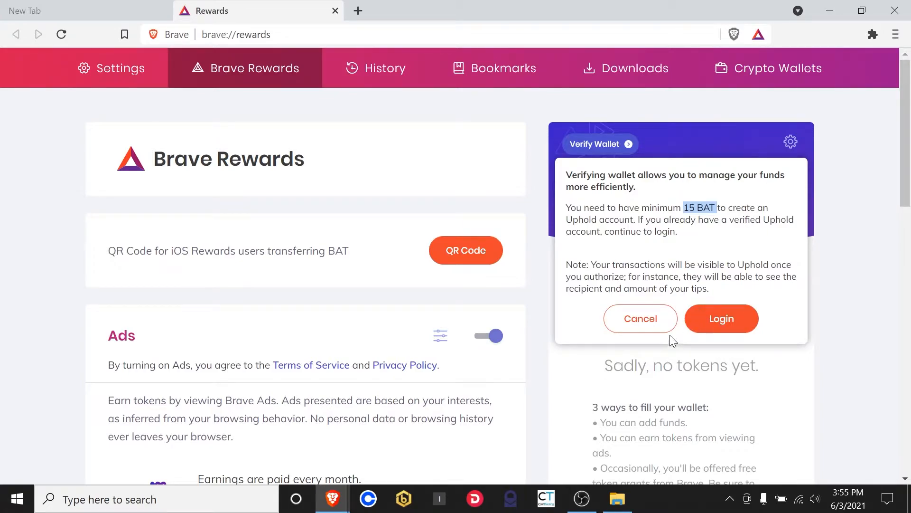
# Cancel the Uphold wallet verification prompt and bring up Brave's main menu.
pyautogui.click(640, 318)
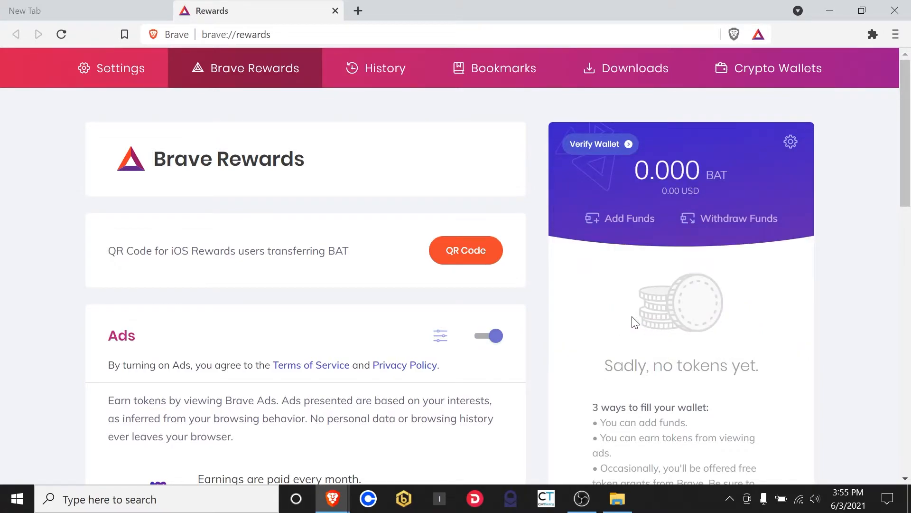
pyautogui.moveTo(747, 119)
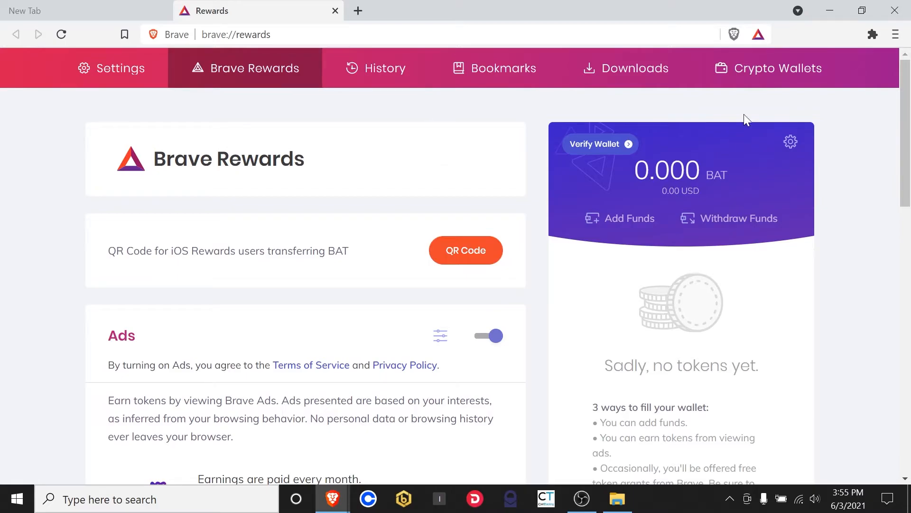
pyautogui.click(896, 35)
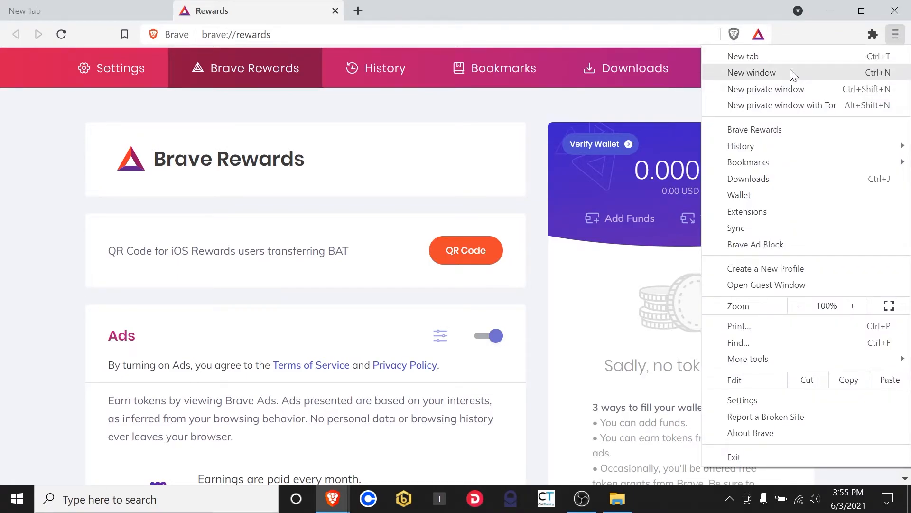
pyautogui.moveTo(780, 74)
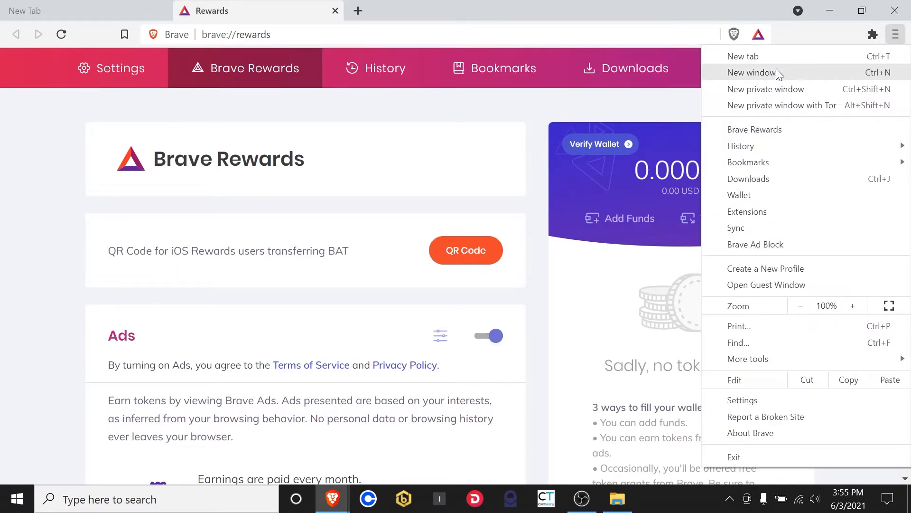
pyautogui.moveTo(745, 103)
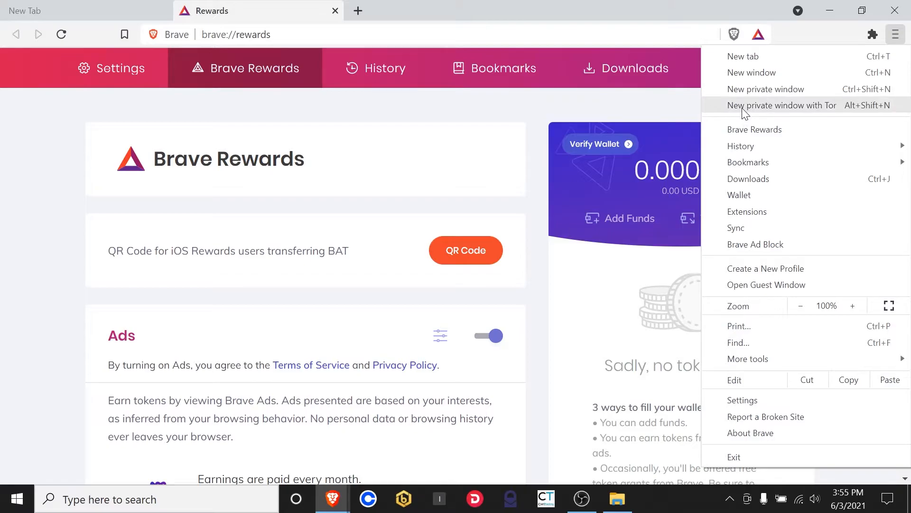
# Choose 'New private window with Tor' from Brave's main menu.
pyautogui.click(781, 105)
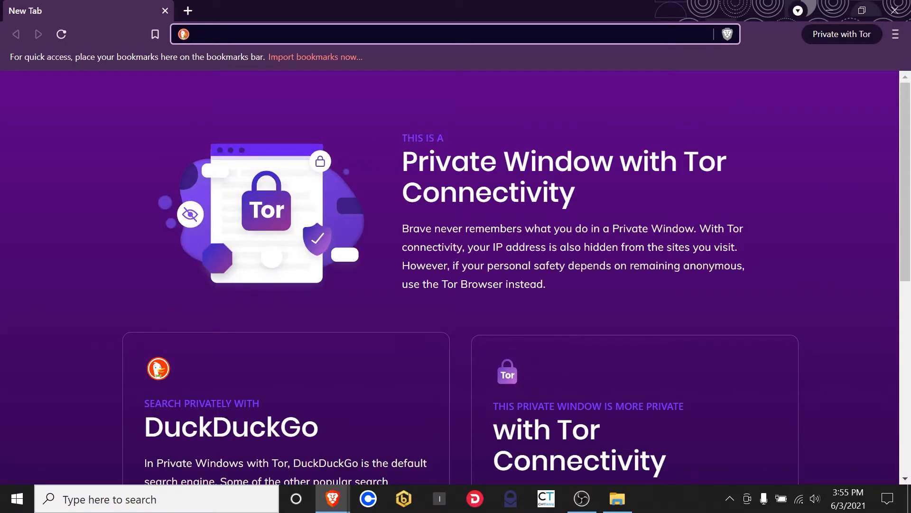
# Scroll through the Private Window with Tor introduction page, then close that window.
pyautogui.scroll(-3)
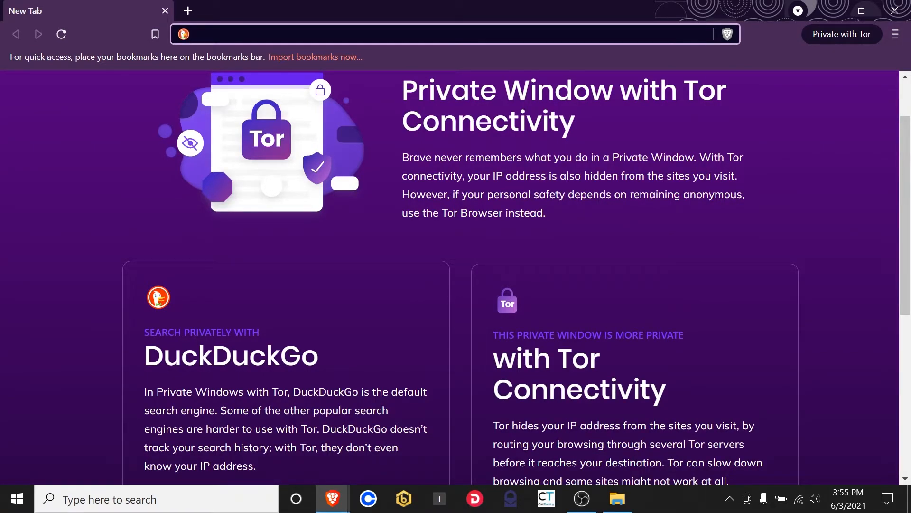
pyautogui.click(407, 26)
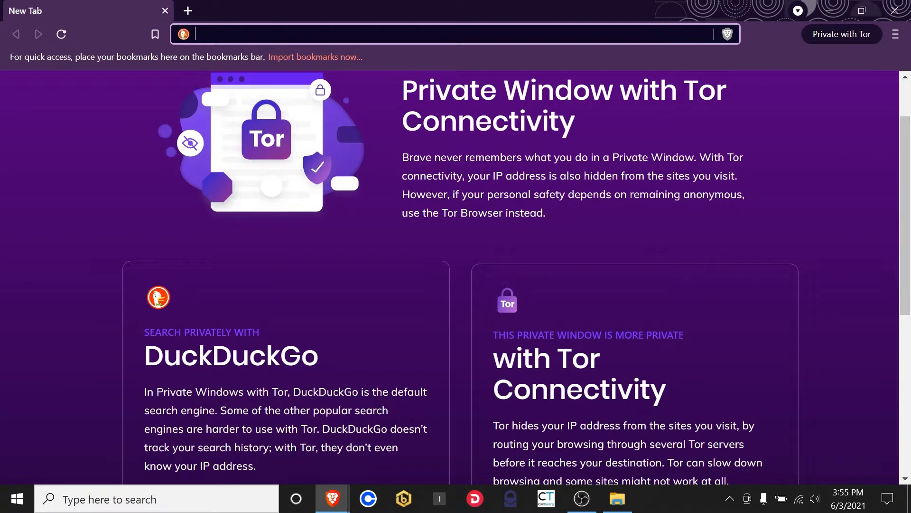
pyautogui.moveTo(423, 211)
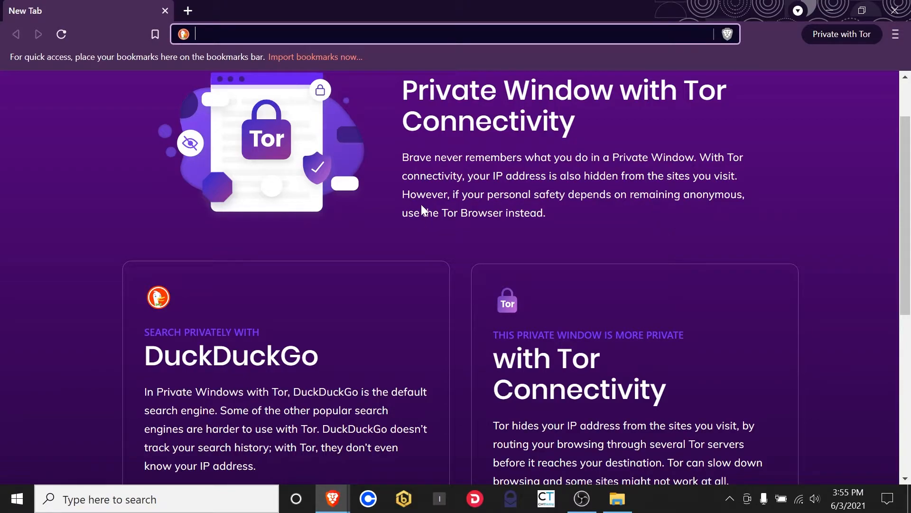
pyautogui.scroll(-3)
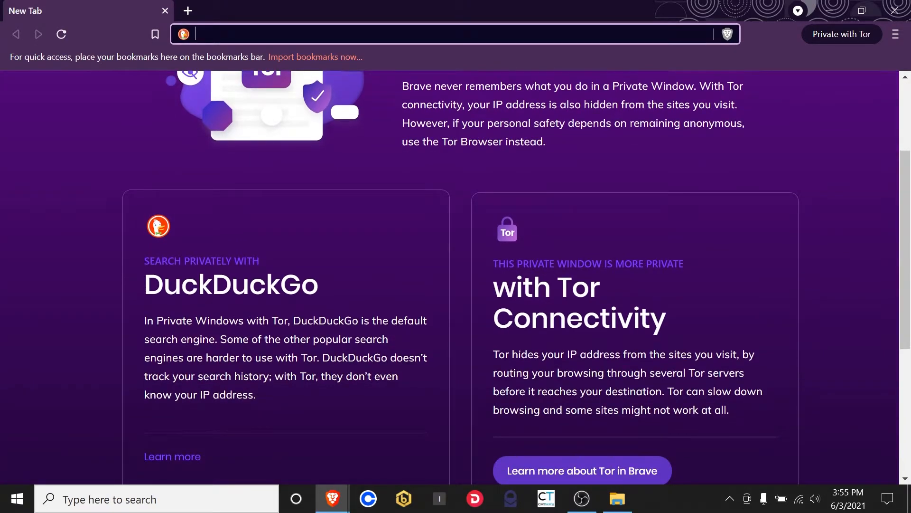
pyautogui.scroll(-3)
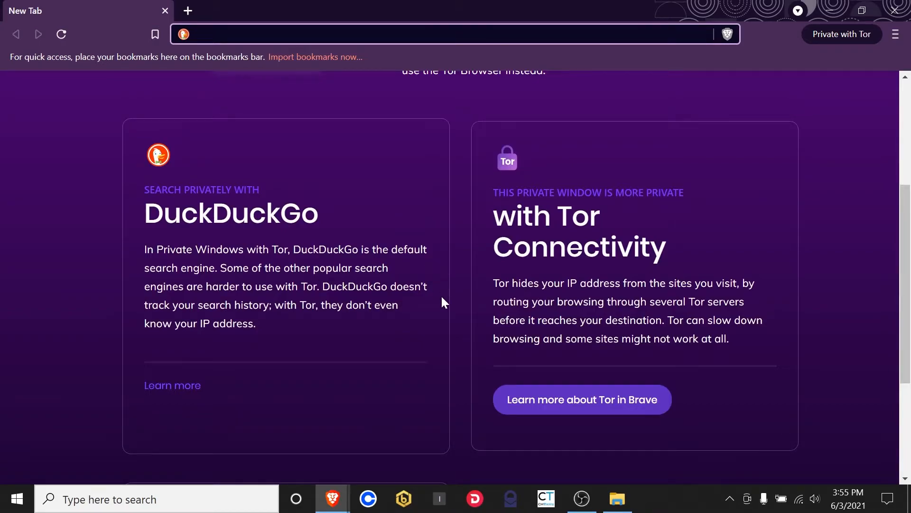
pyautogui.scroll(-3)
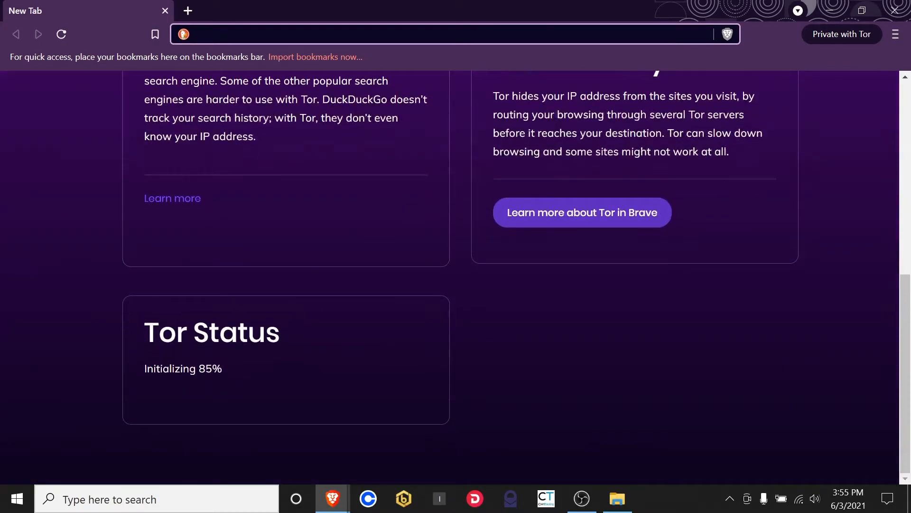
pyautogui.scroll(3)
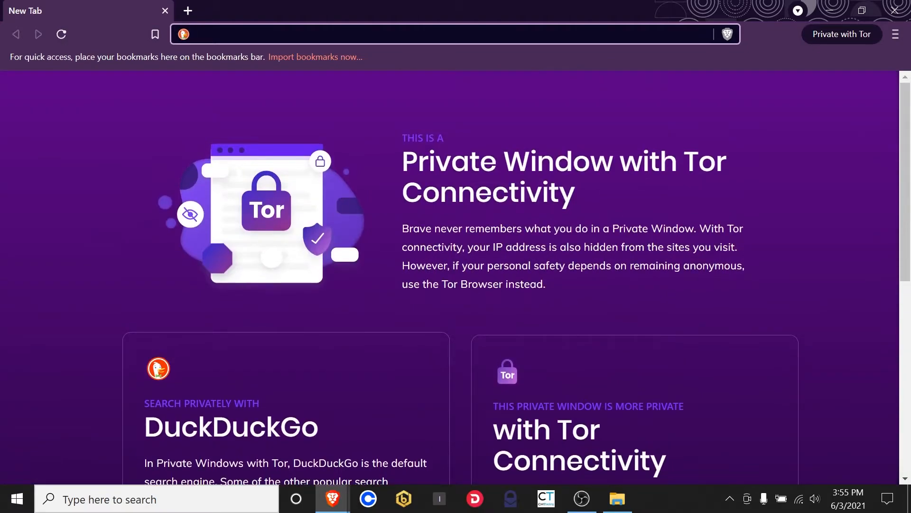
pyautogui.moveTo(764, 230)
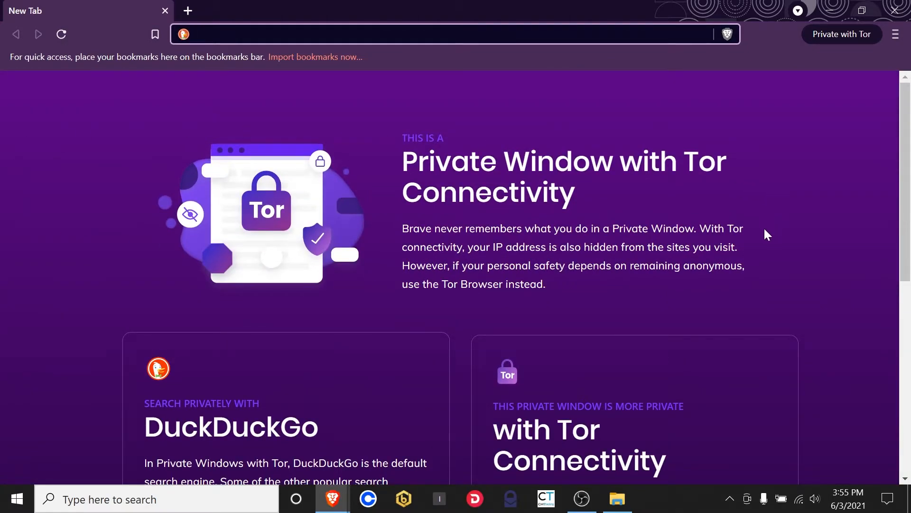
pyautogui.click(842, 34)
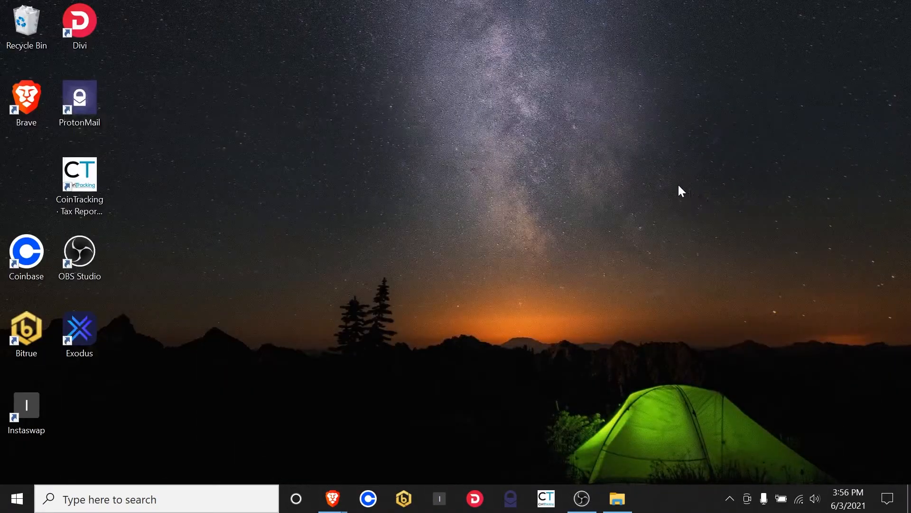
pyautogui.moveTo(282, 205)
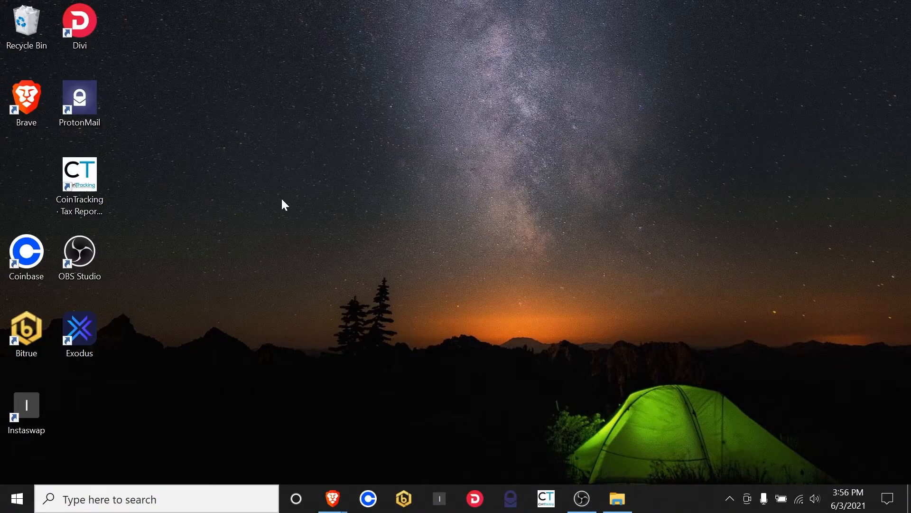
pyautogui.moveTo(172, 310)
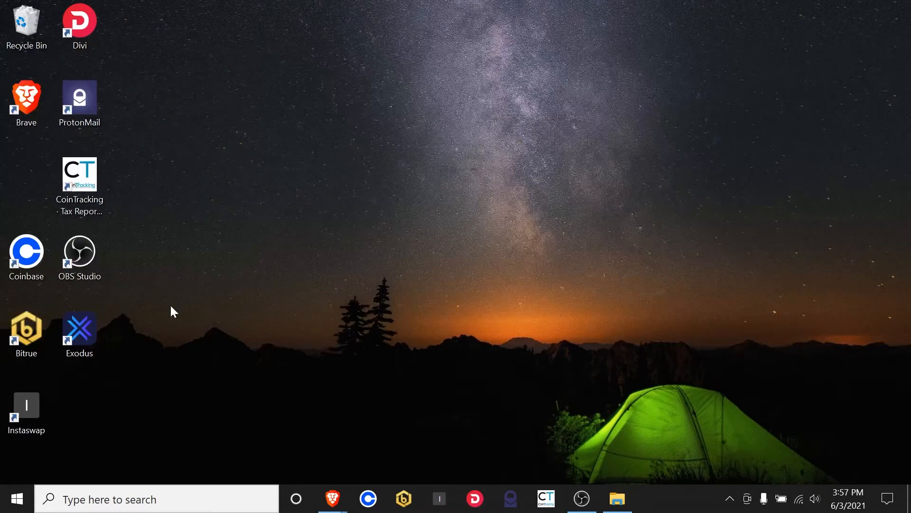
pyautogui.moveTo(205, 320)
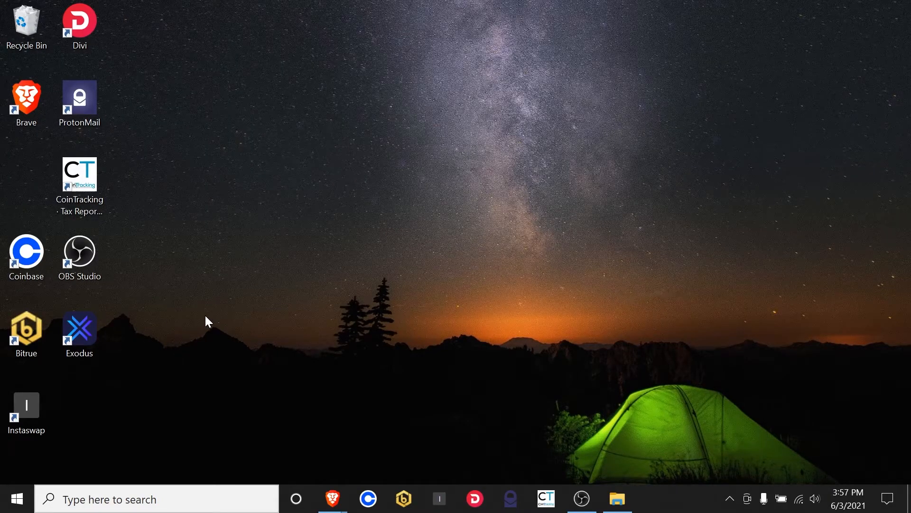
pyautogui.moveTo(358, 272)
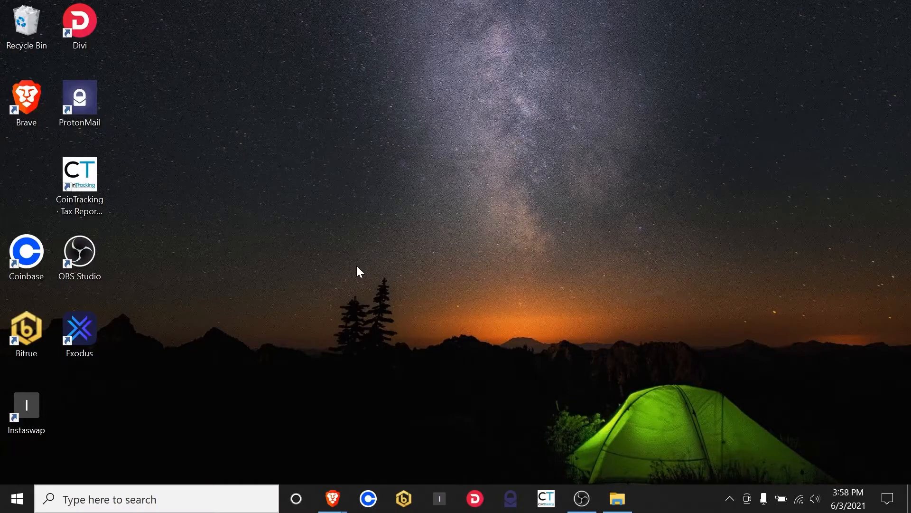
pyautogui.click(80, 186)
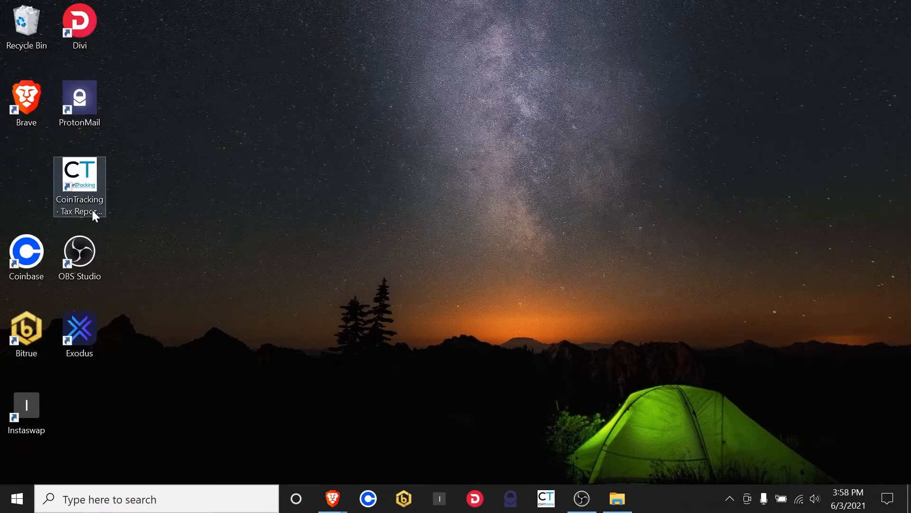
pyautogui.doubleClick(80, 178)
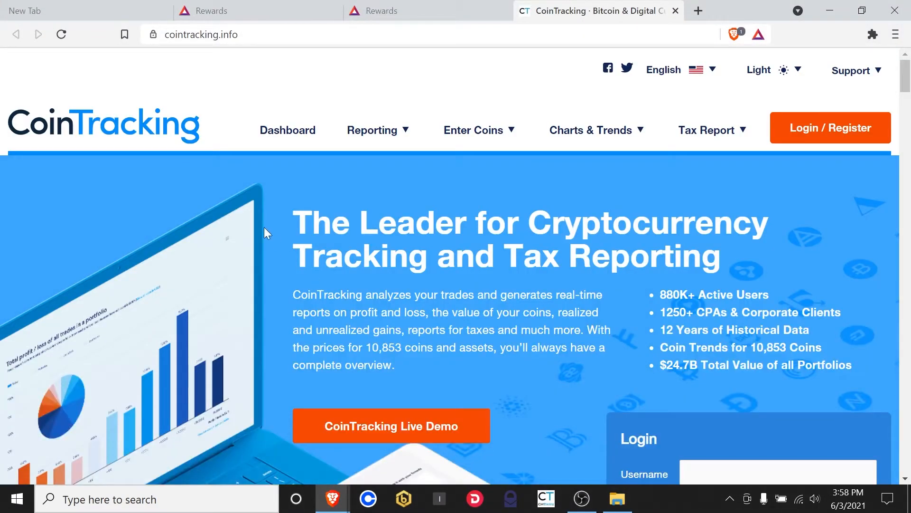
pyautogui.moveTo(250, 270)
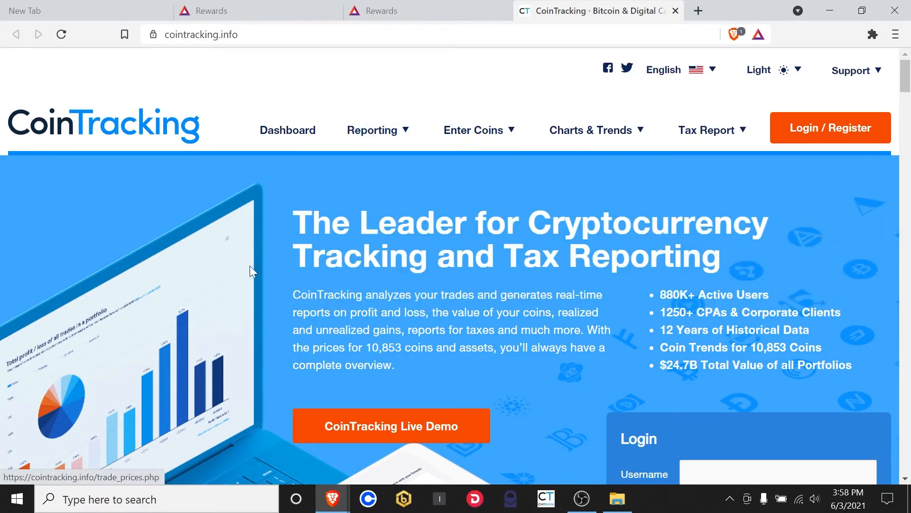
pyautogui.scroll(-3)
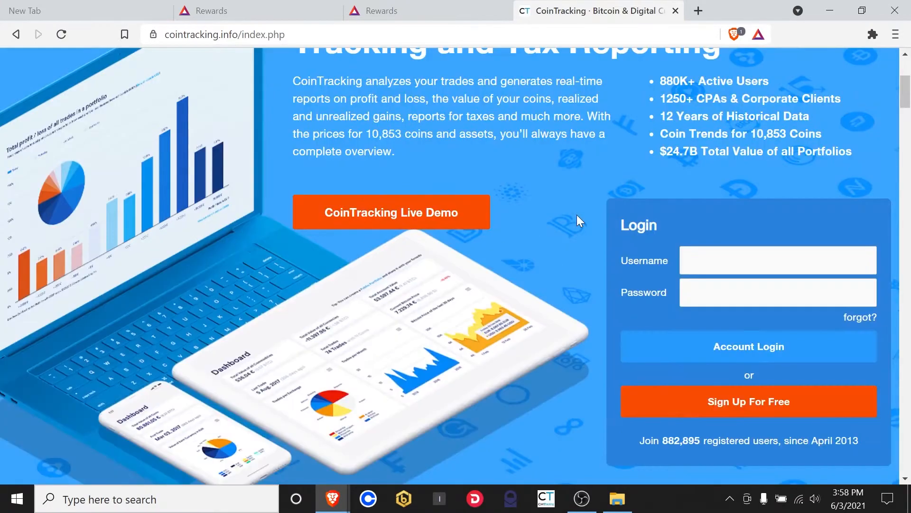
pyautogui.click(749, 401)
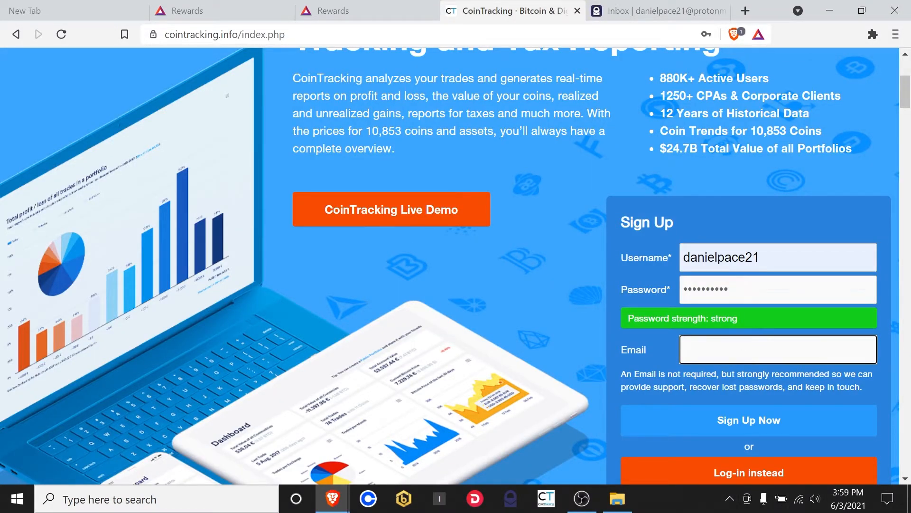
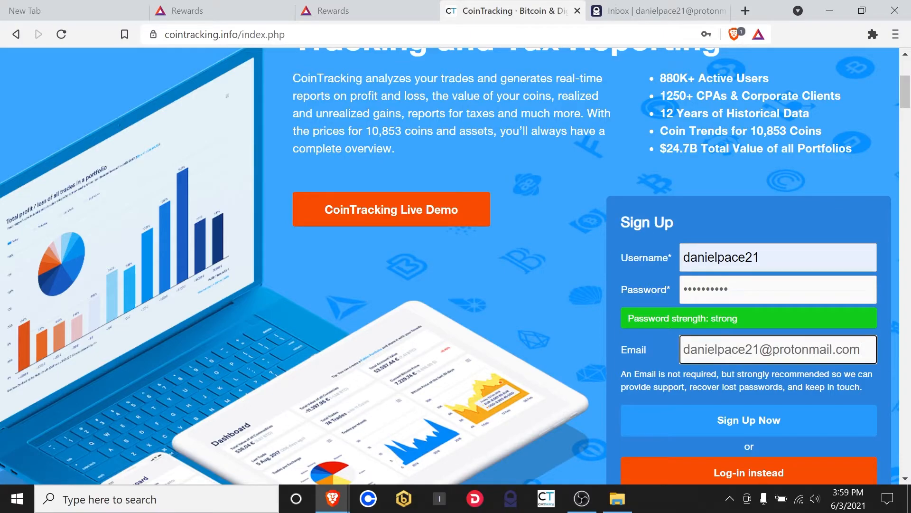
pyautogui.scroll(-3)
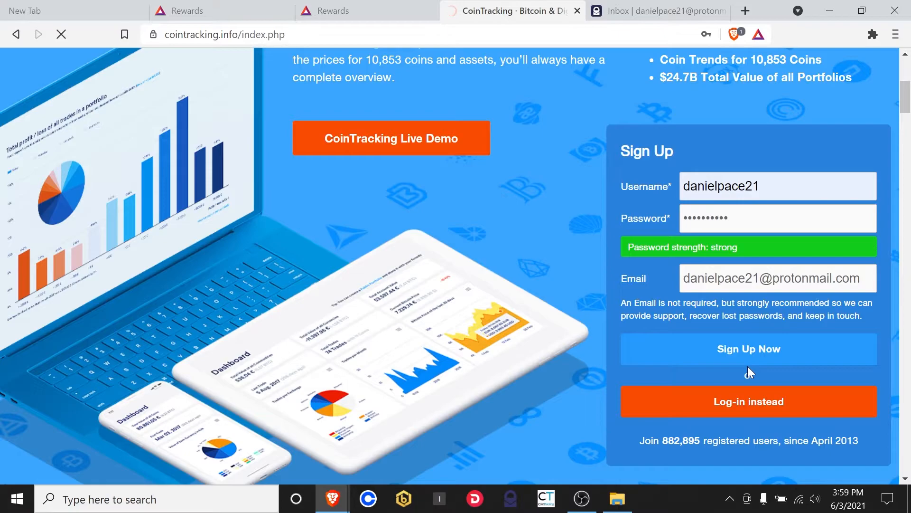
# Register the CoinTracking account, save its password, set Pacific time zone, and go to entering transactions.
pyautogui.click(748, 349)
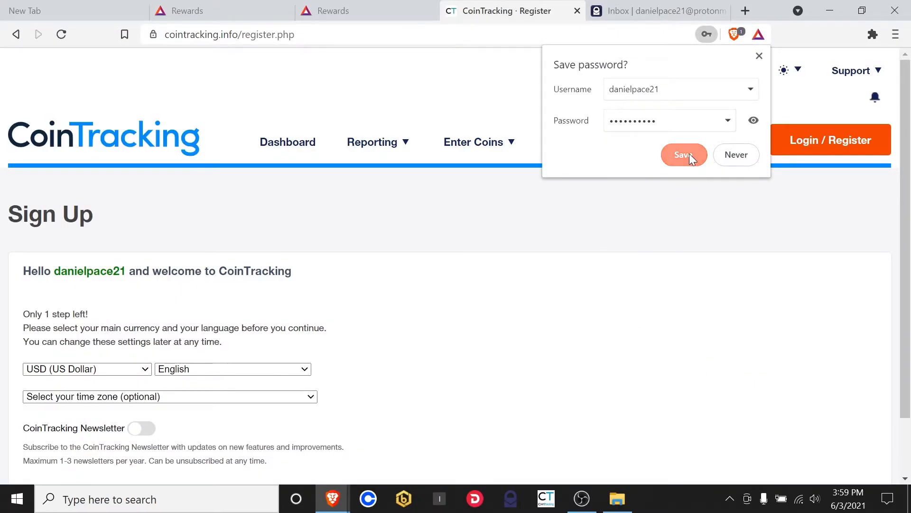
pyautogui.click(684, 155)
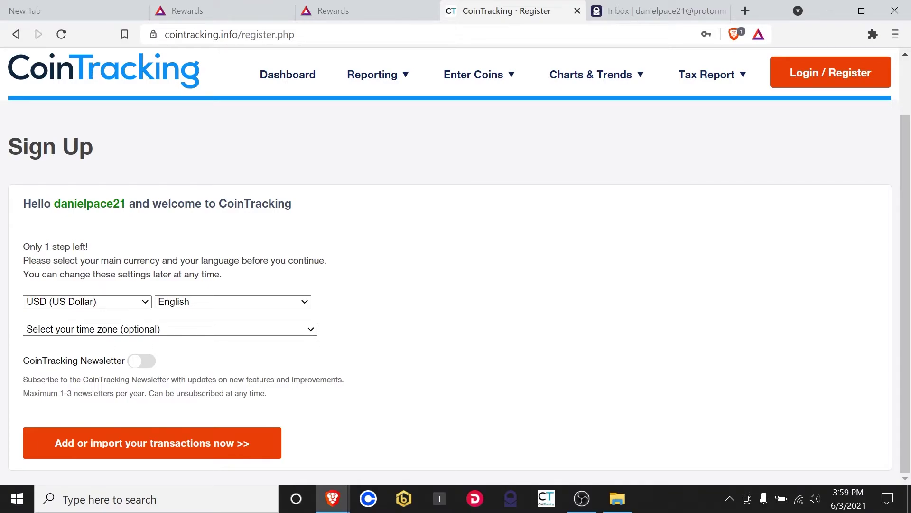
pyautogui.moveTo(64, 288)
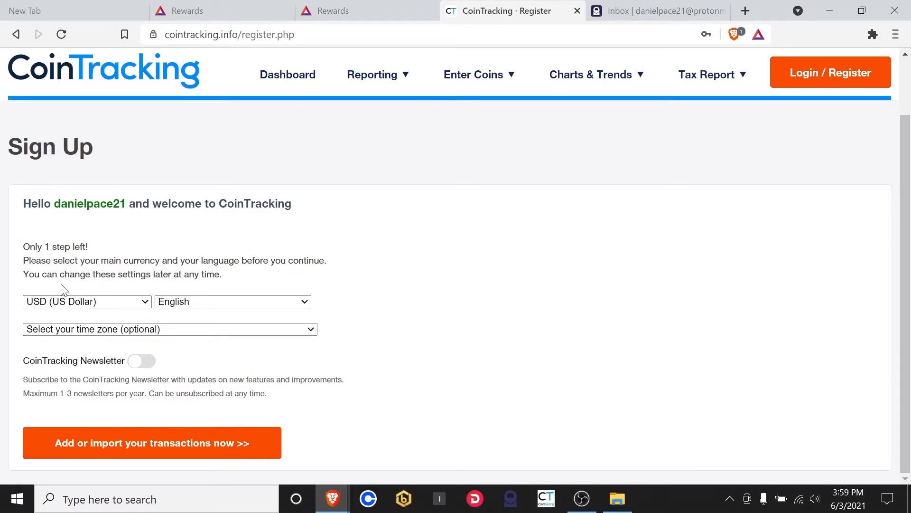
pyautogui.moveTo(58, 217)
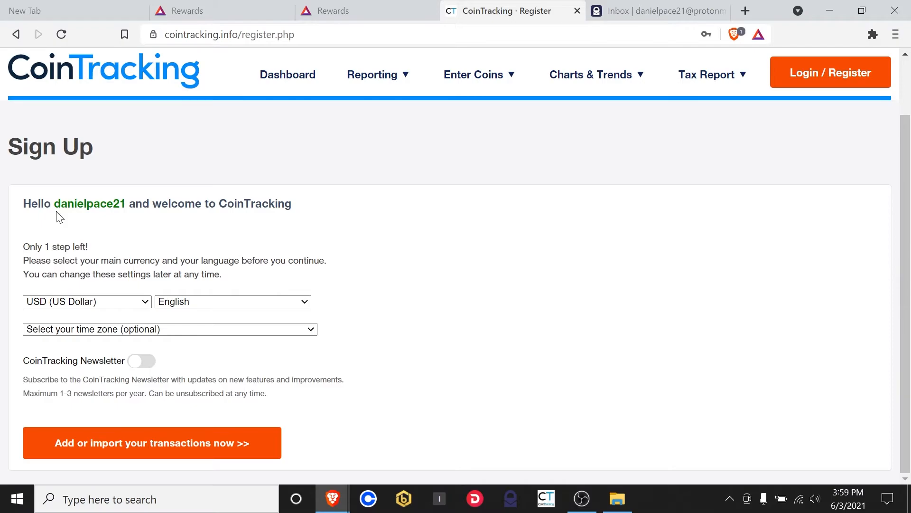
pyautogui.moveTo(39, 274)
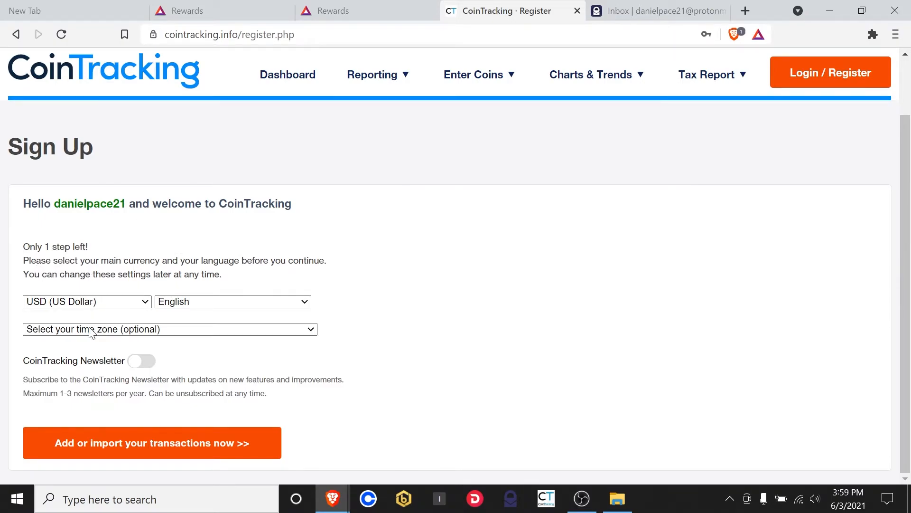
pyautogui.click(170, 329)
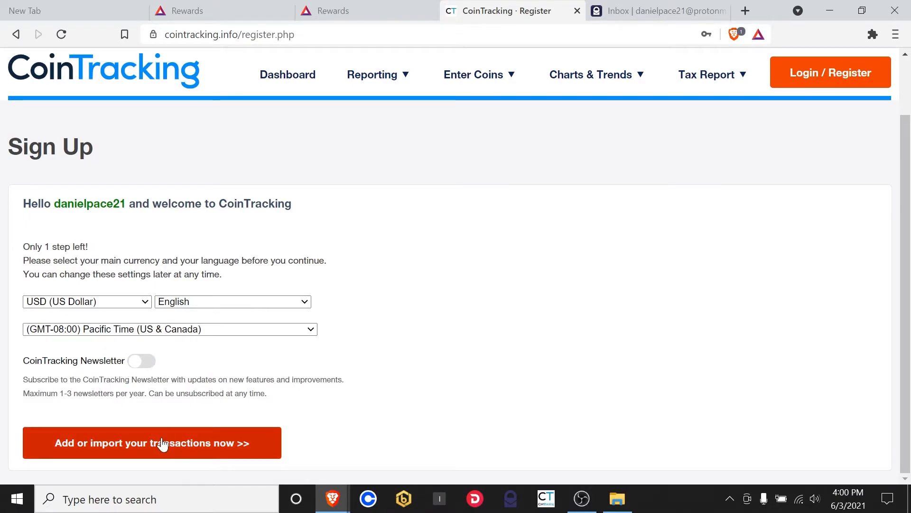
pyautogui.click(152, 443)
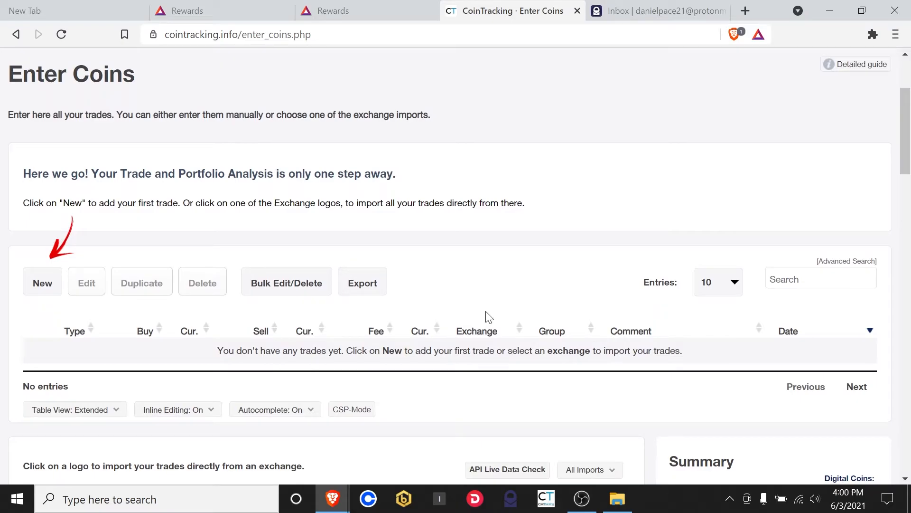
pyautogui.moveTo(462, 176)
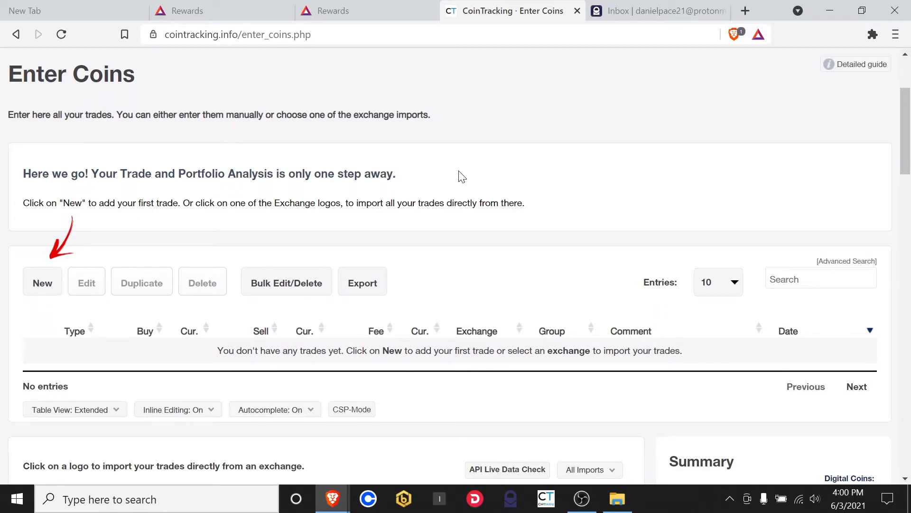
pyautogui.moveTo(162, 199)
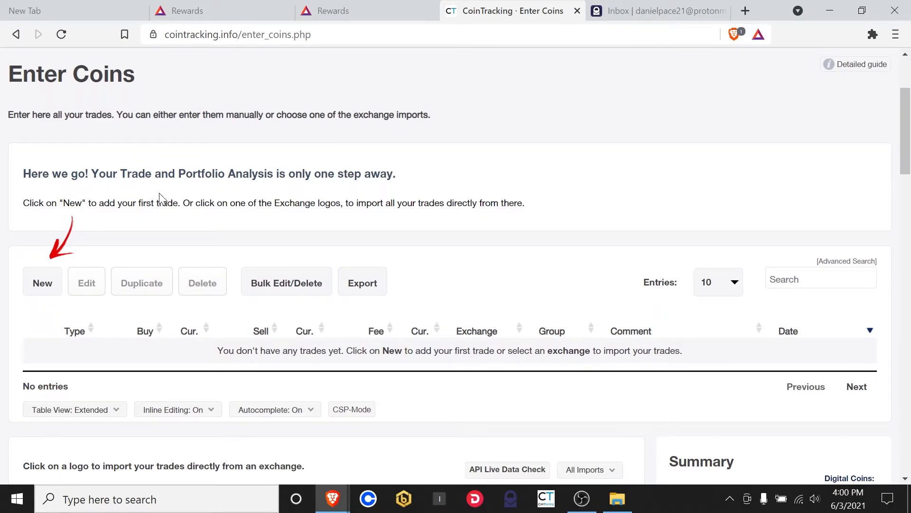
pyautogui.moveTo(83, 196)
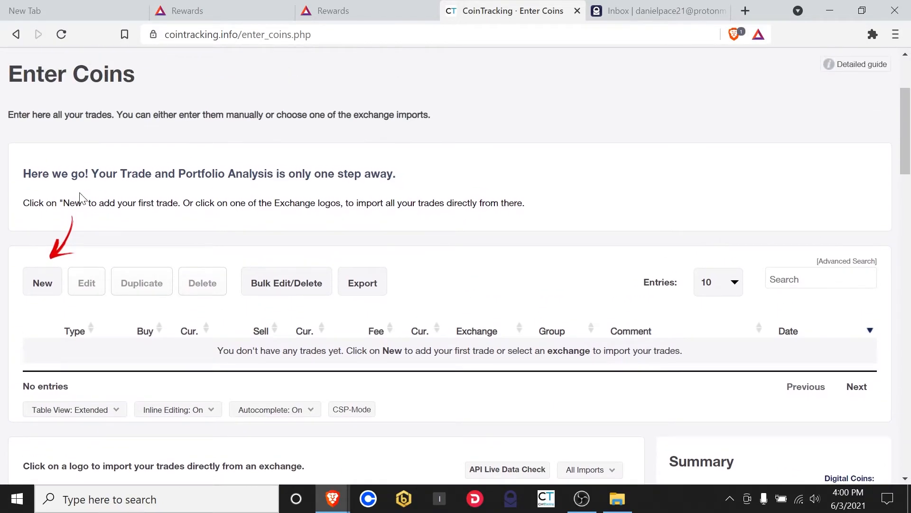
pyautogui.moveTo(316, 188)
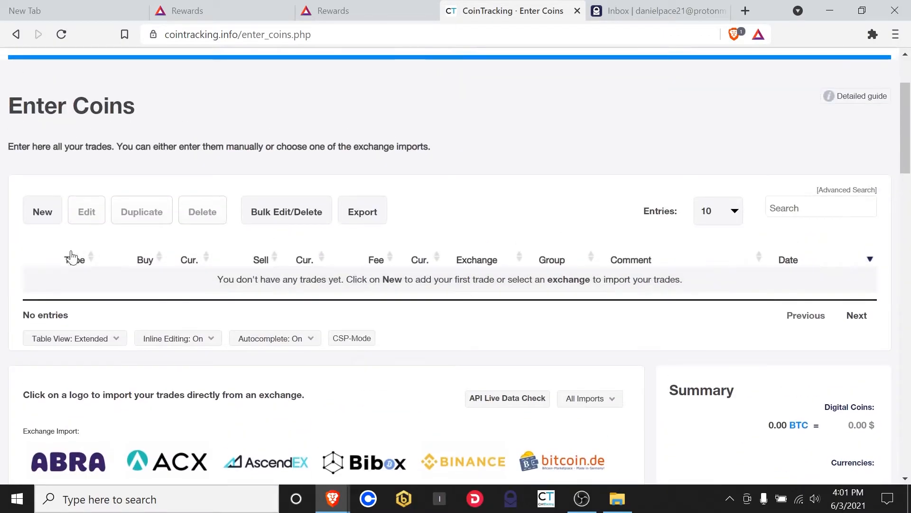
pyautogui.click(43, 211)
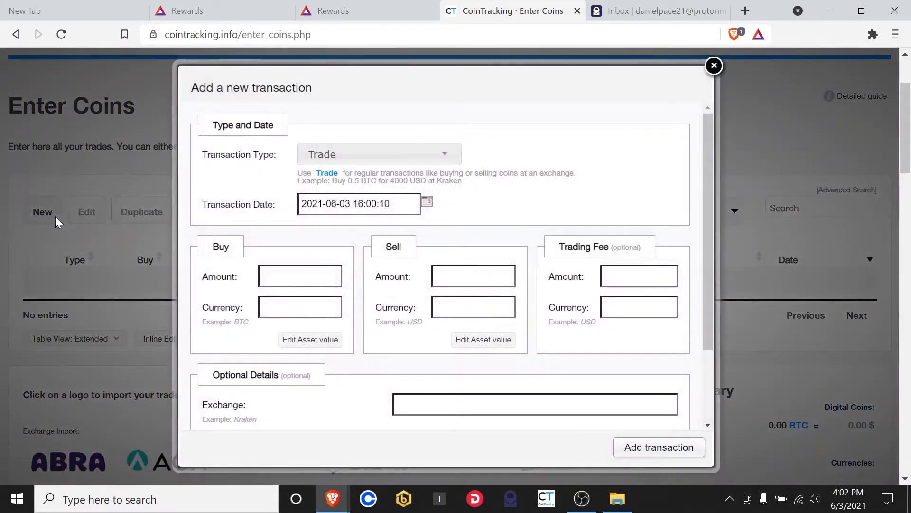
pyautogui.moveTo(713, 65)
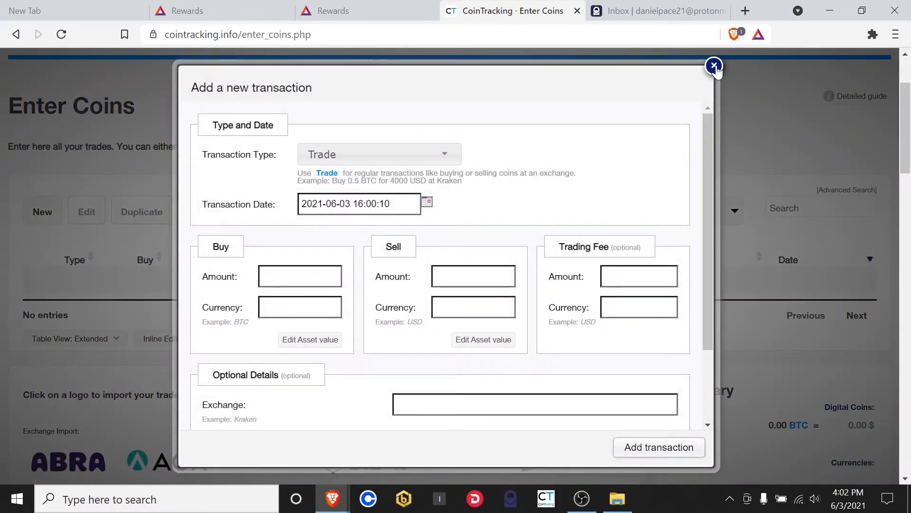
pyautogui.click(714, 65)
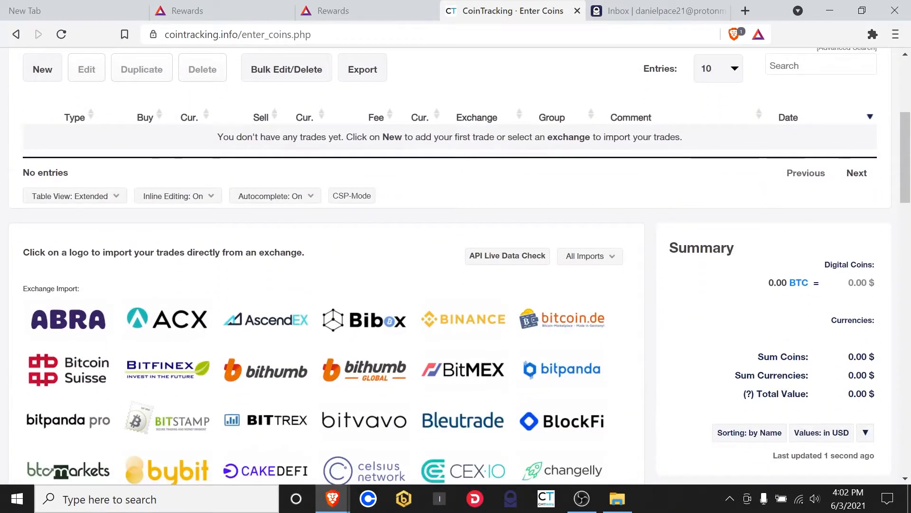
# Find the Coinbase tile among supported exchanges and open its API import page.
pyautogui.scroll(-3)
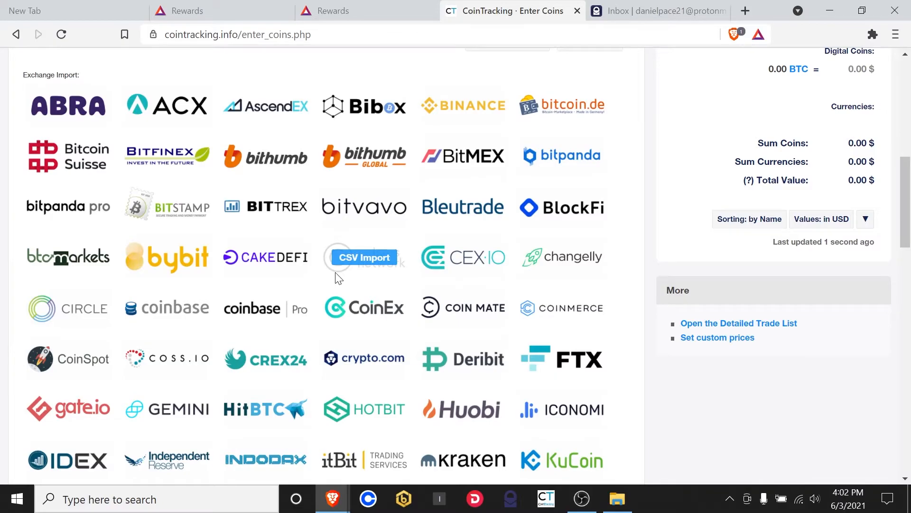
pyautogui.scroll(-3)
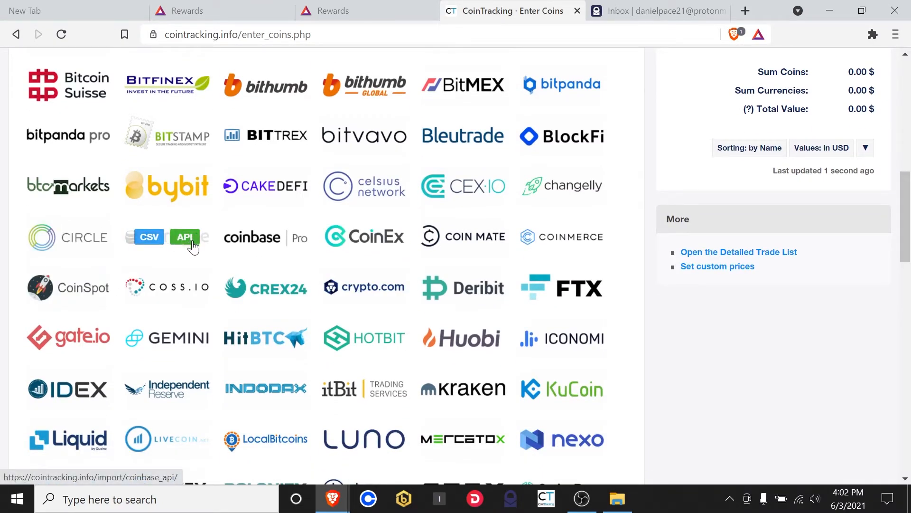
pyautogui.moveTo(128, 244)
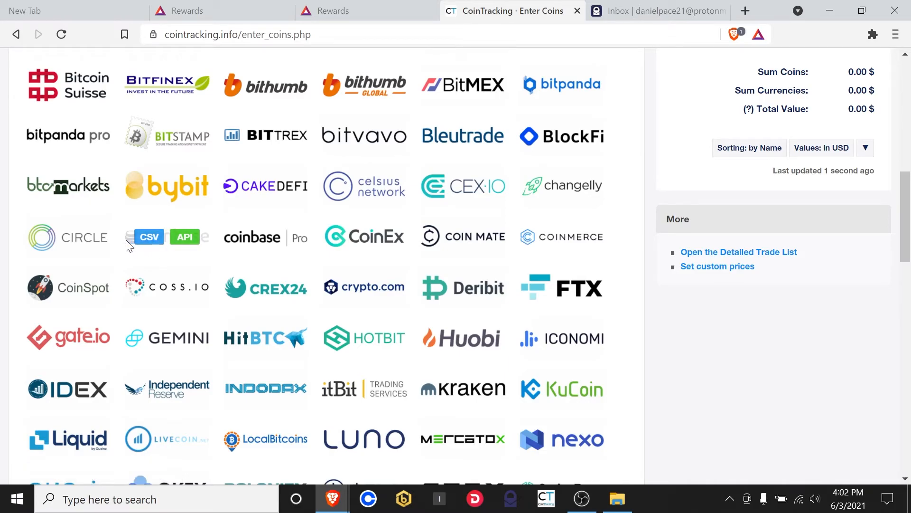
pyautogui.click(184, 237)
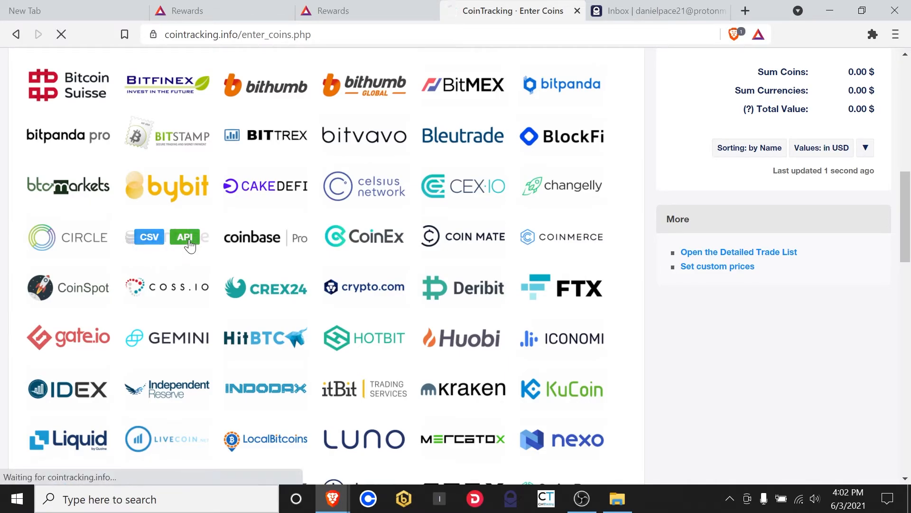
pyautogui.click(185, 236)
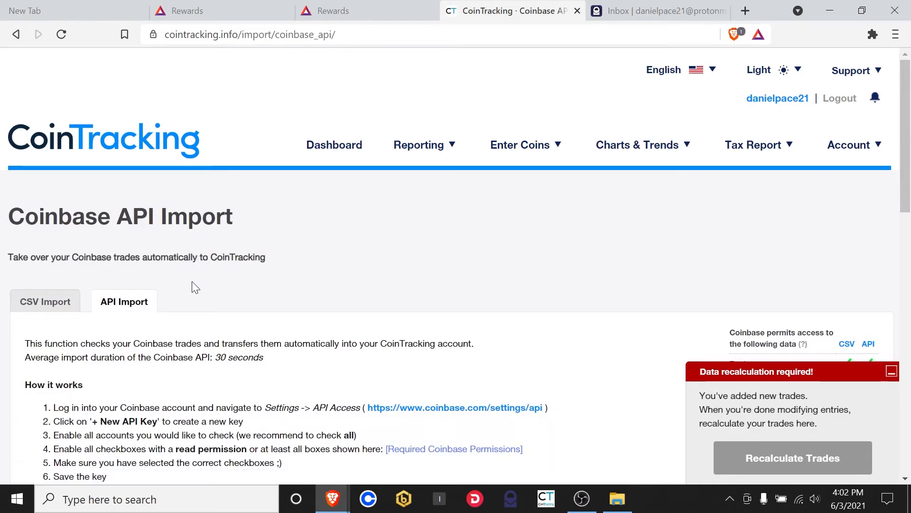
# Read through the Coinbase API import steps, highlighting the read permission requirement.
pyautogui.scroll(-3)
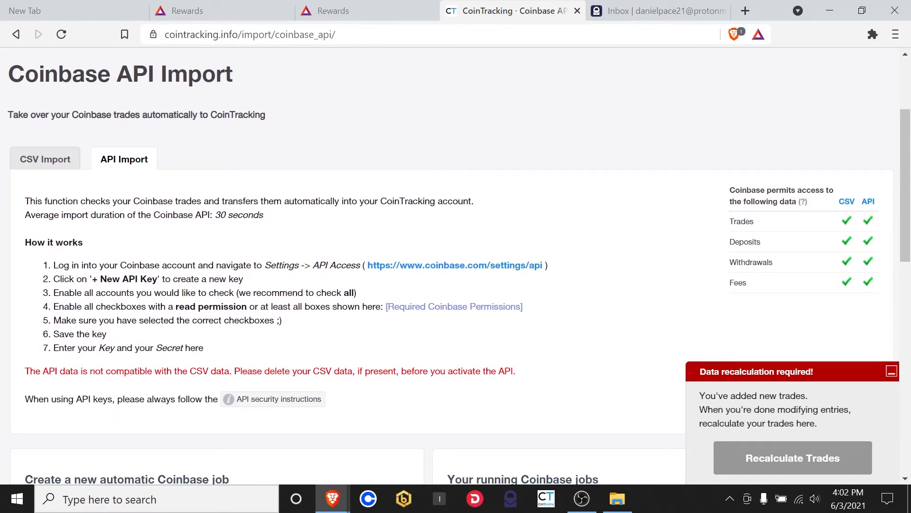
pyautogui.moveTo(502, 273)
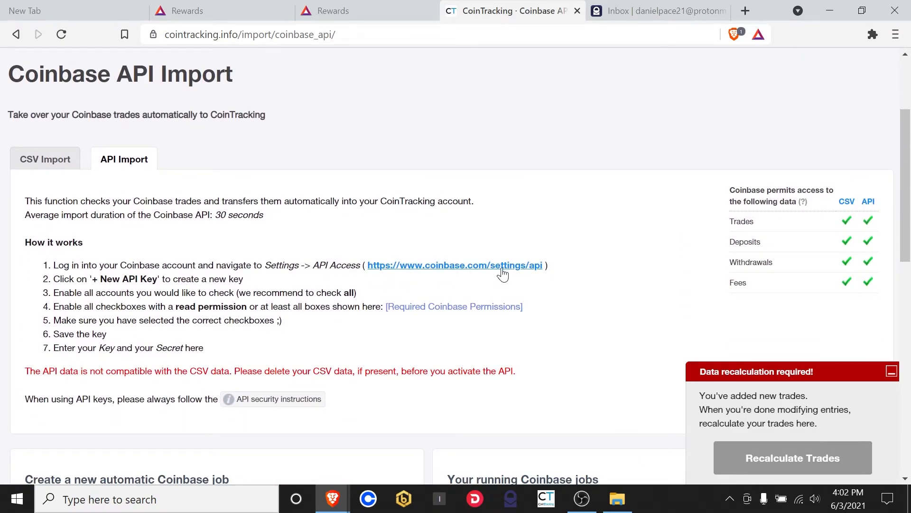
pyautogui.moveTo(502, 273)
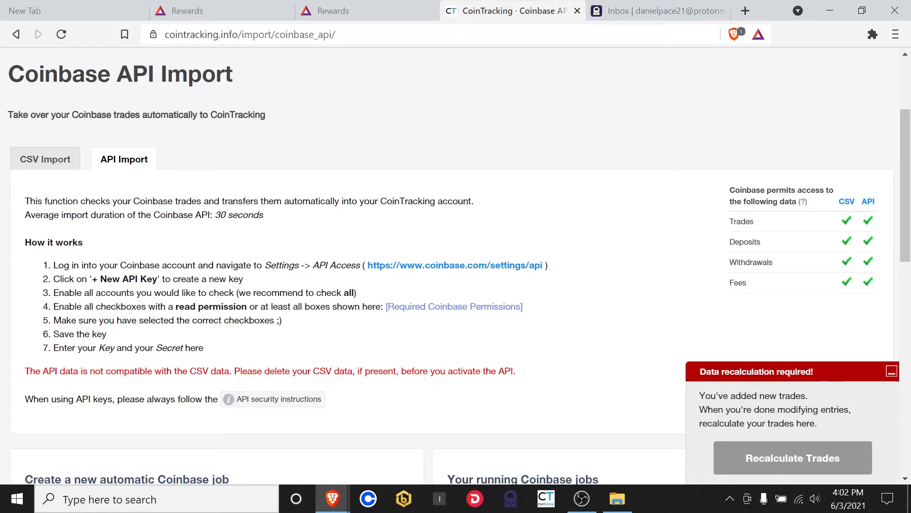
pyautogui.moveTo(179, 307); pyautogui.dragTo(235, 306)
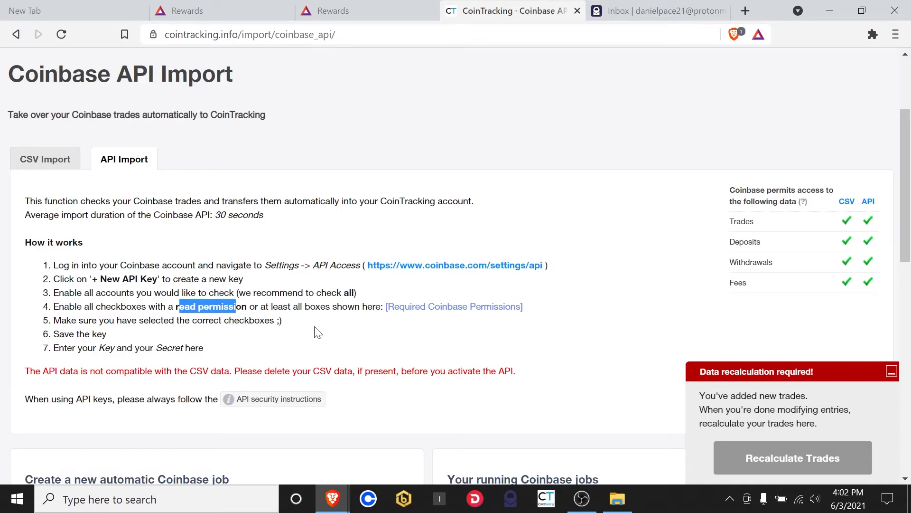
pyautogui.scroll(-3)
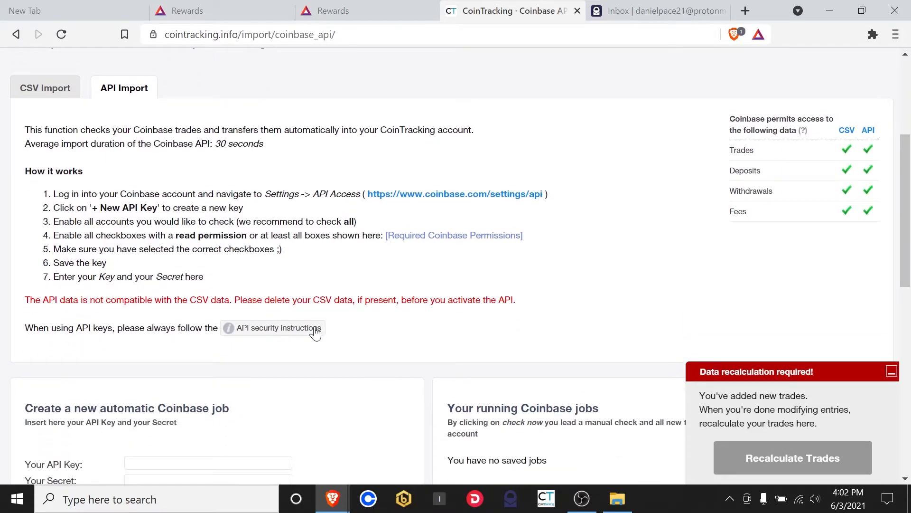
pyautogui.scroll(-3)
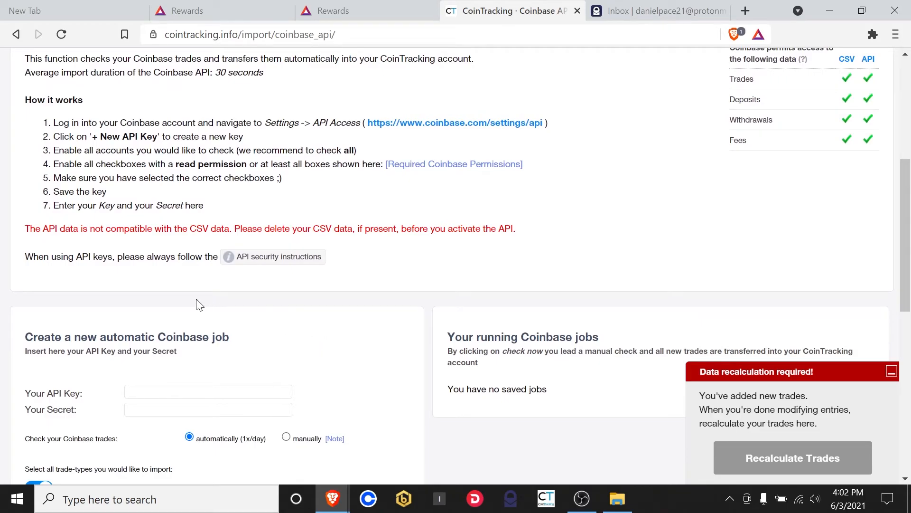
# Recalculate the account's trades and switch to the Coinbase CSV import instructions.
pyautogui.click(793, 457)
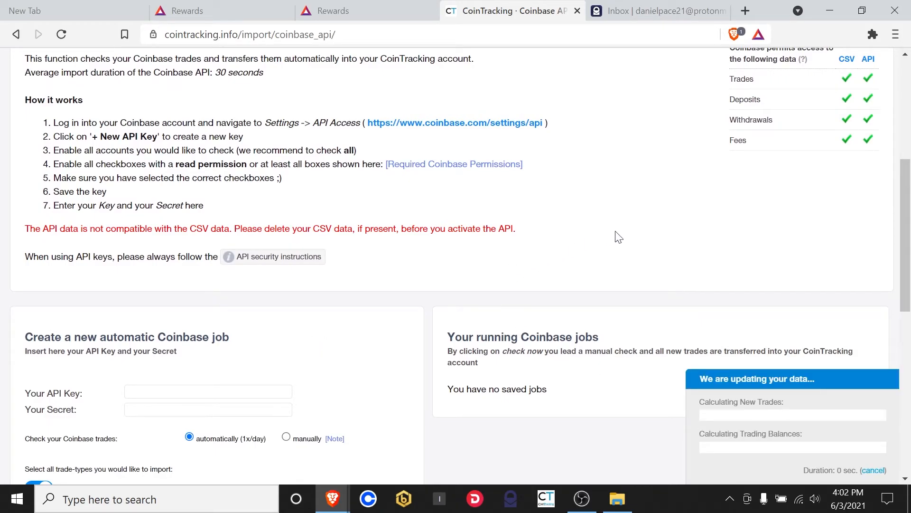
pyautogui.scroll(-3)
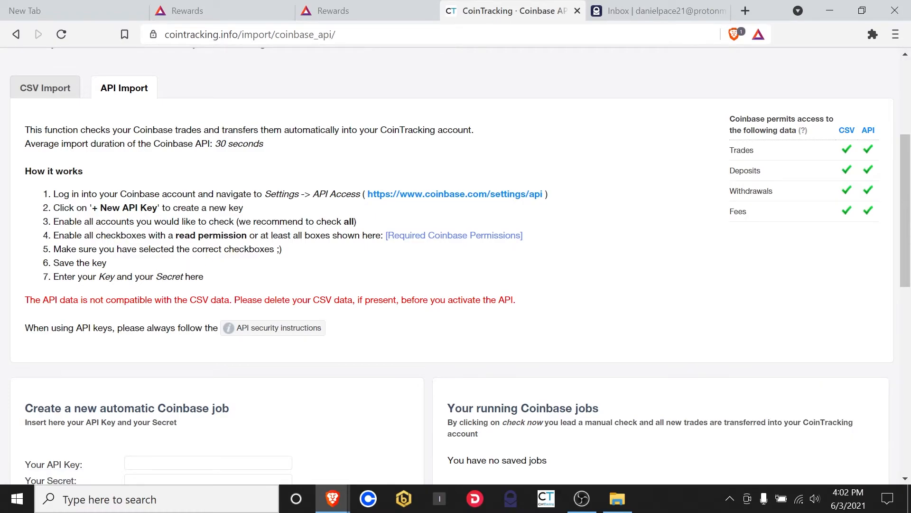
pyautogui.moveTo(221, 343)
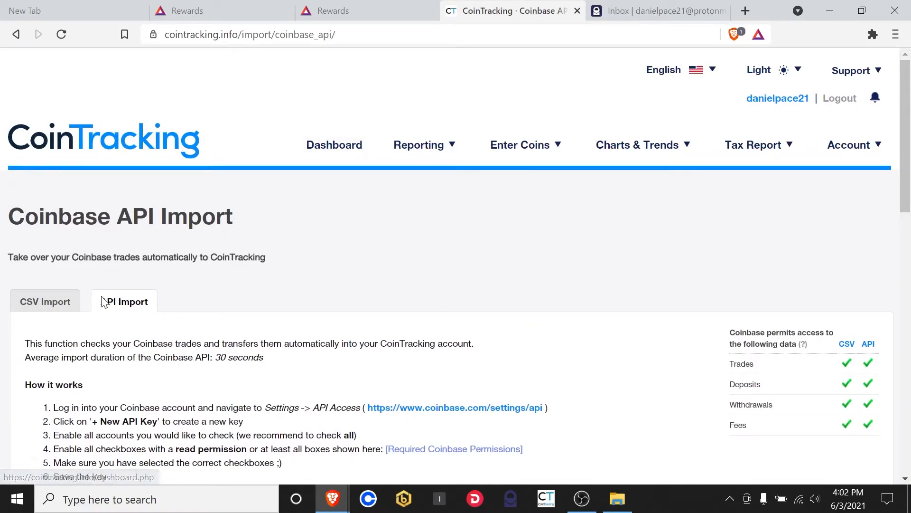
pyautogui.click(45, 301)
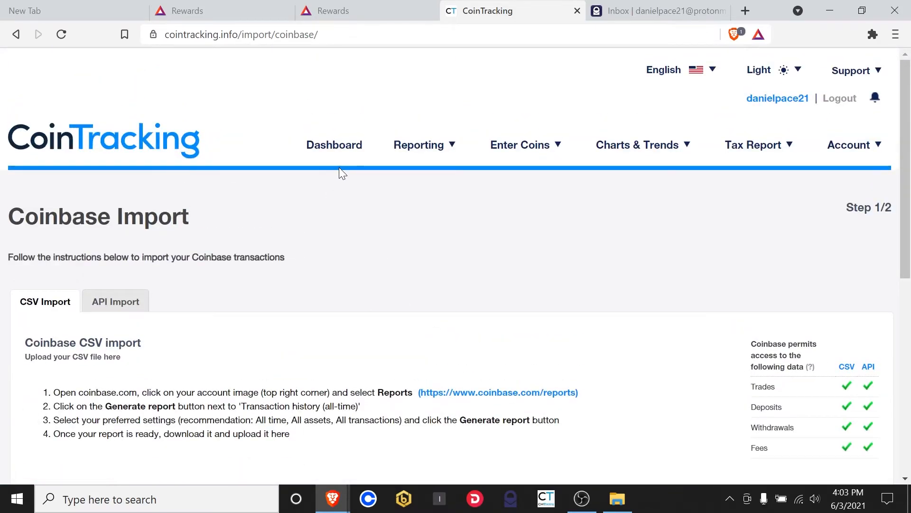
# Open the CoinTracking Dashboard with zero balances and no trades.
pyautogui.click(334, 145)
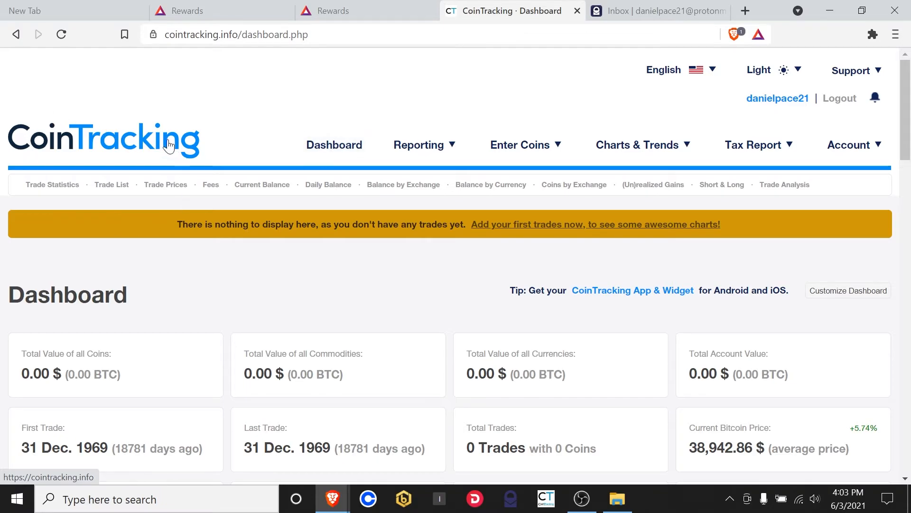
pyautogui.moveTo(598, 346)
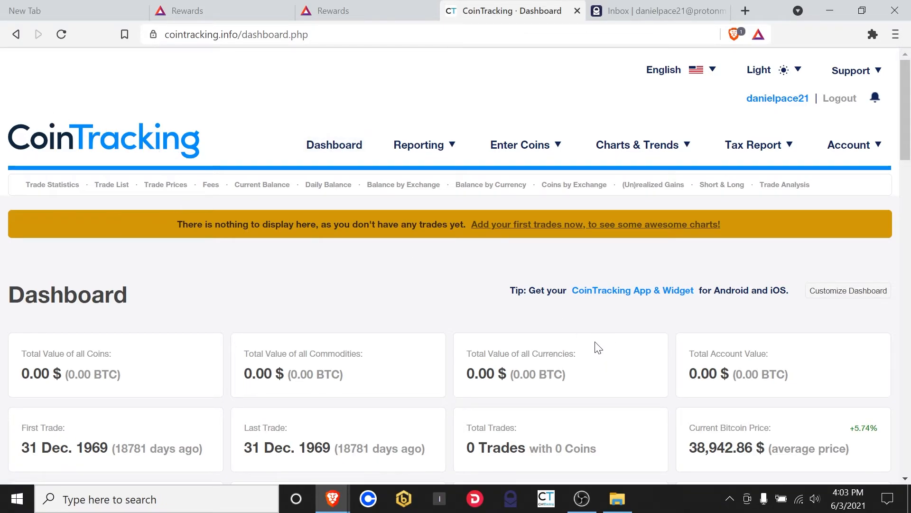
# Scroll down to the blank Current Balance table and back, then open the Tax Report menu.
pyautogui.scroll(-3)
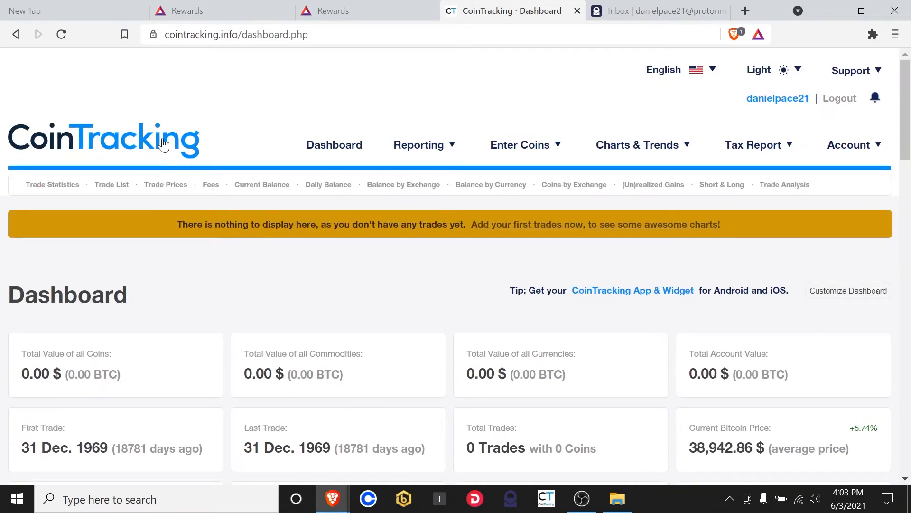
pyautogui.scroll(-3)
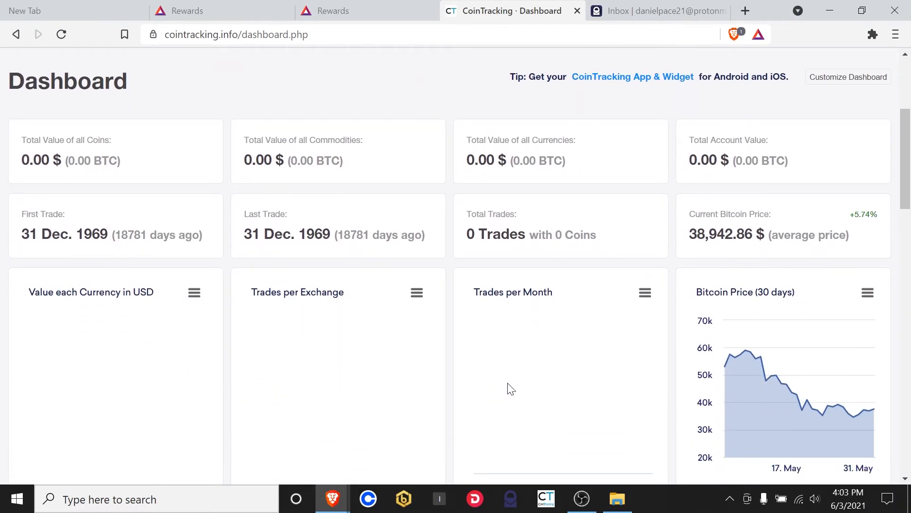
pyautogui.scroll(-3)
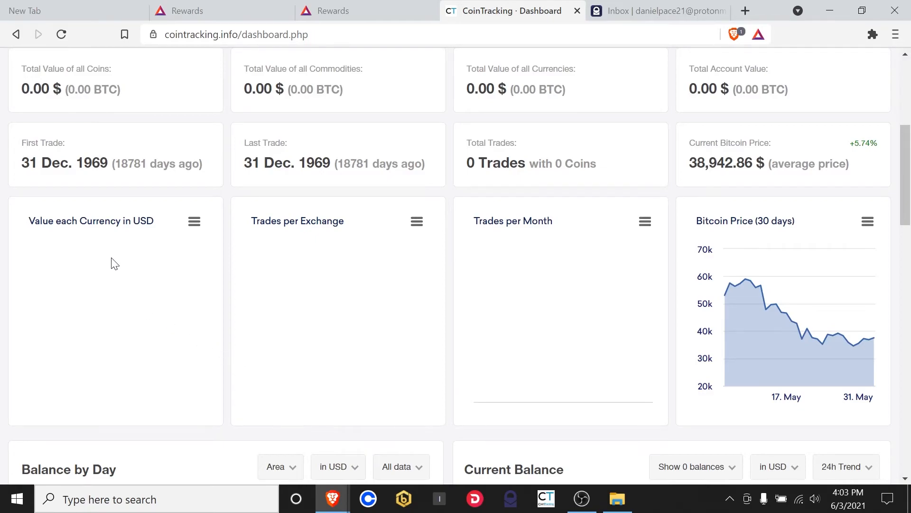
pyautogui.moveTo(452, 325)
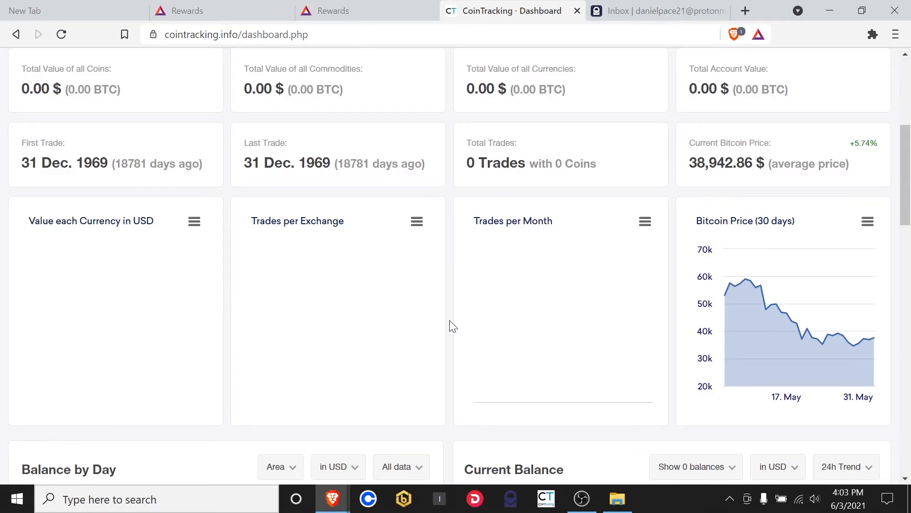
pyautogui.scroll(-3)
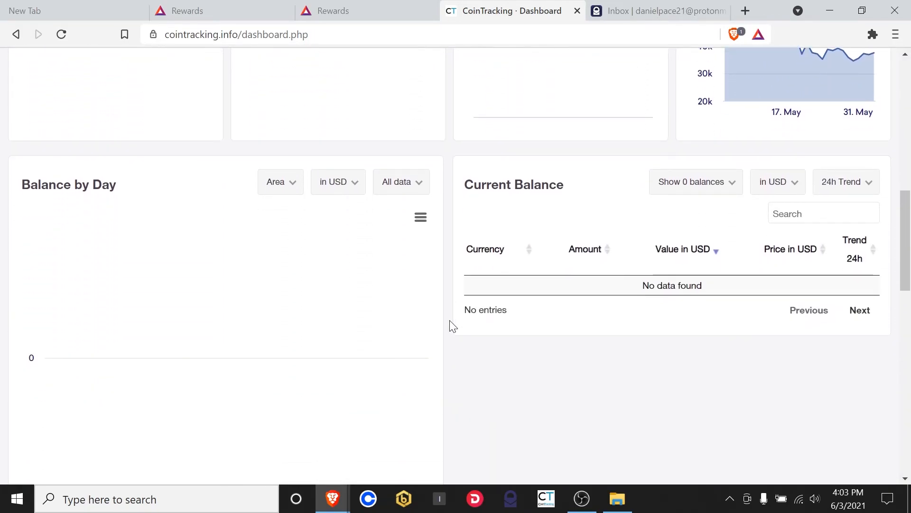
pyautogui.scroll(3)
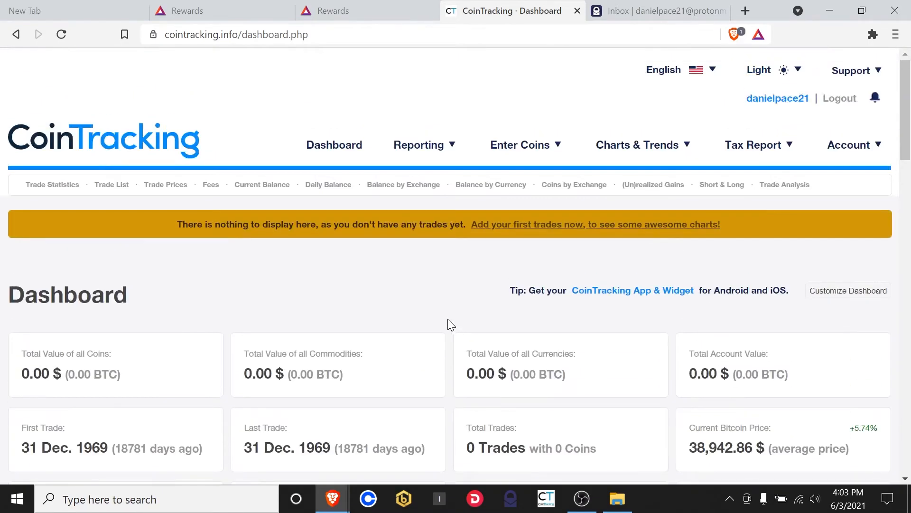
pyautogui.click(752, 145)
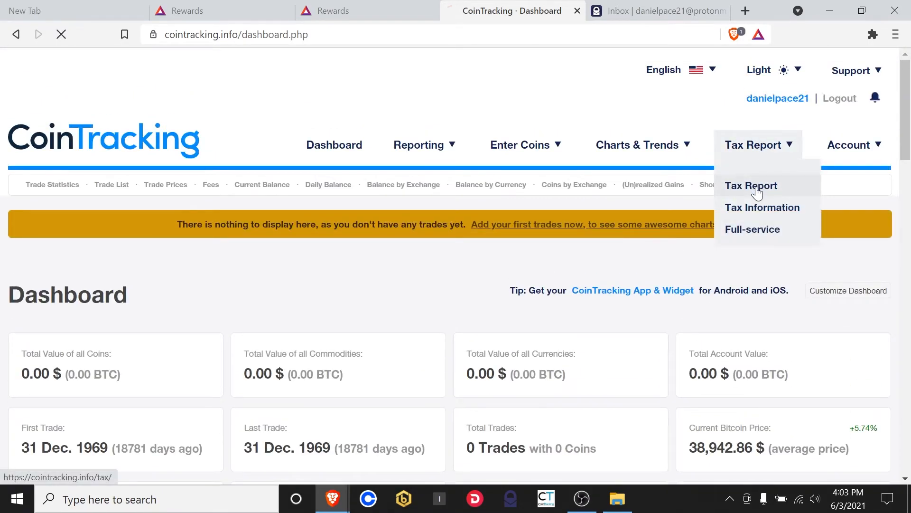
# Open the Crypto Tax Report showing 0 trades for tax year 2020.
pyautogui.click(750, 185)
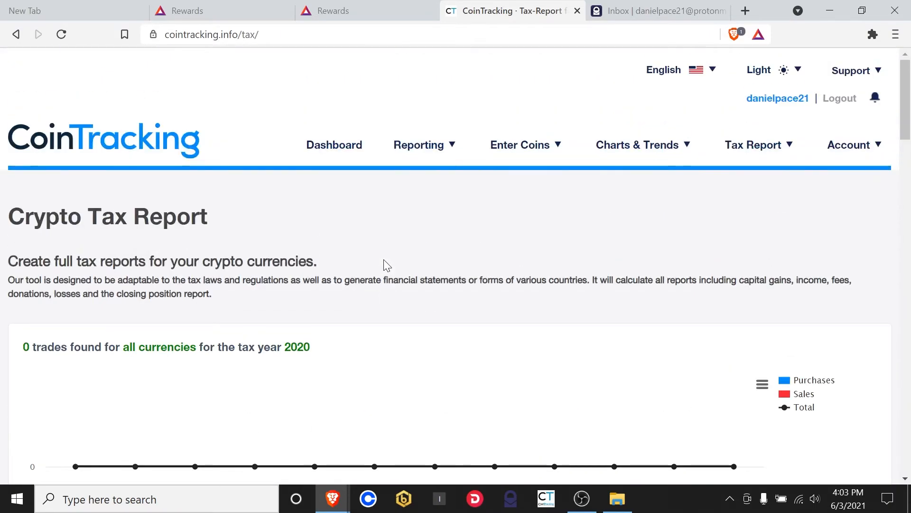
pyautogui.moveTo(266, 230)
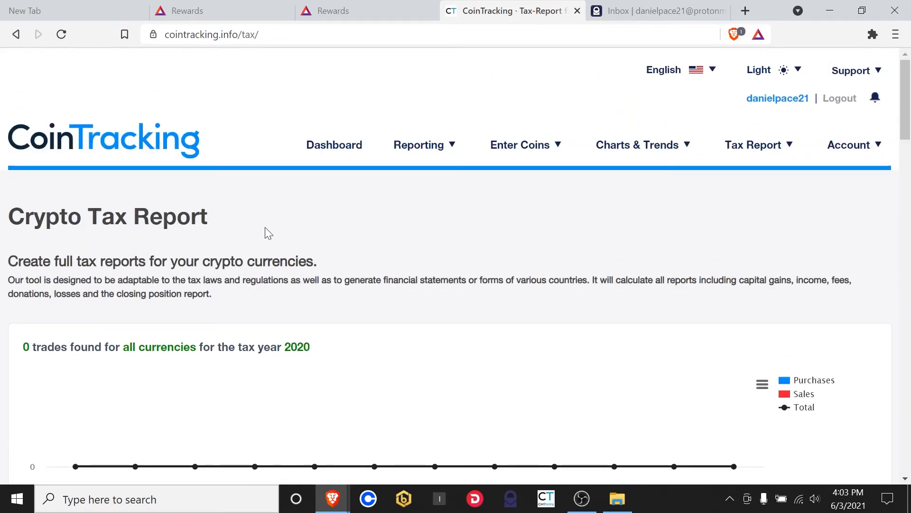
pyautogui.moveTo(305, 205)
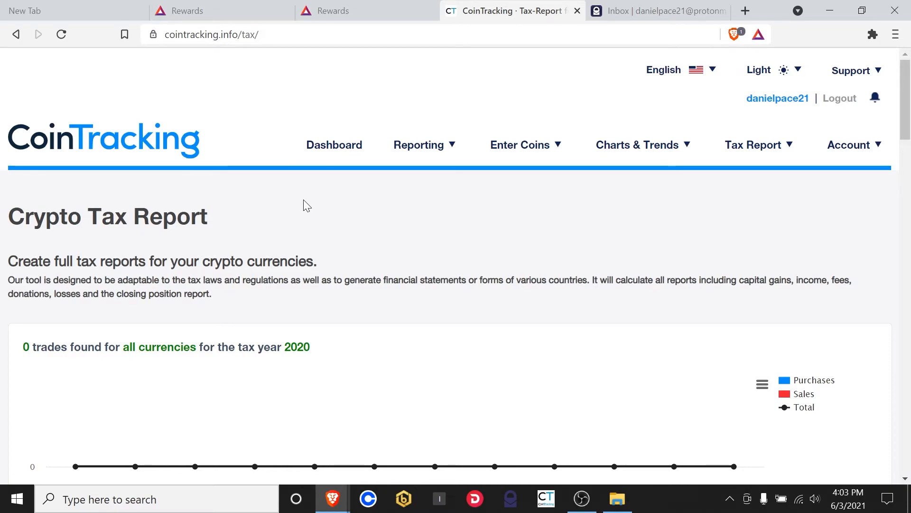
pyautogui.moveTo(610, 243)
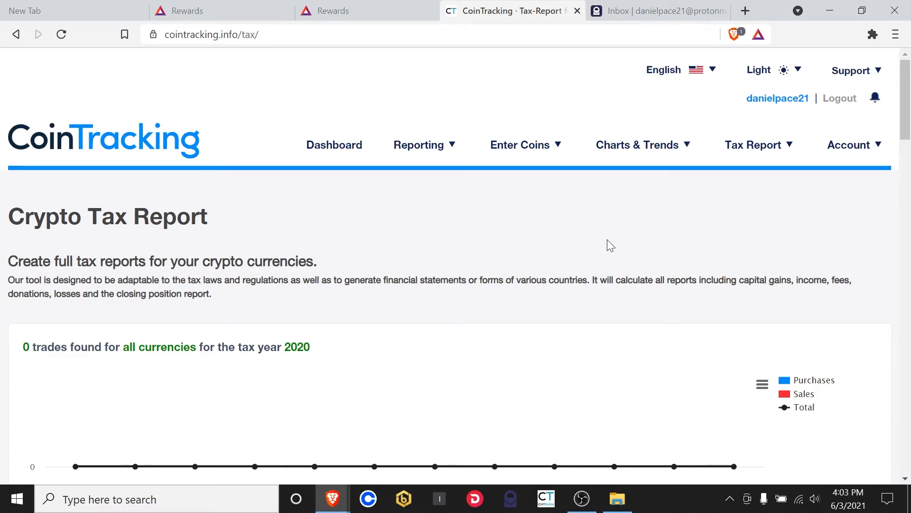